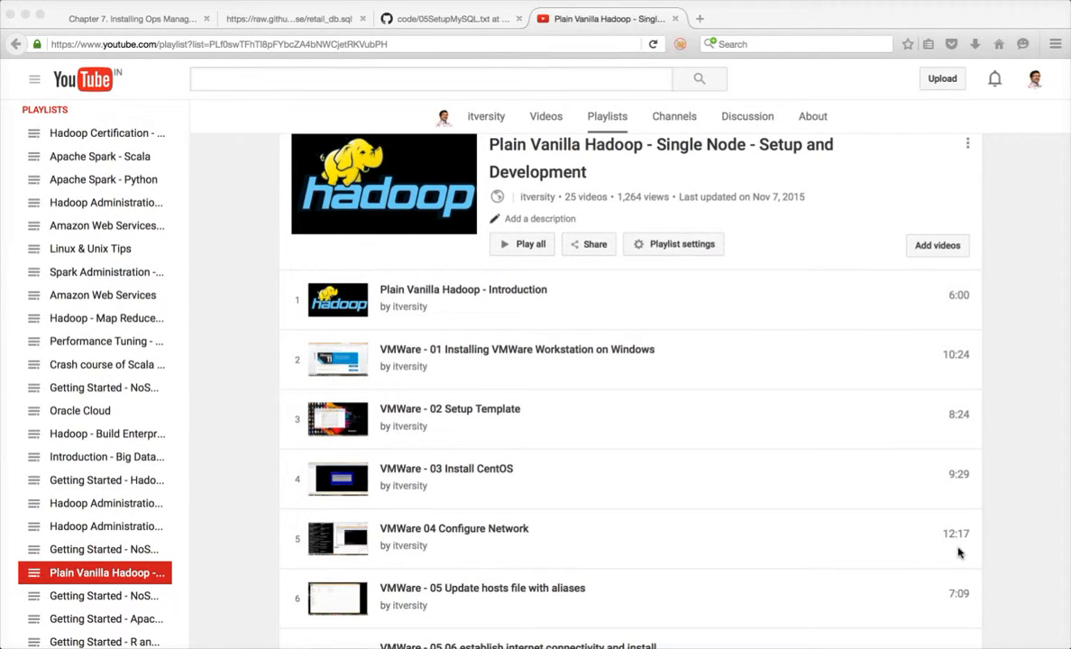
pyautogui.moveTo(815, 307)
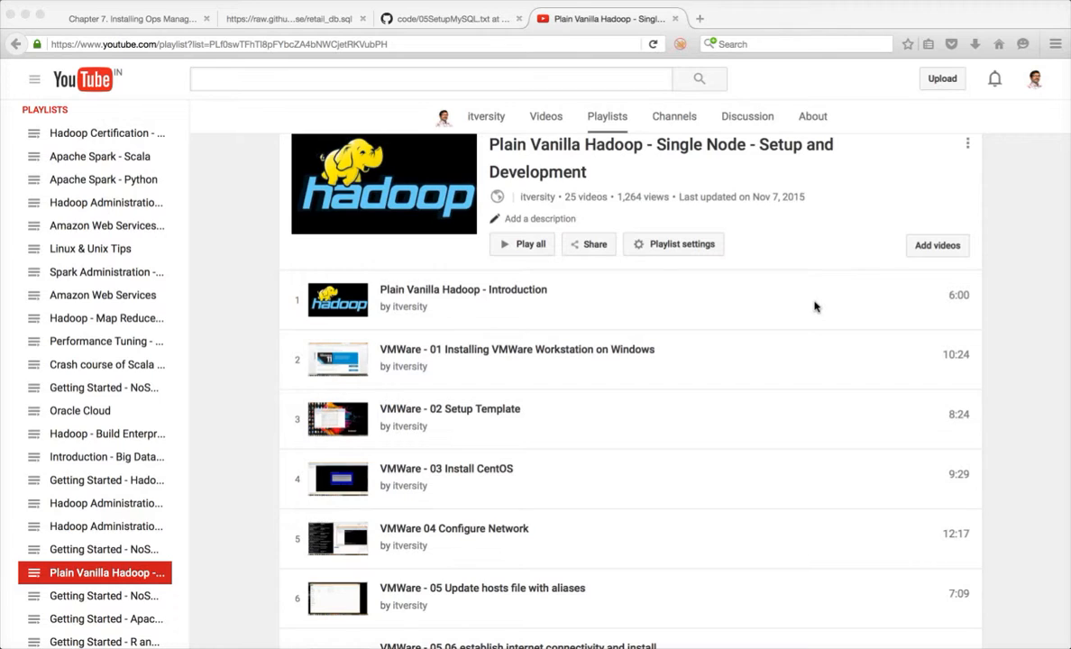
pyautogui.moveTo(695, 215)
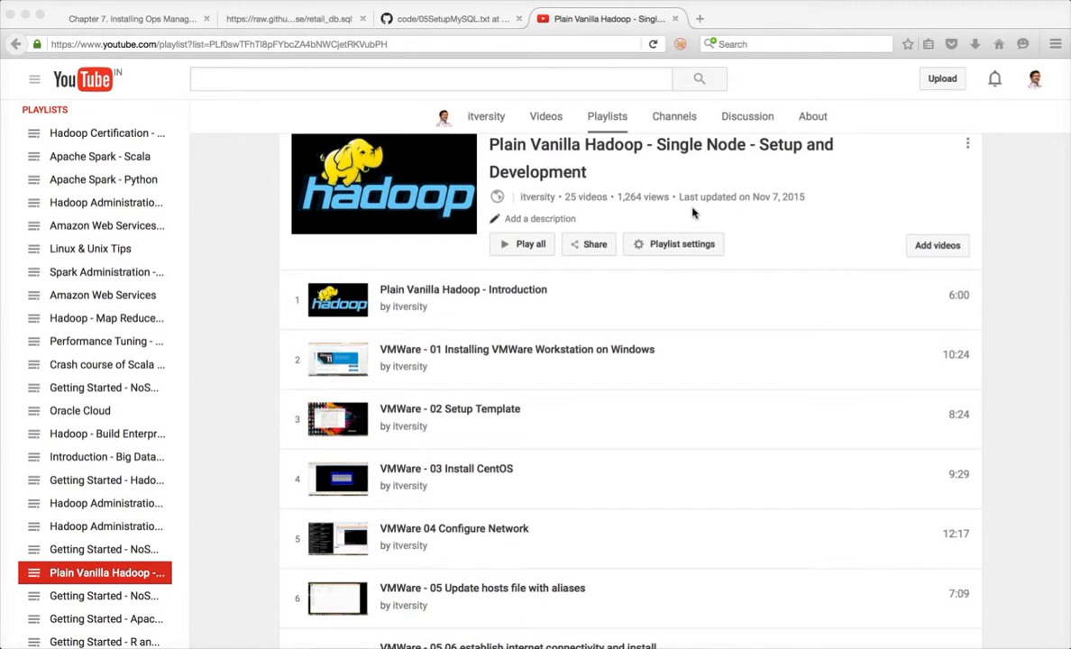
pyautogui.moveTo(727, 310)
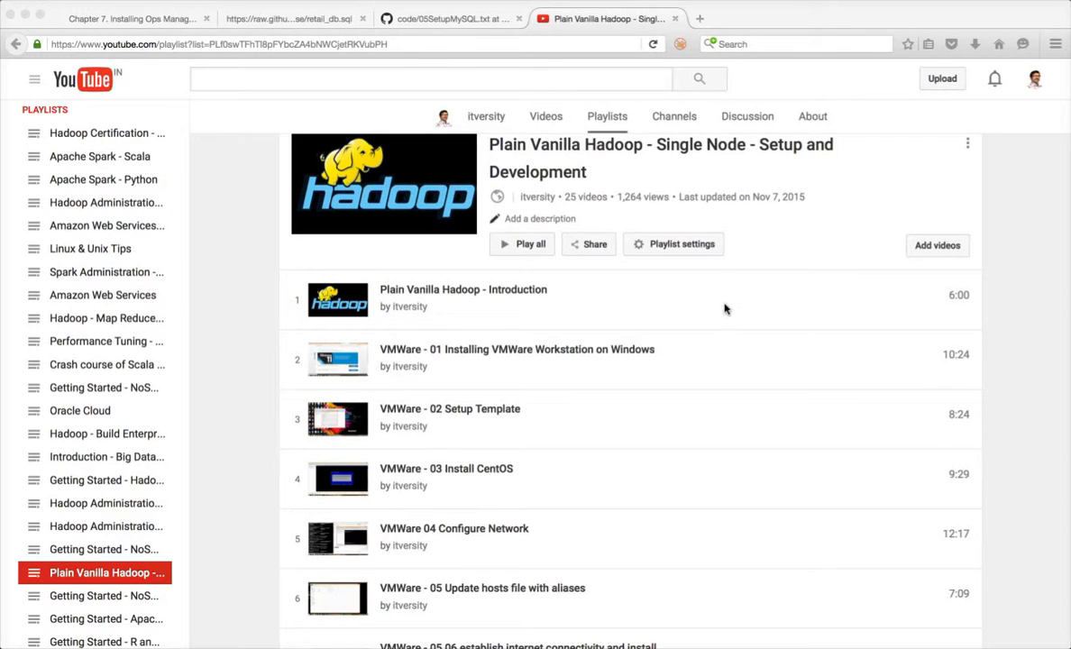
# Switch to Terminal and clear the screen.
pyautogui.scroll(-3)
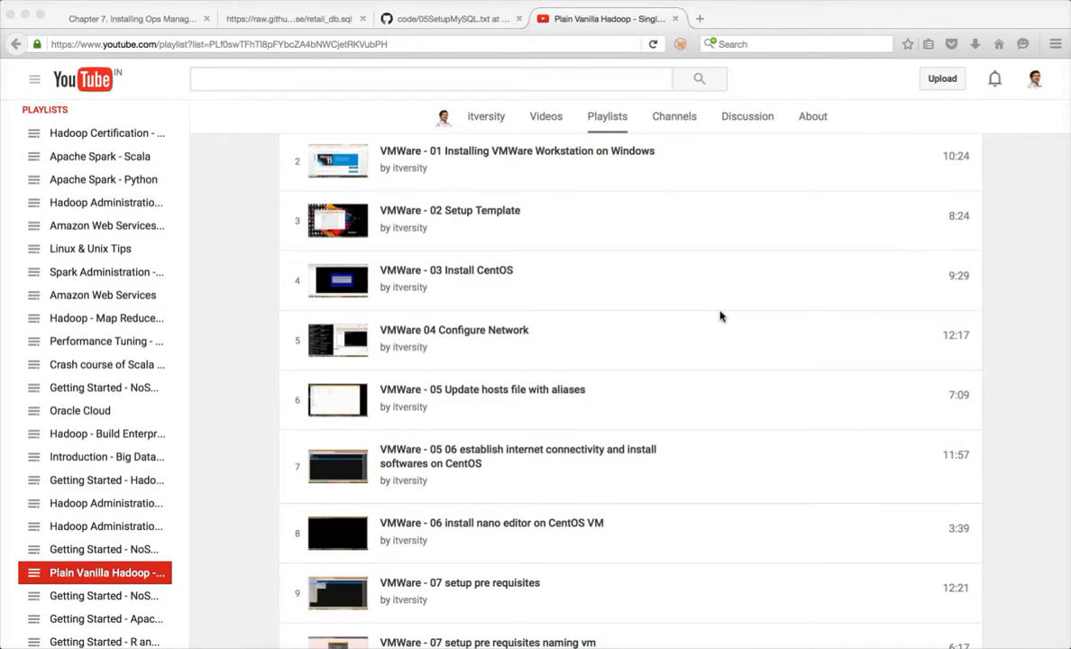
pyautogui.scroll(-3)
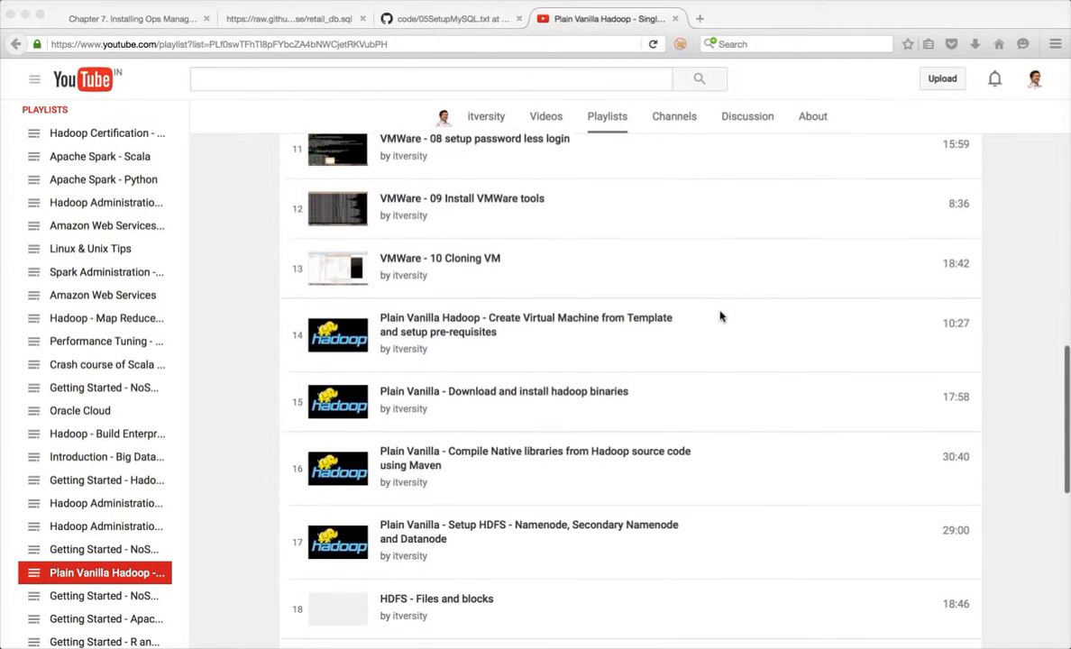
pyautogui.scroll(-3)
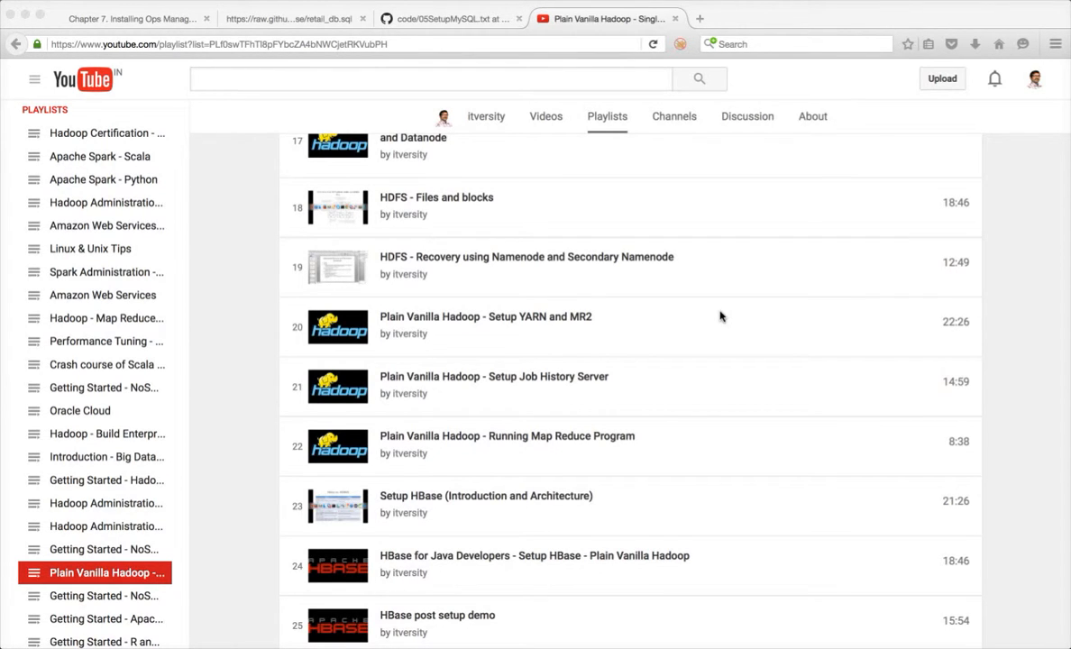
pyautogui.moveTo(658, 620)
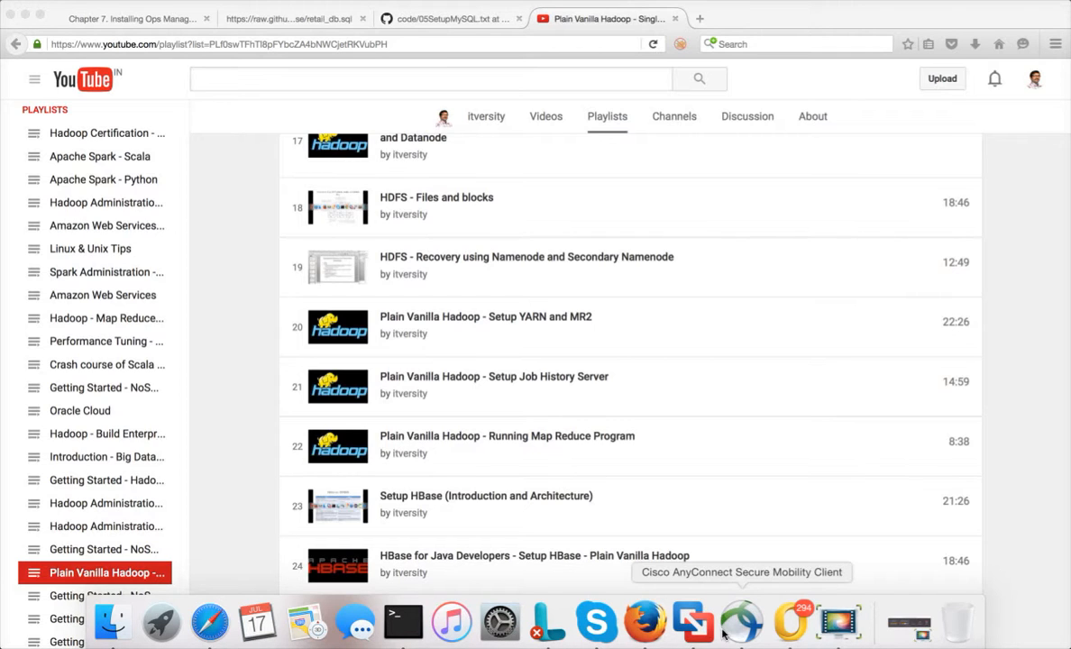
pyautogui.moveTo(617, 458)
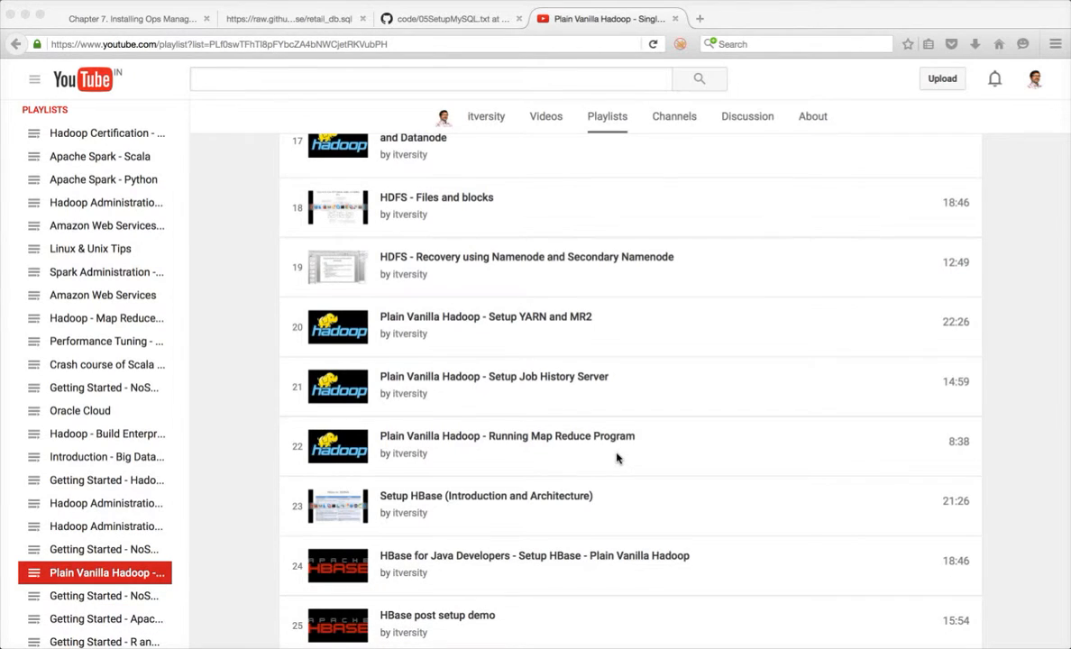
pyautogui.scroll(-3)
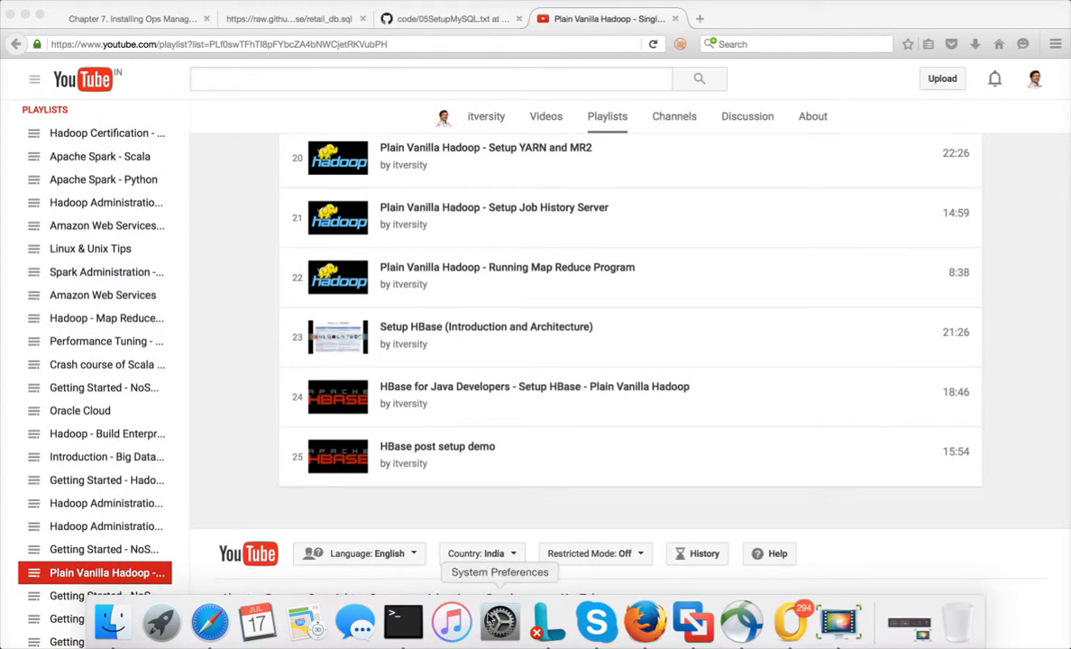
pyautogui.moveTo(404, 622)
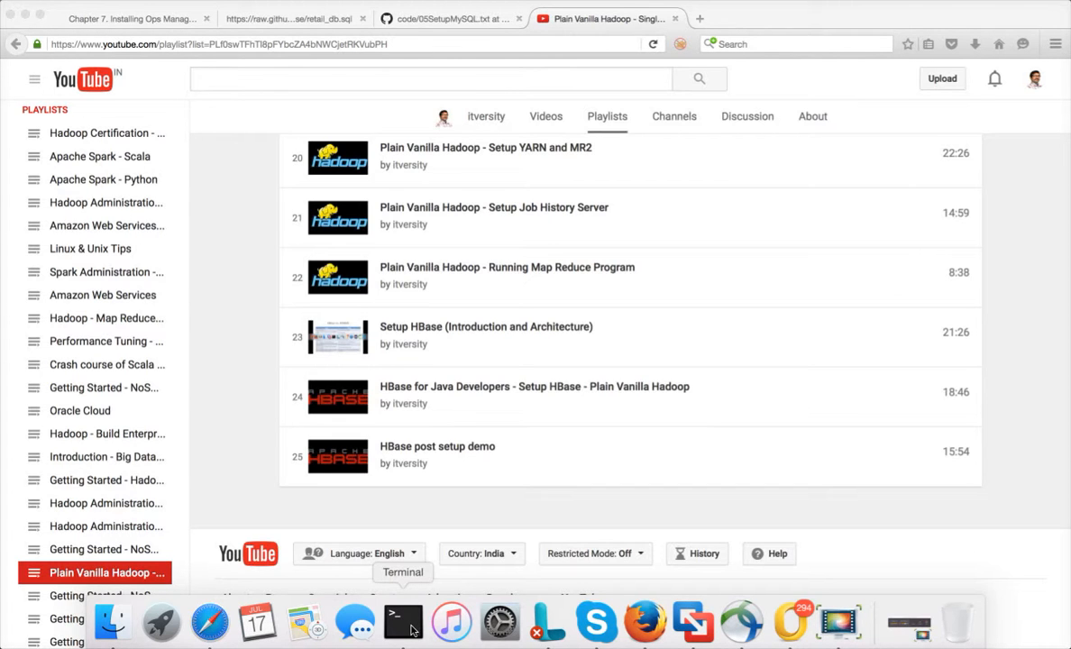
pyautogui.click(402, 620)
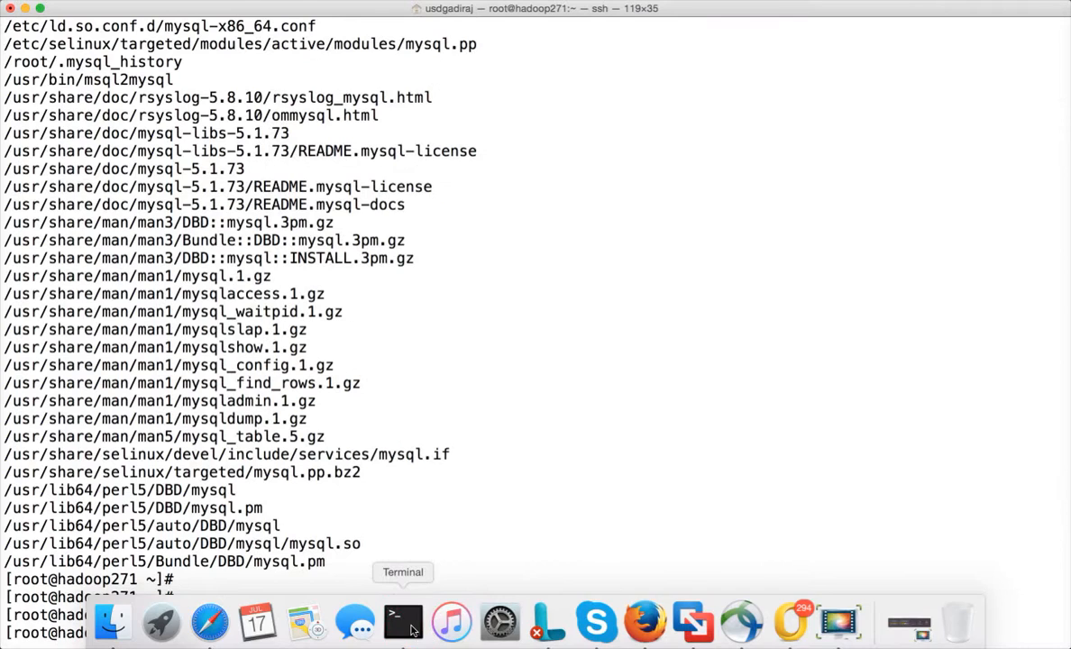
pyautogui.write('cl')
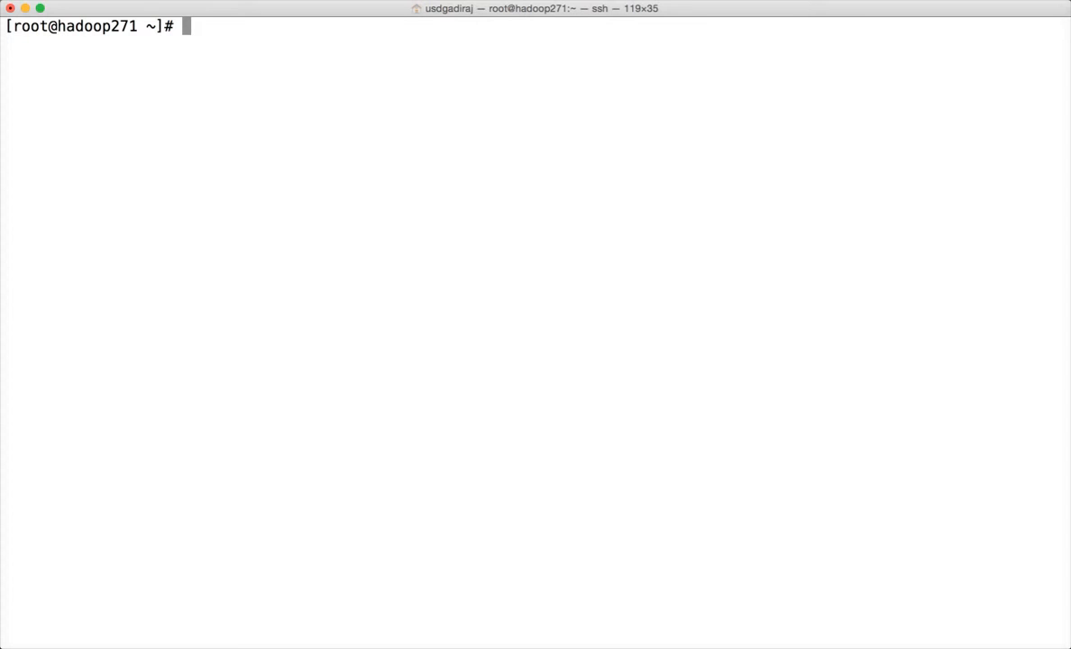
# Enter the command yum -y install mysql-server at the root prompt.
pyautogui.write('yu')
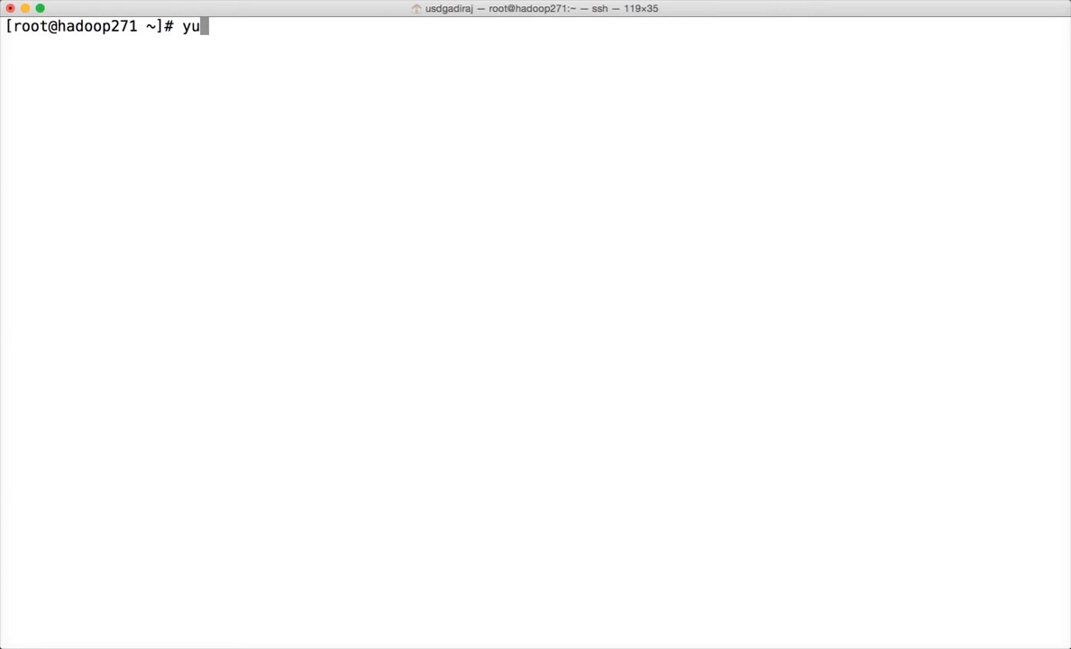
pyautogui.write('m -')
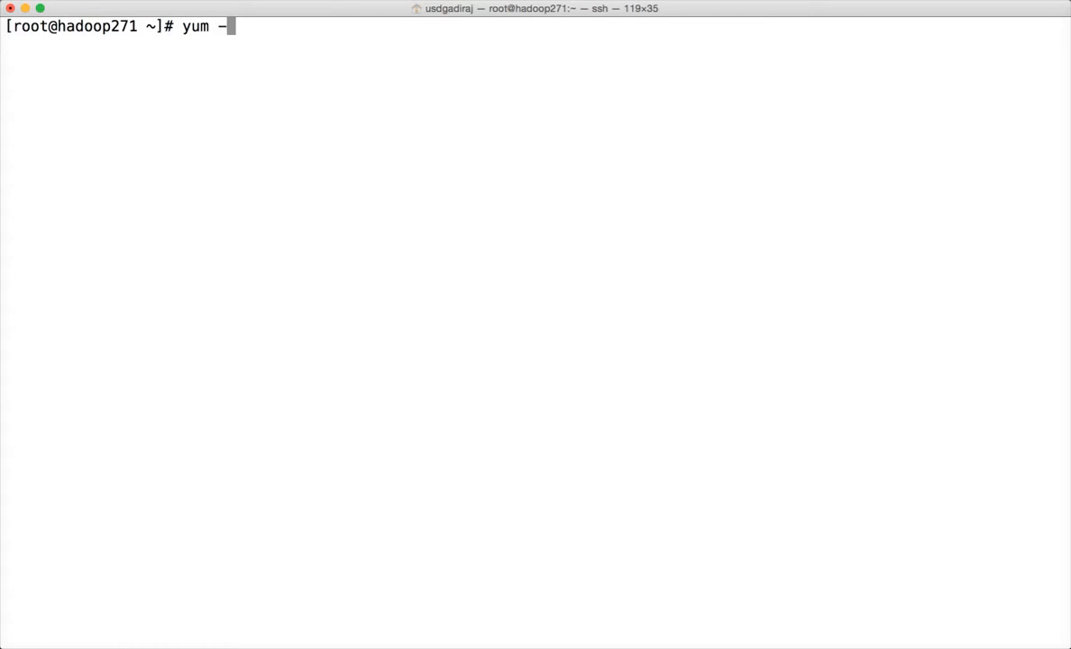
pyautogui.write('y install m')
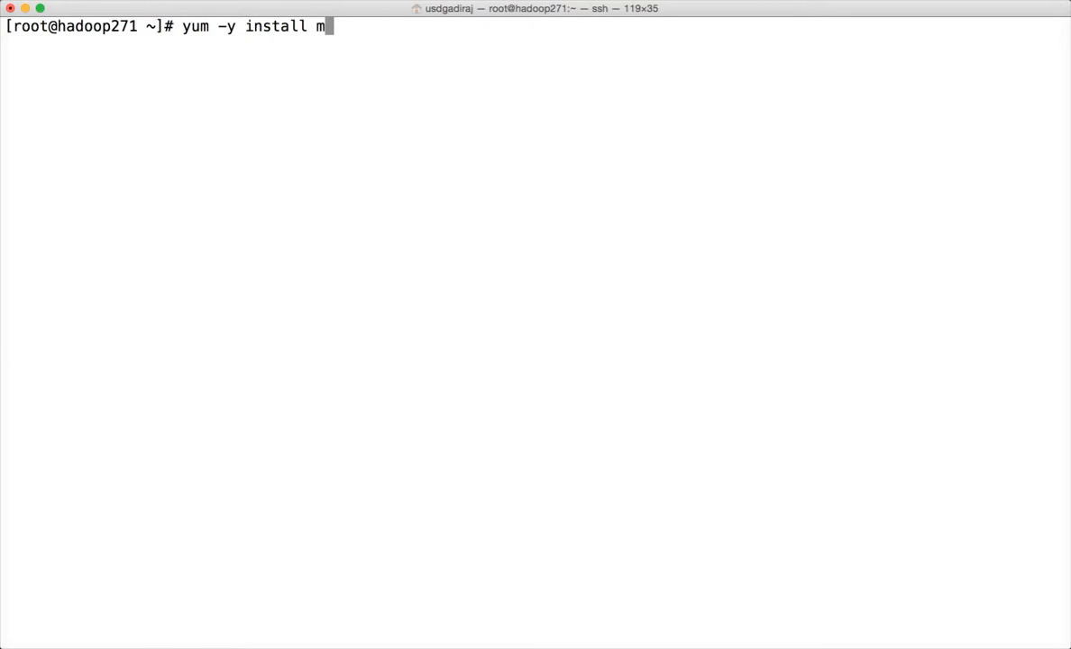
pyautogui.write('ysql-server')
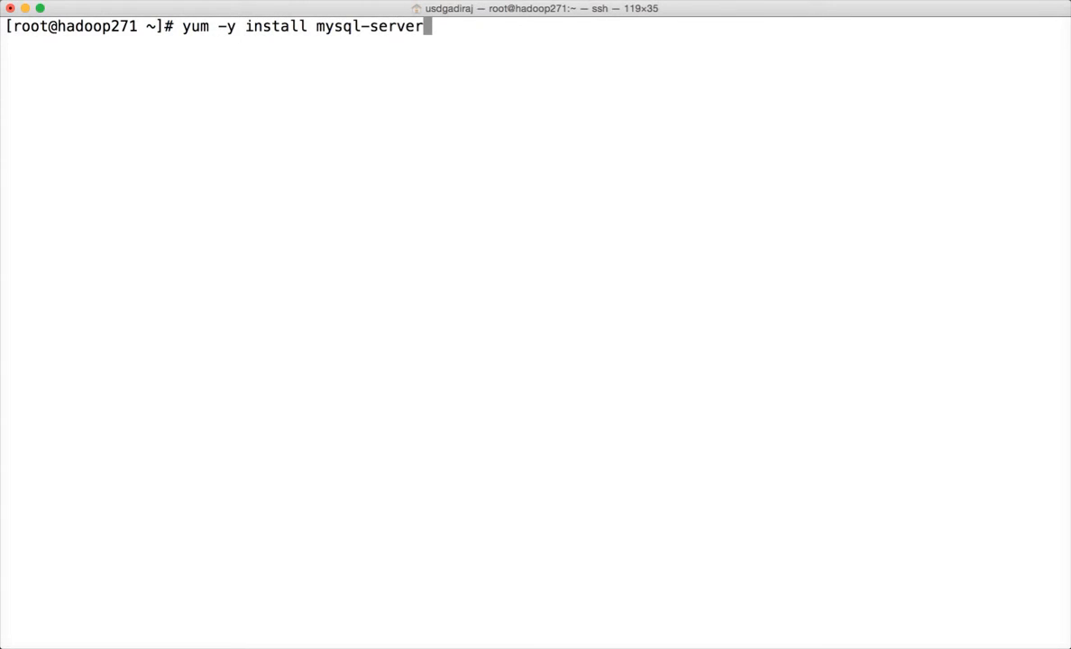
pyautogui.press('Return')
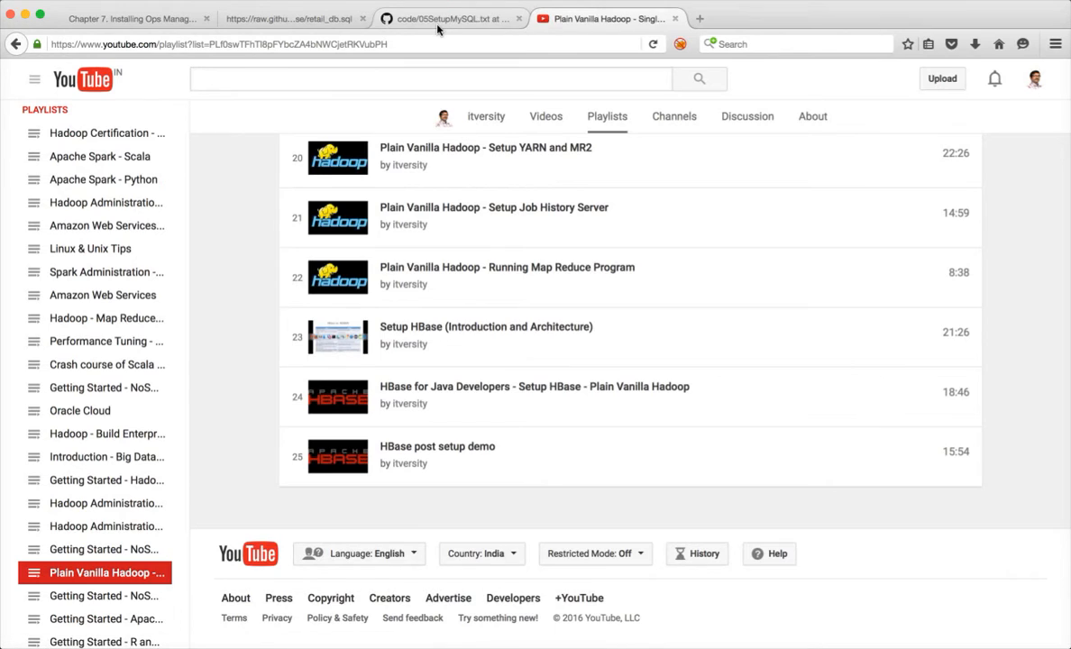
# Review the 05SetupMySQL.txt script on GitHub, picking out the DATABASE keyword.
pyautogui.click(451, 18)
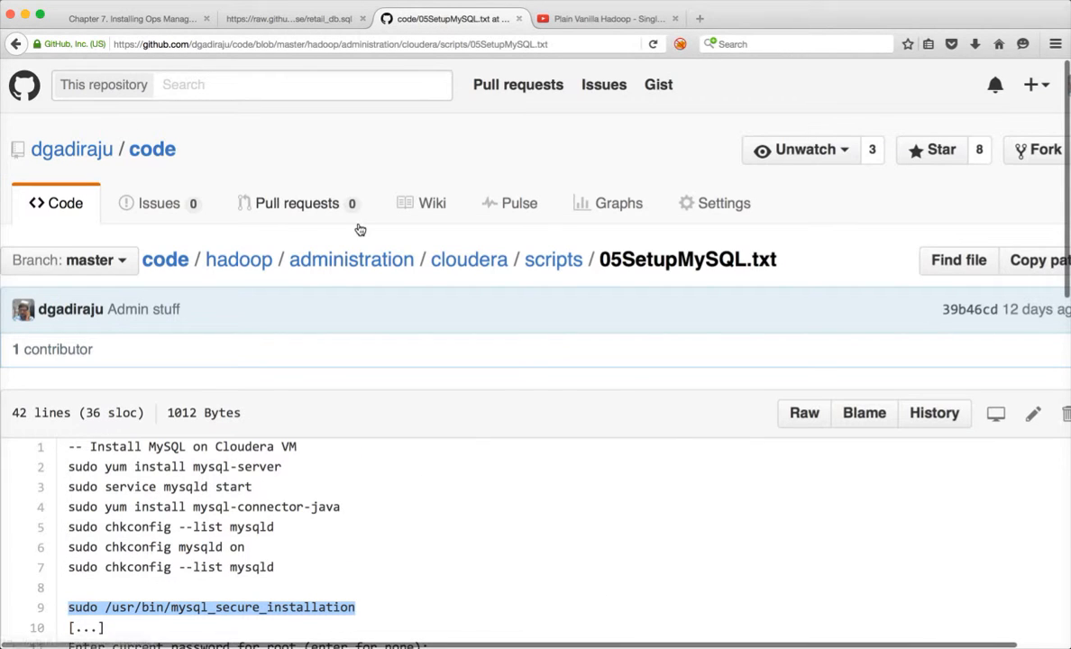
pyautogui.moveTo(166, 260)
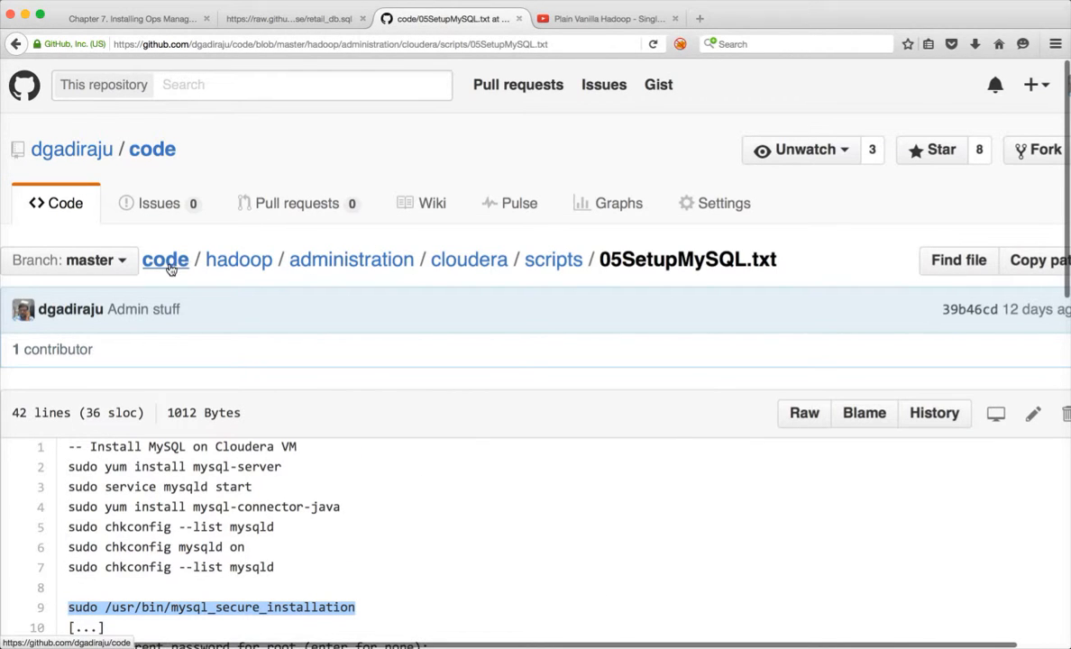
pyautogui.moveTo(469, 260)
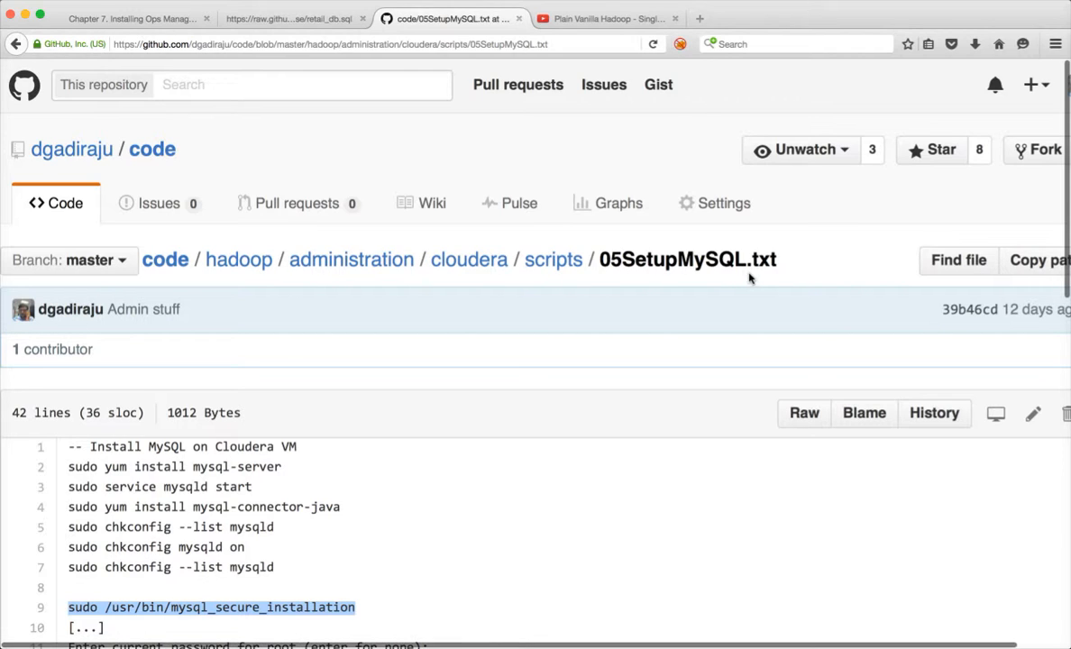
pyautogui.scroll(-3)
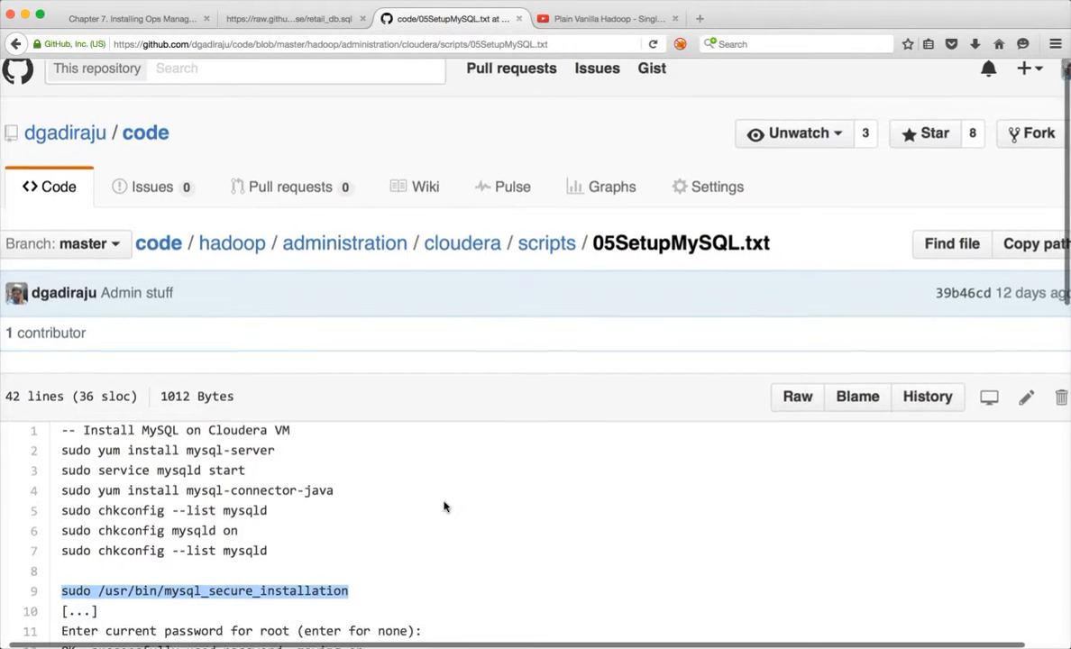
pyautogui.scroll(-3)
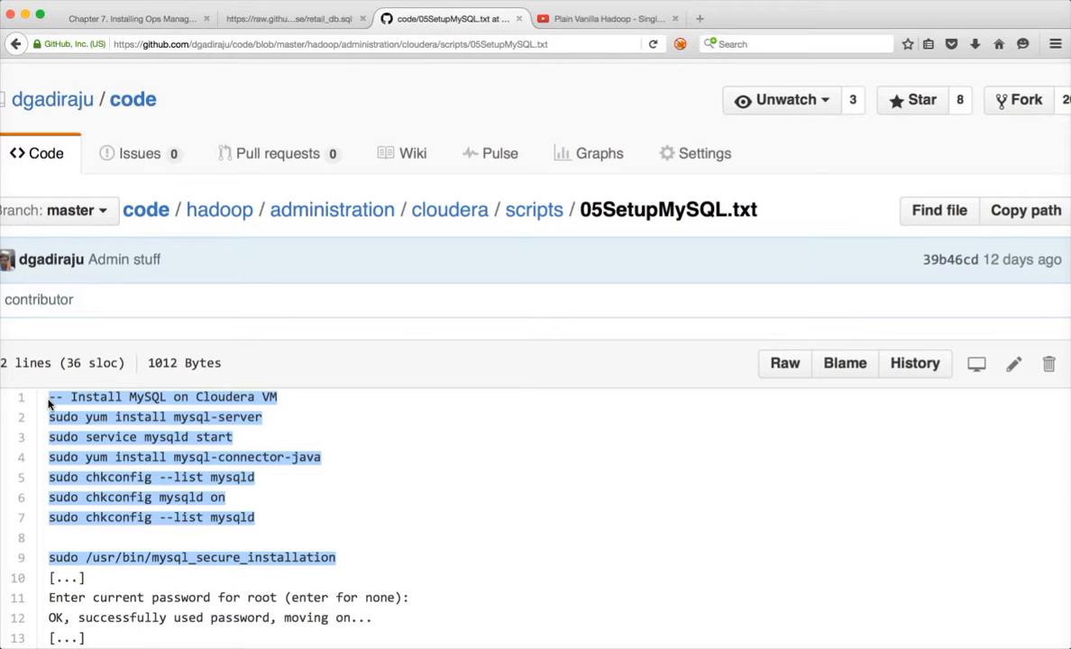
pyautogui.moveTo(332, 461)
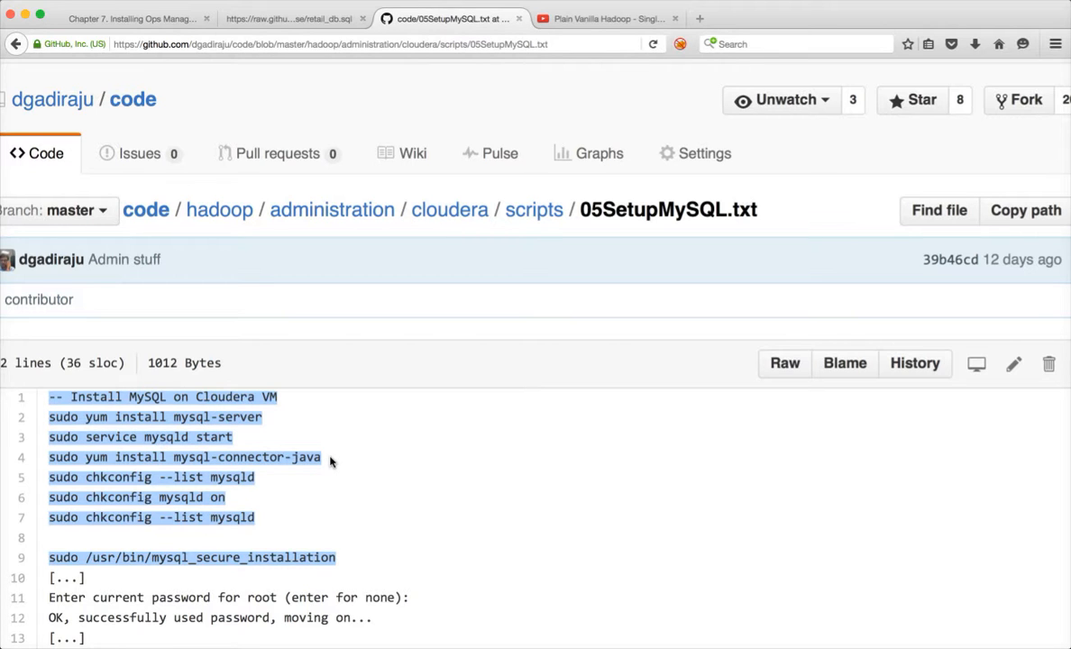
pyautogui.scroll(-3)
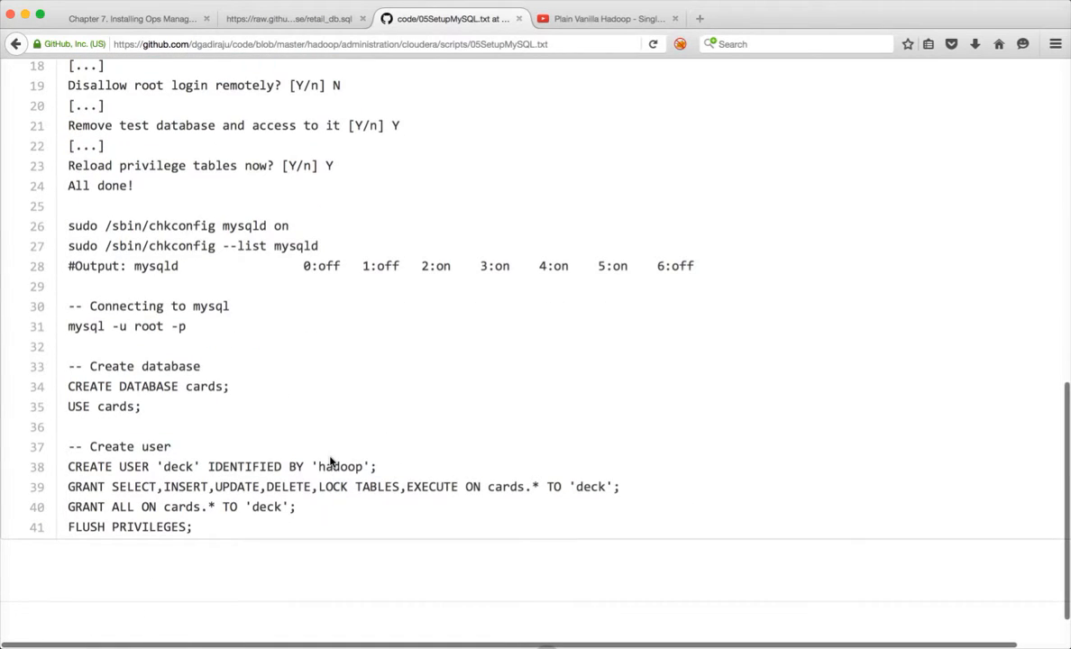
pyautogui.moveTo(168, 389)
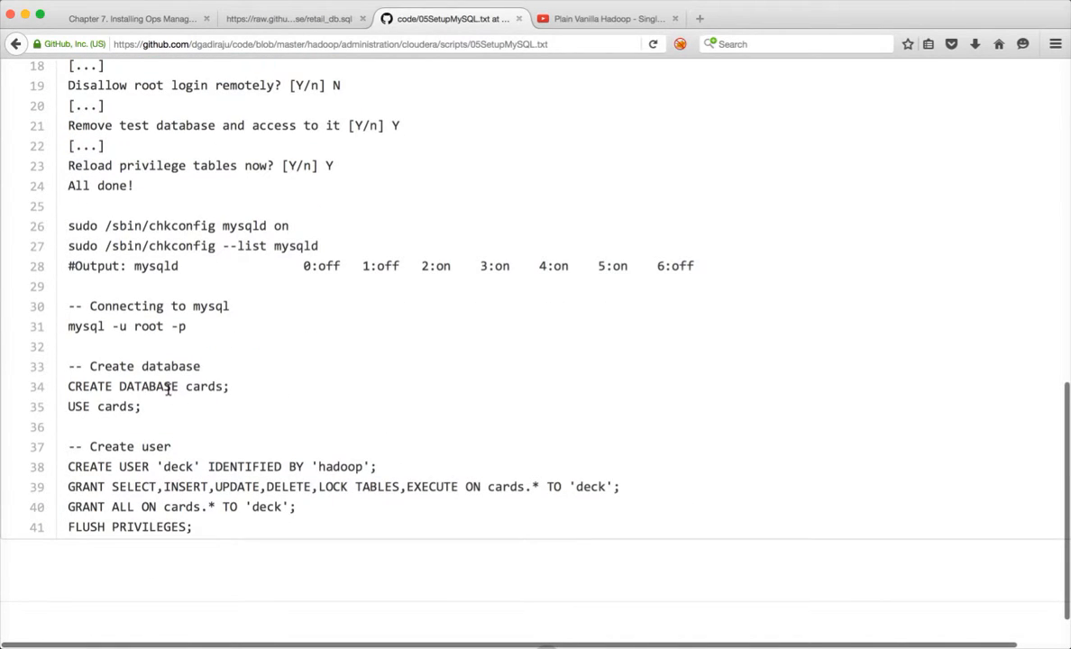
pyautogui.doubleClick(148, 386)
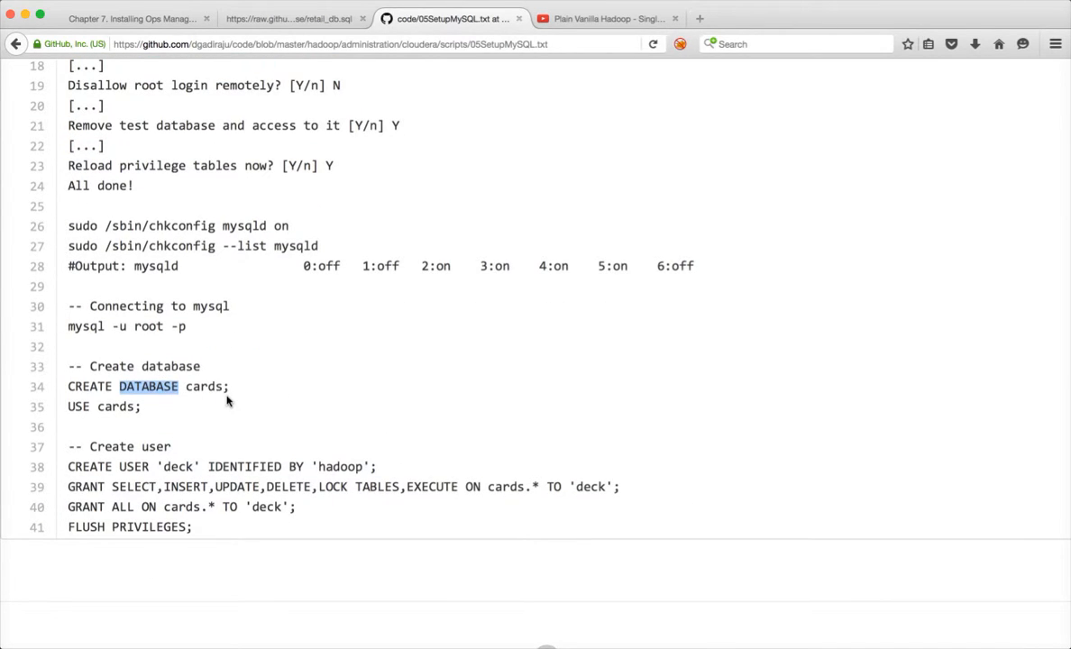
pyautogui.moveTo(207, 393)
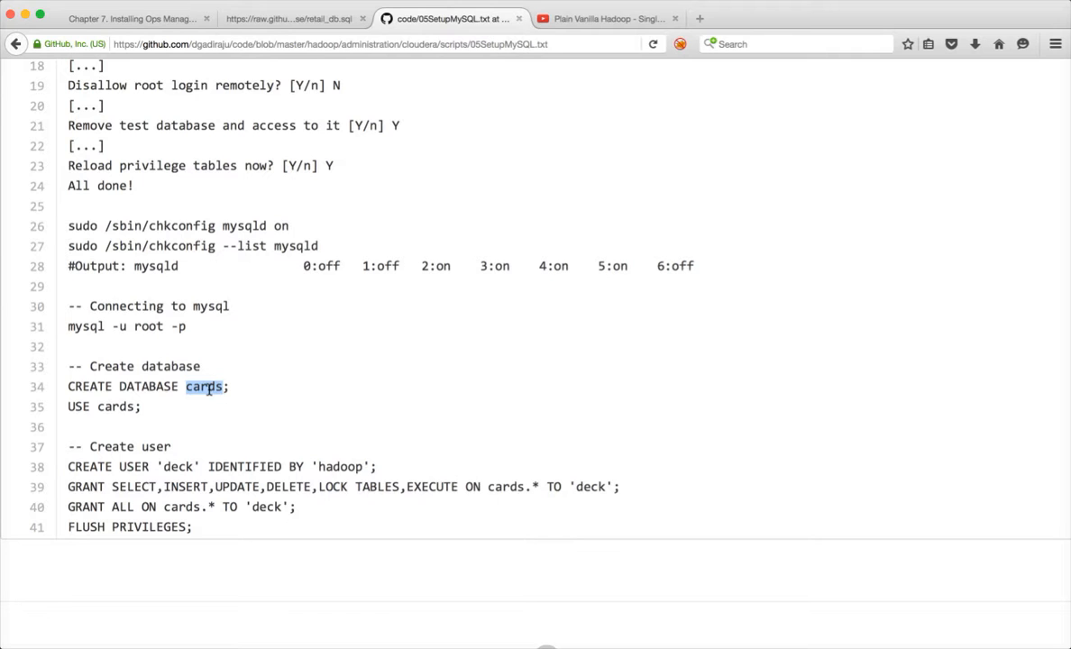
pyautogui.scroll(3)
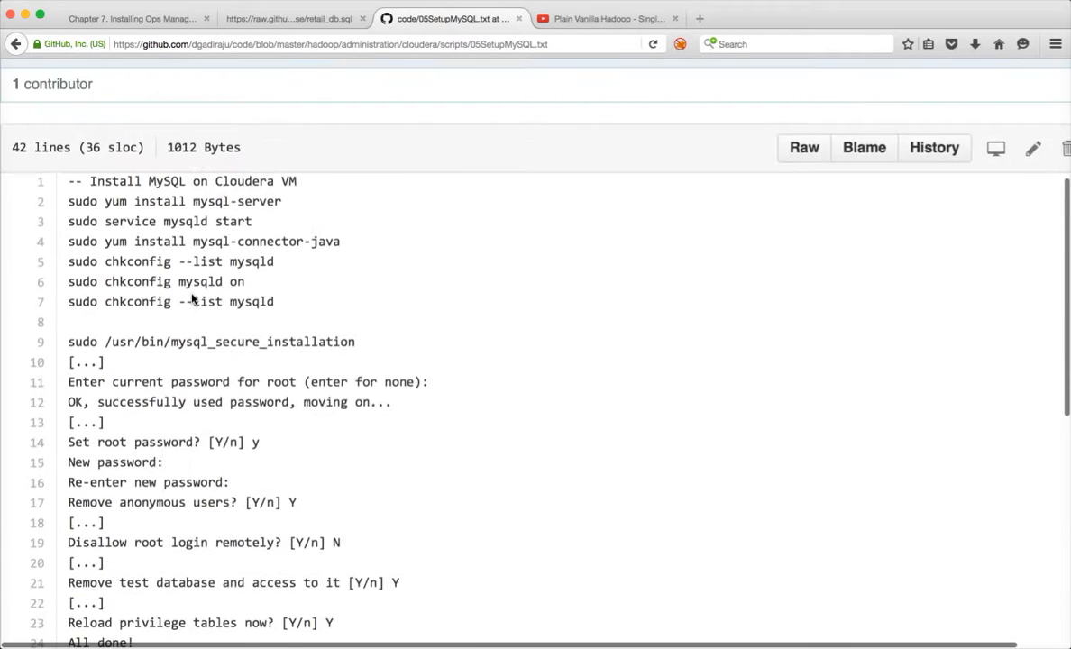
pyautogui.scroll(3)
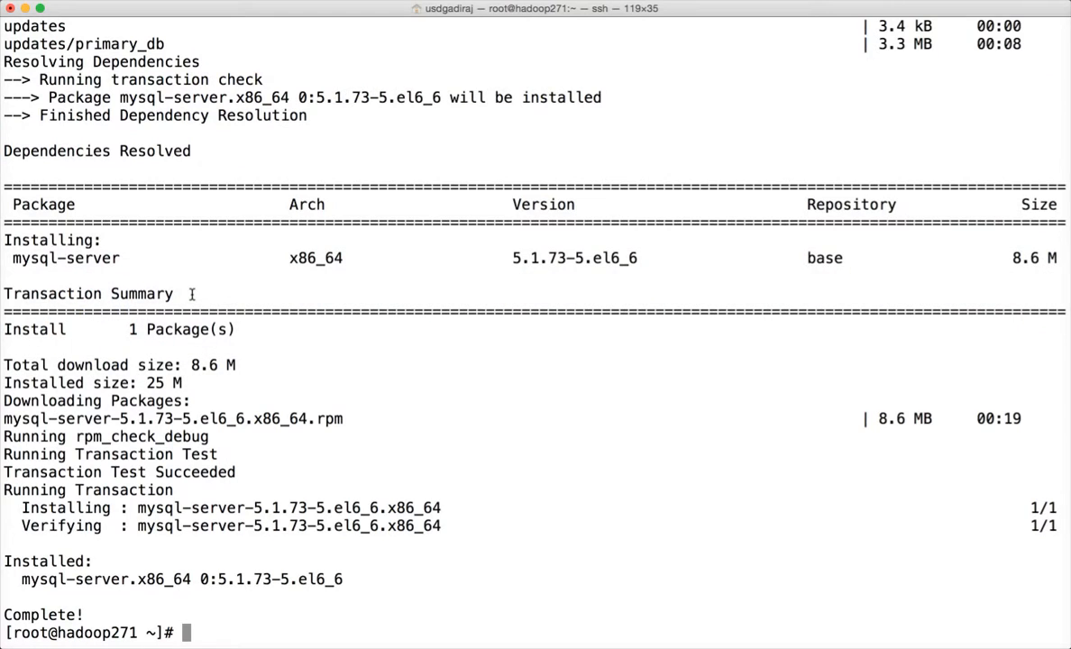
# Run yum -y install mysql-connector-java and let it complete.
pyautogui.write('y')
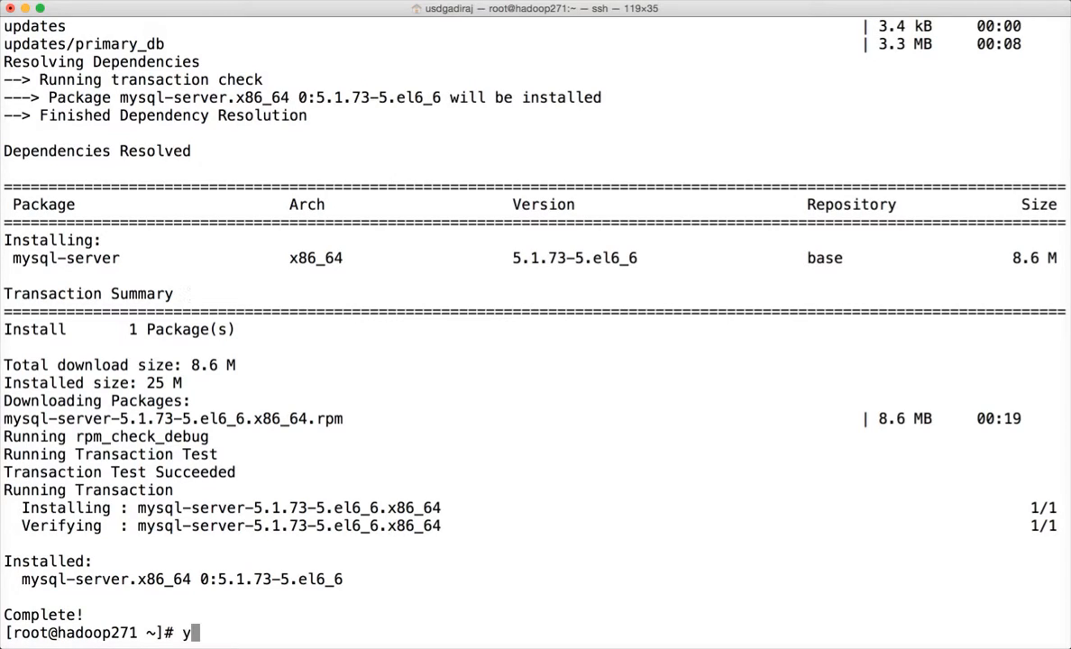
pyautogui.write('um -')
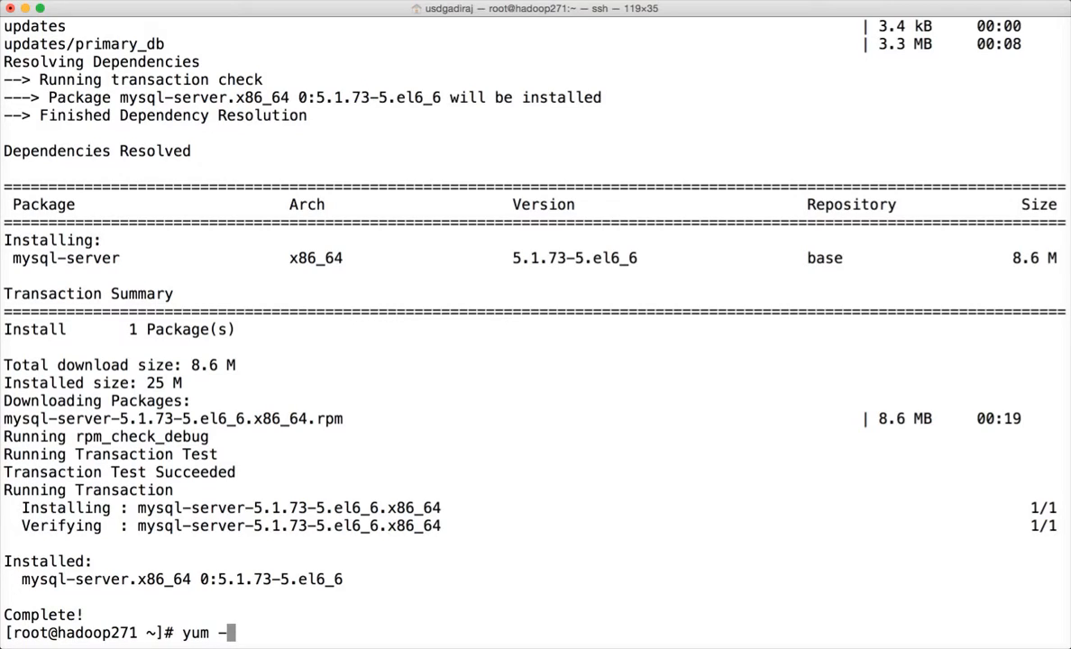
pyautogui.write('y')
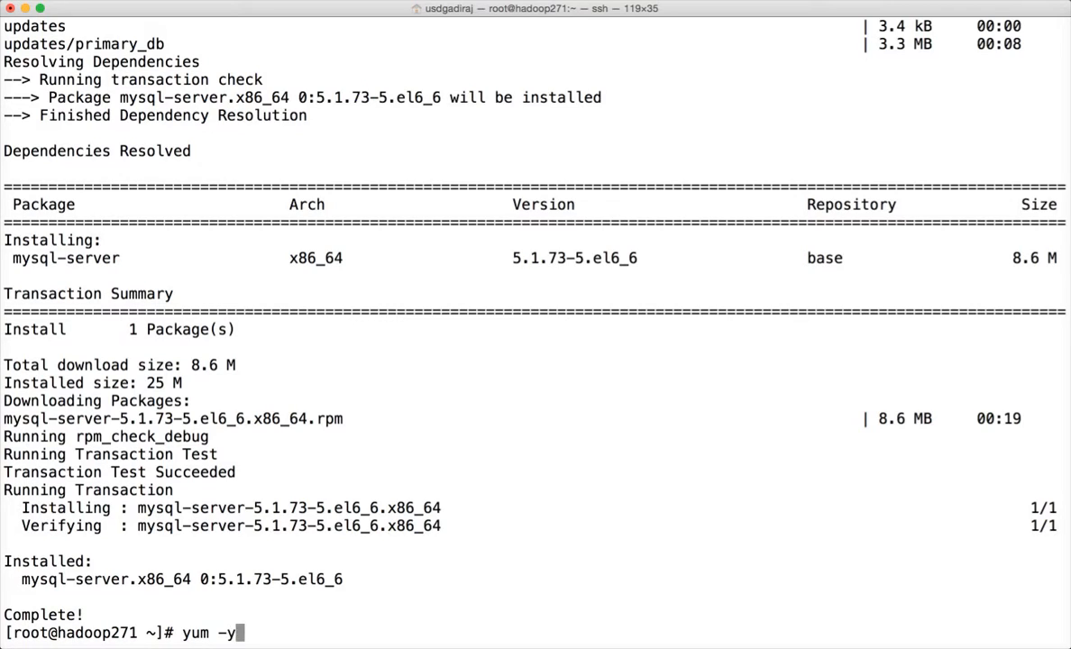
pyautogui.write('i')
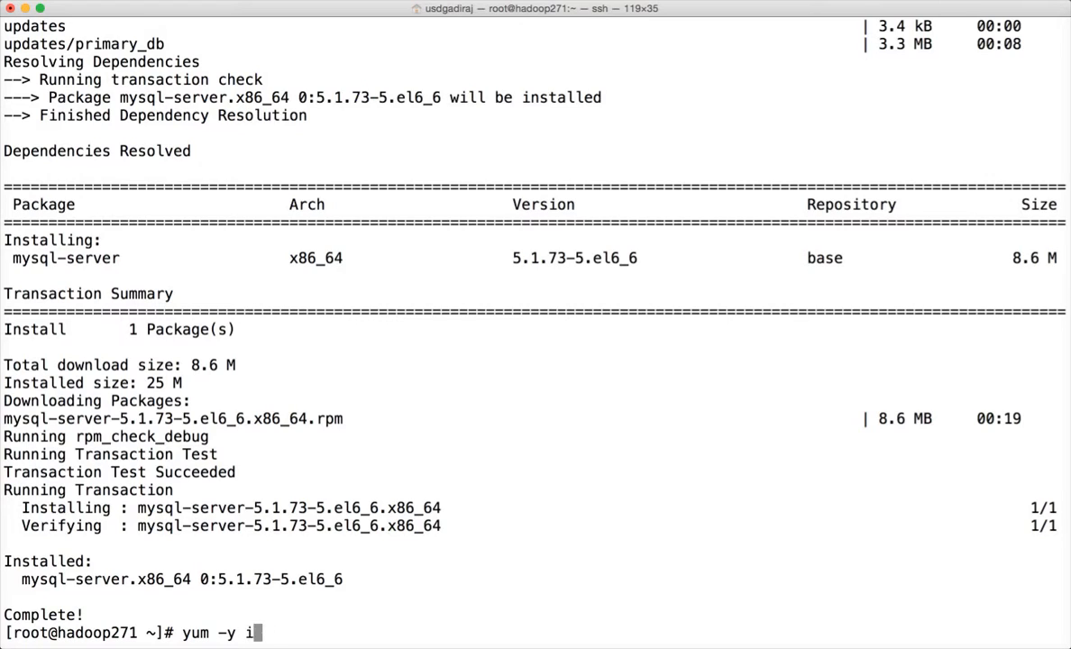
pyautogui.write('nstall')
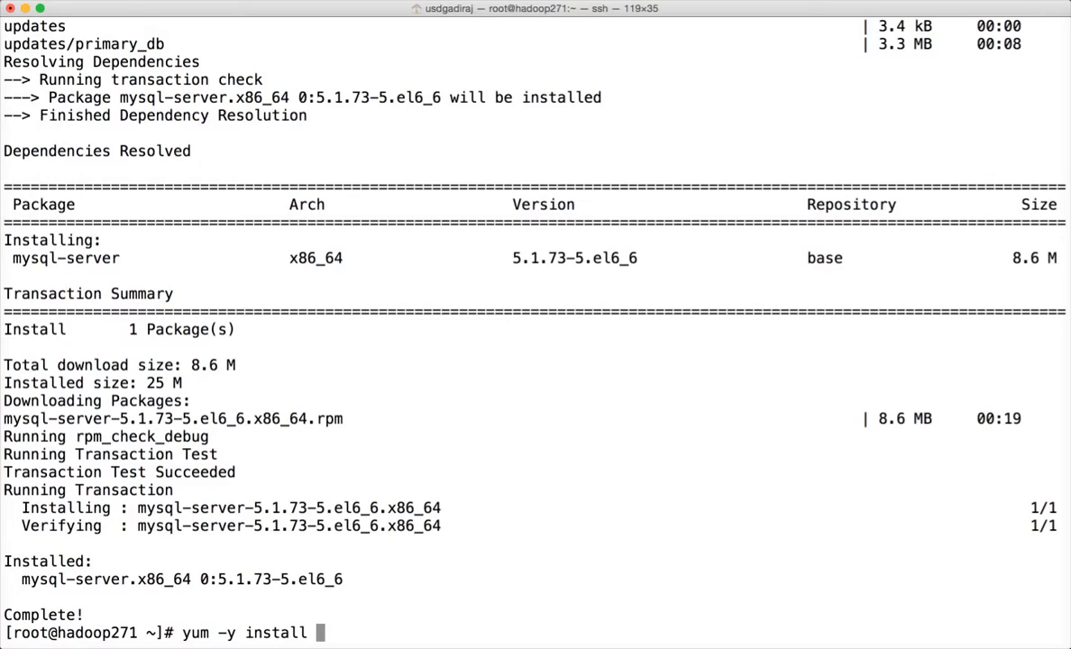
pyautogui.write('my')
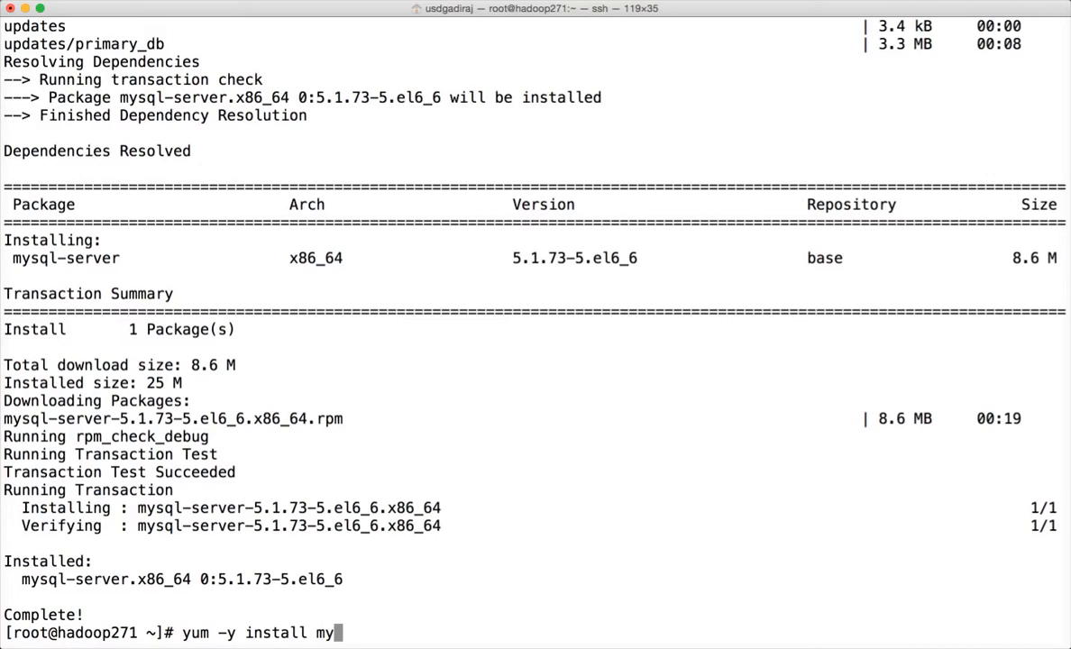
pyautogui.write('sql-con')
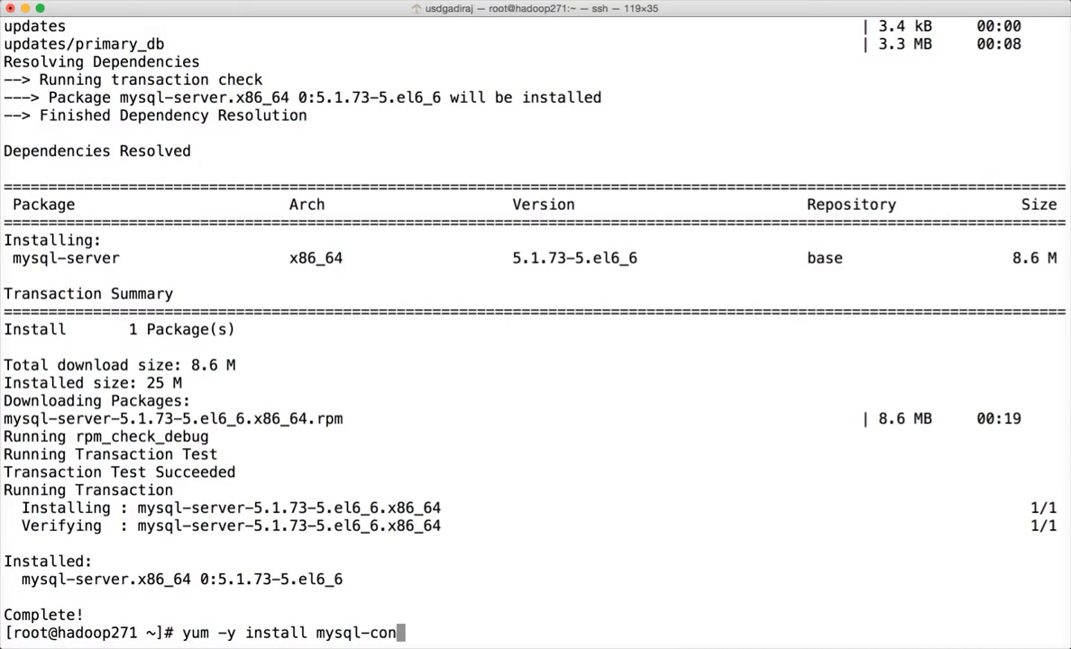
pyautogui.write('nector-java')
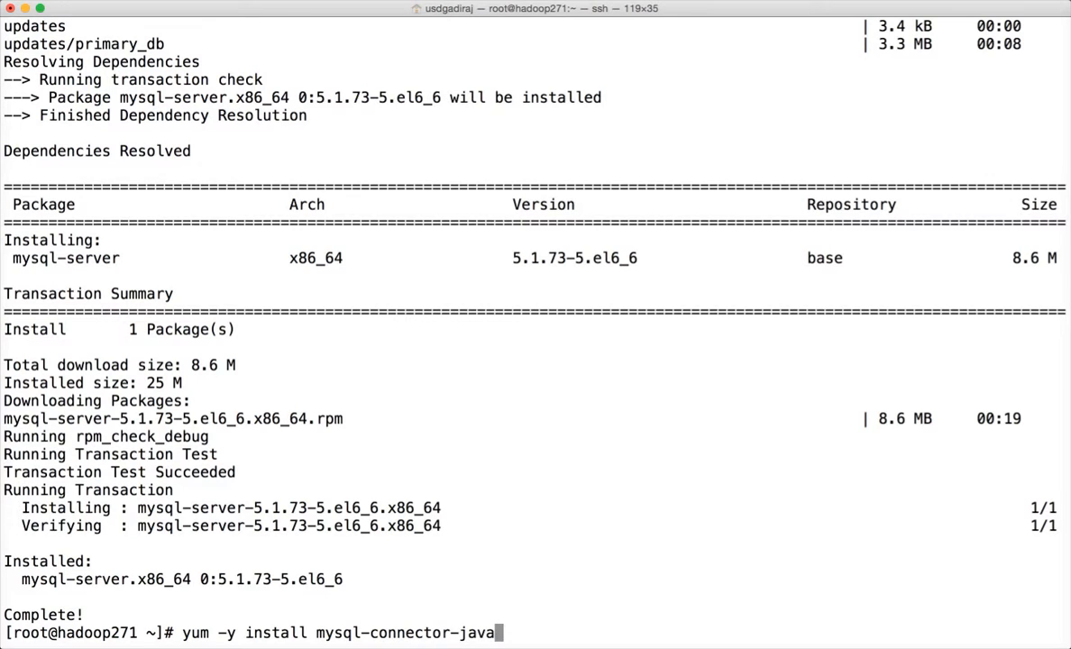
pyautogui.press('Return')
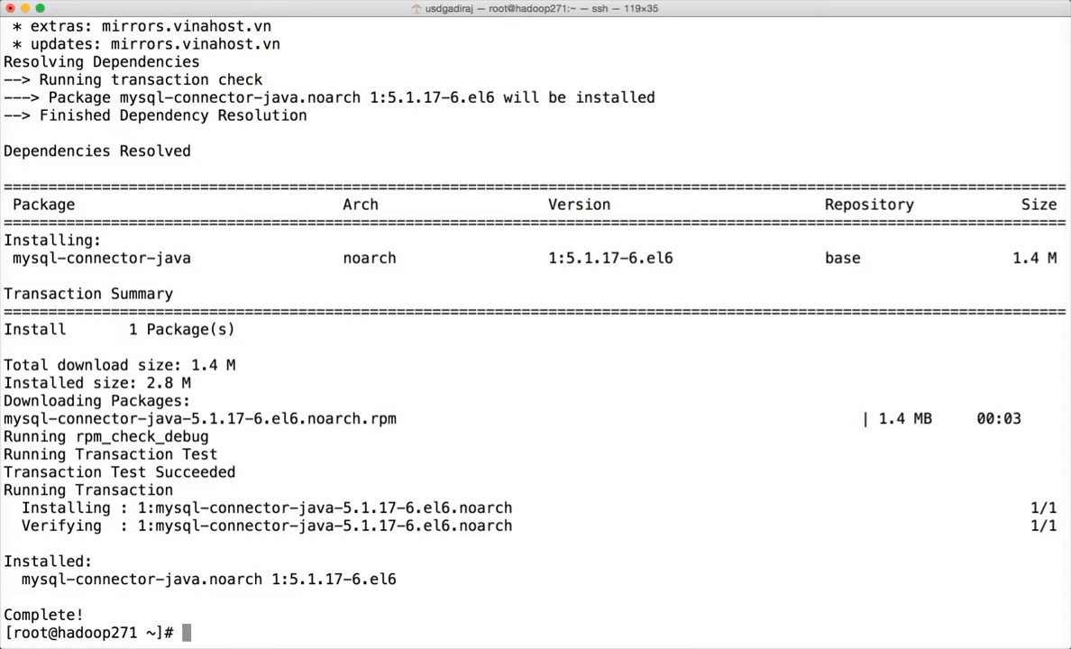
# Start the mysqld service and begin the mysql -u root login.
pyautogui.write('ser')
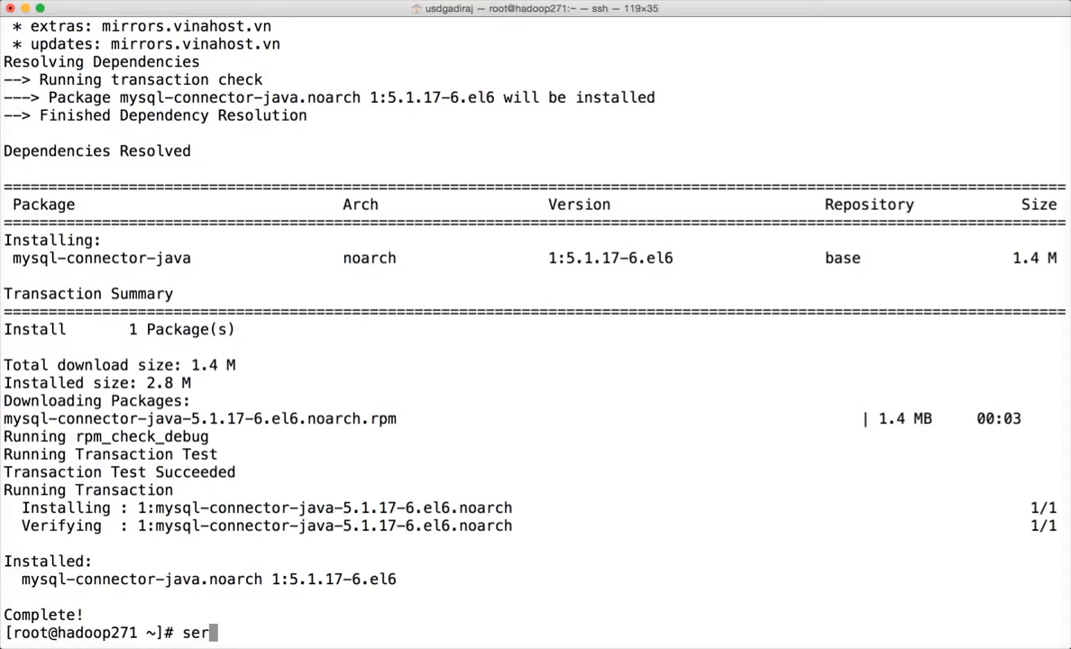
pyautogui.write('vi')
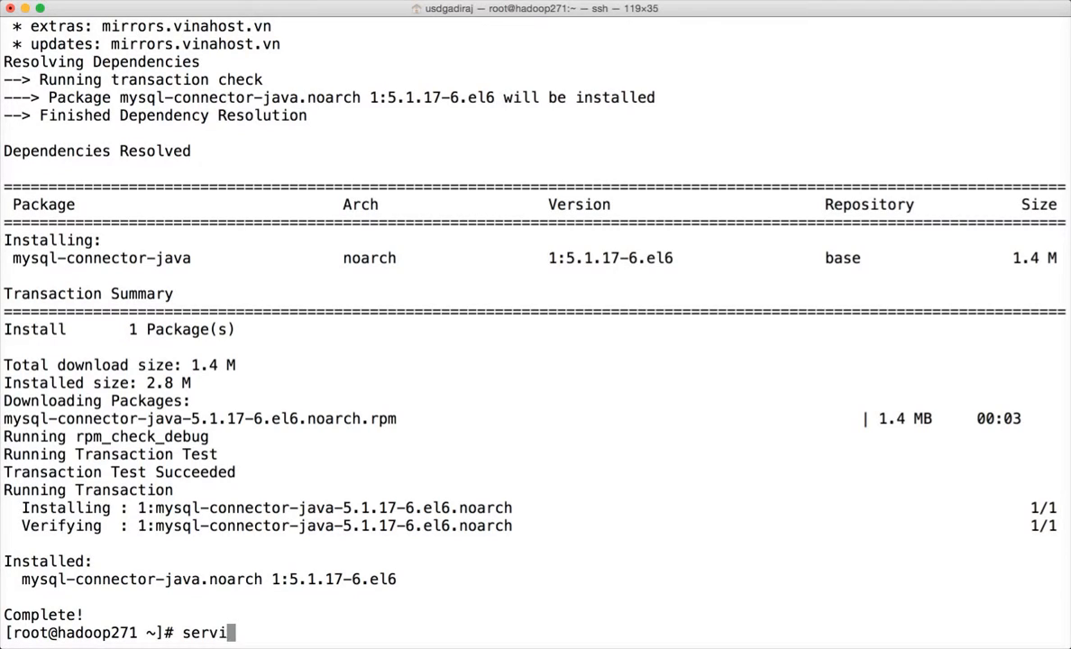
pyautogui.write('ce mysqld start')
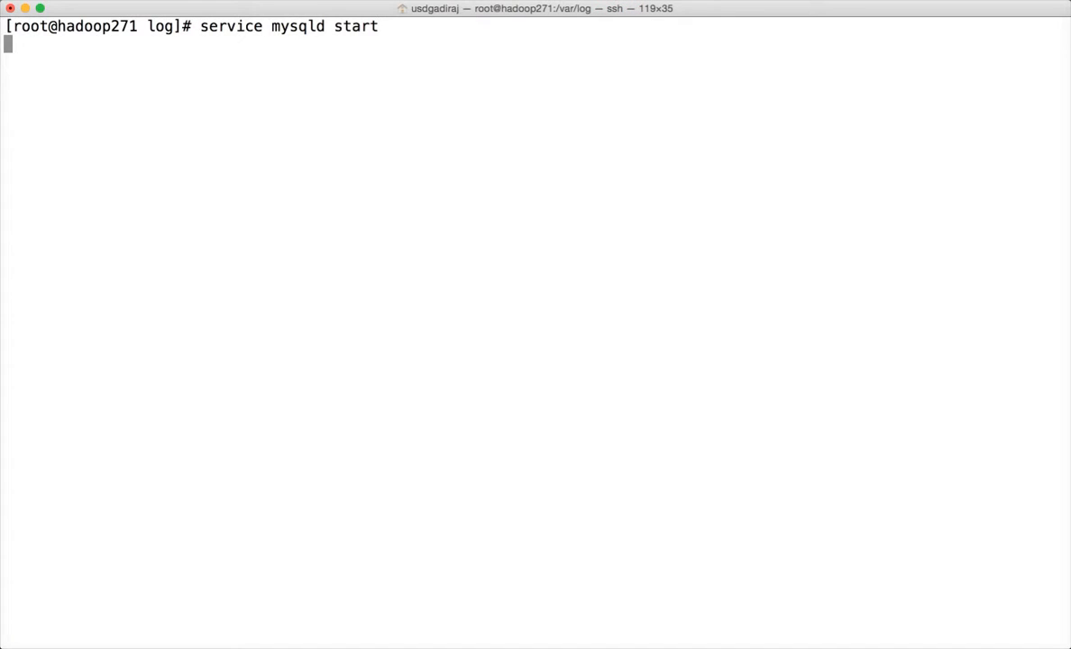
pyautogui.press('Return')
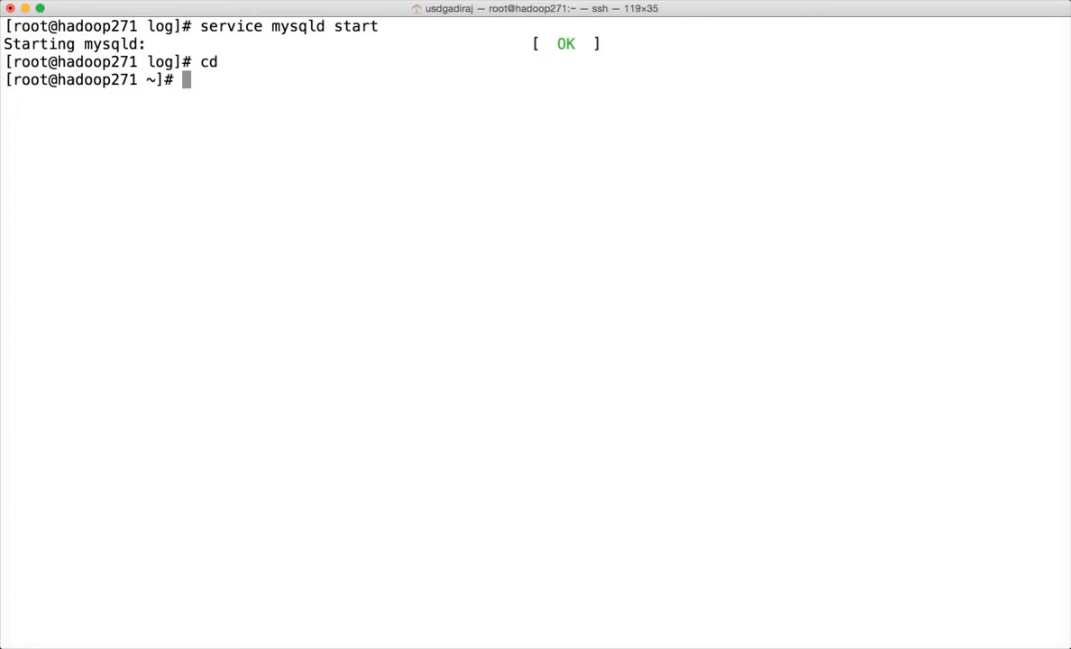
pyautogui.write('mysql -u root')
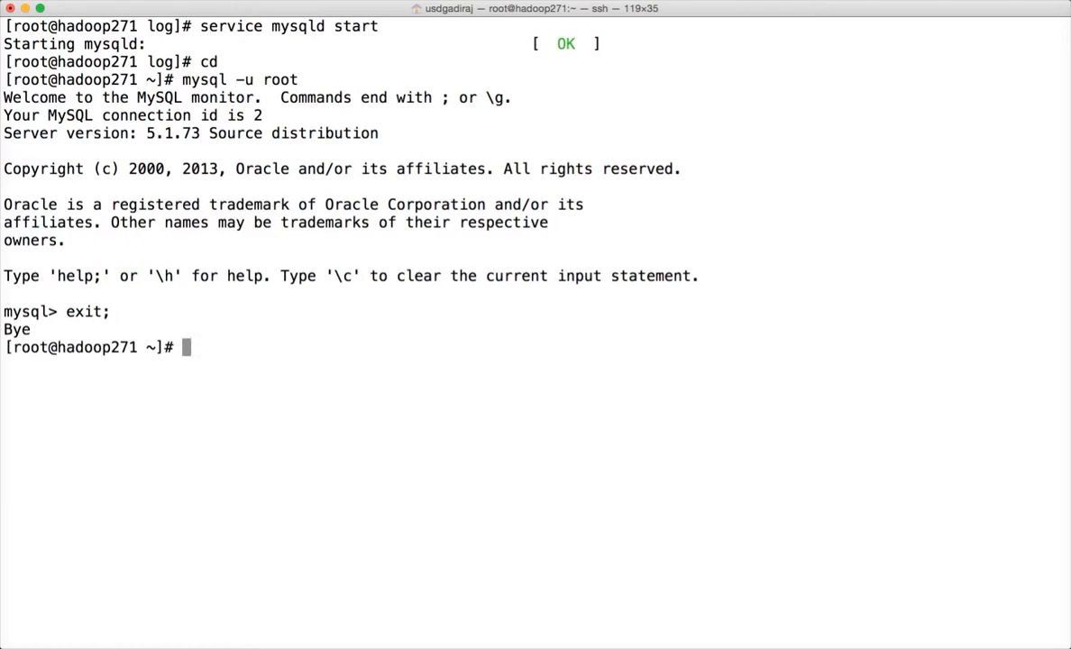
# Launch /usr/bin/mysql_secure_installation.
pyautogui.write('/u')
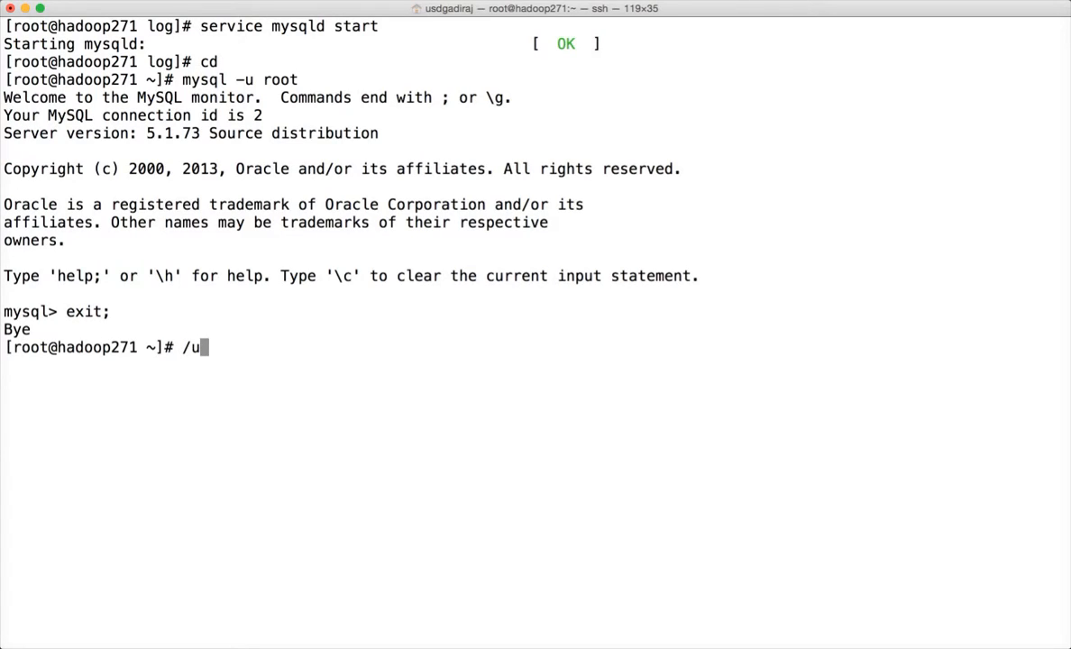
pyautogui.write('sr/bin/')
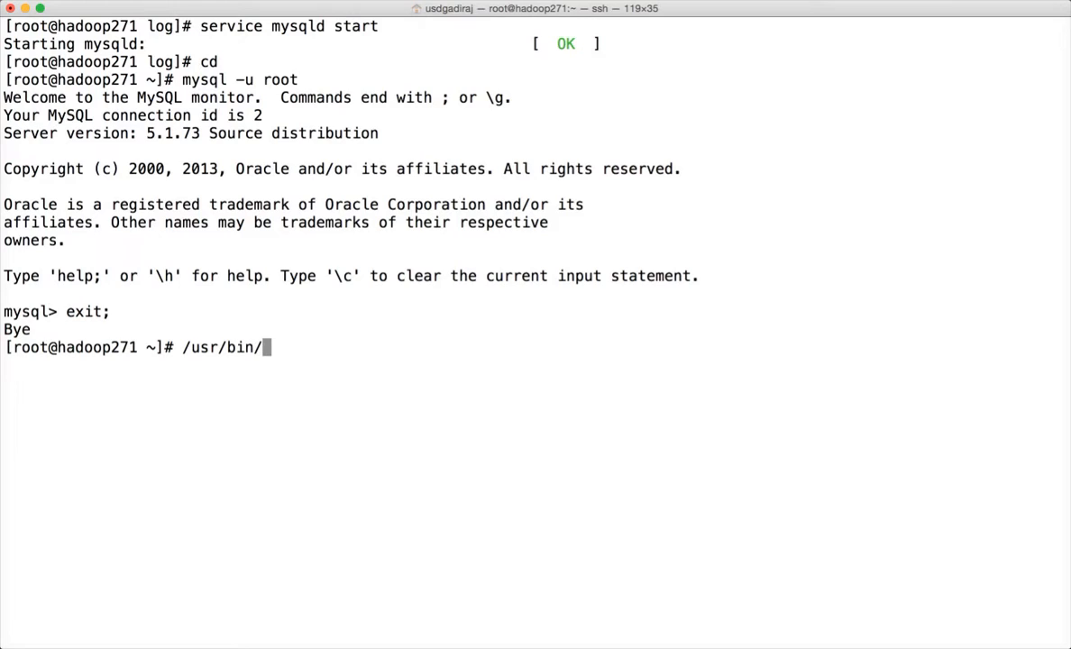
pyautogui.write('mysql')
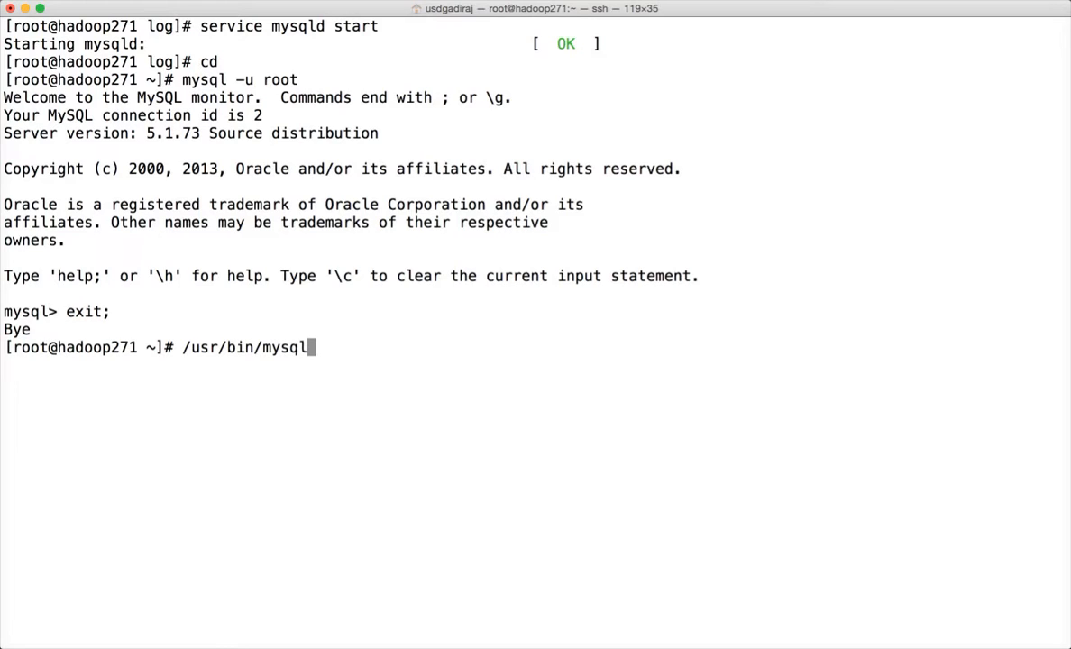
pyautogui.press('Tab')
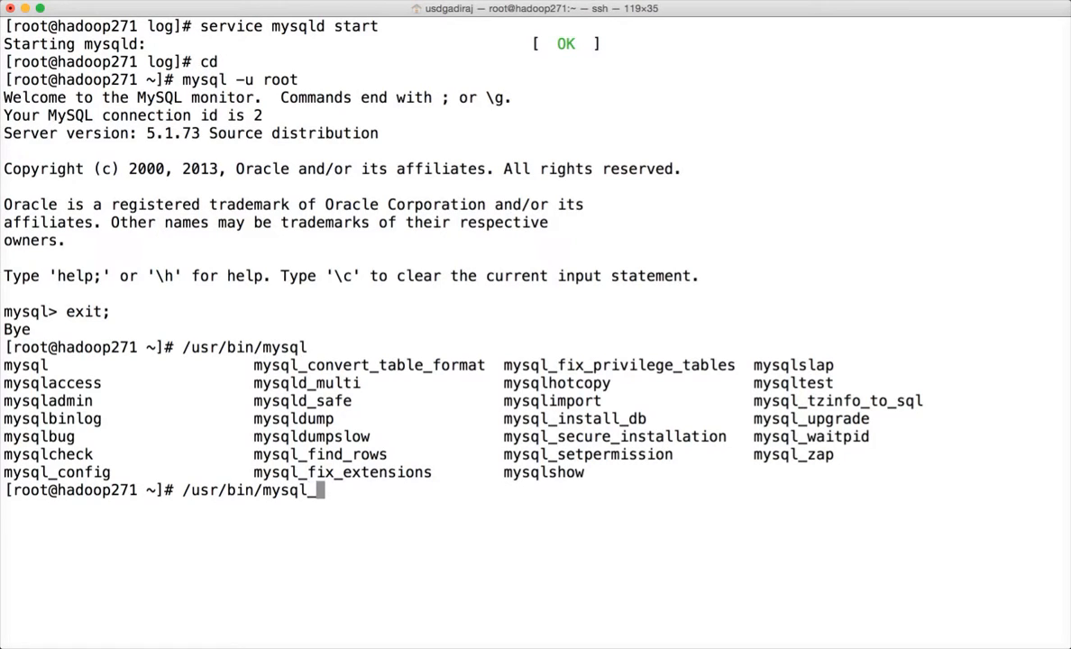
pyautogui.write('secure_installation')
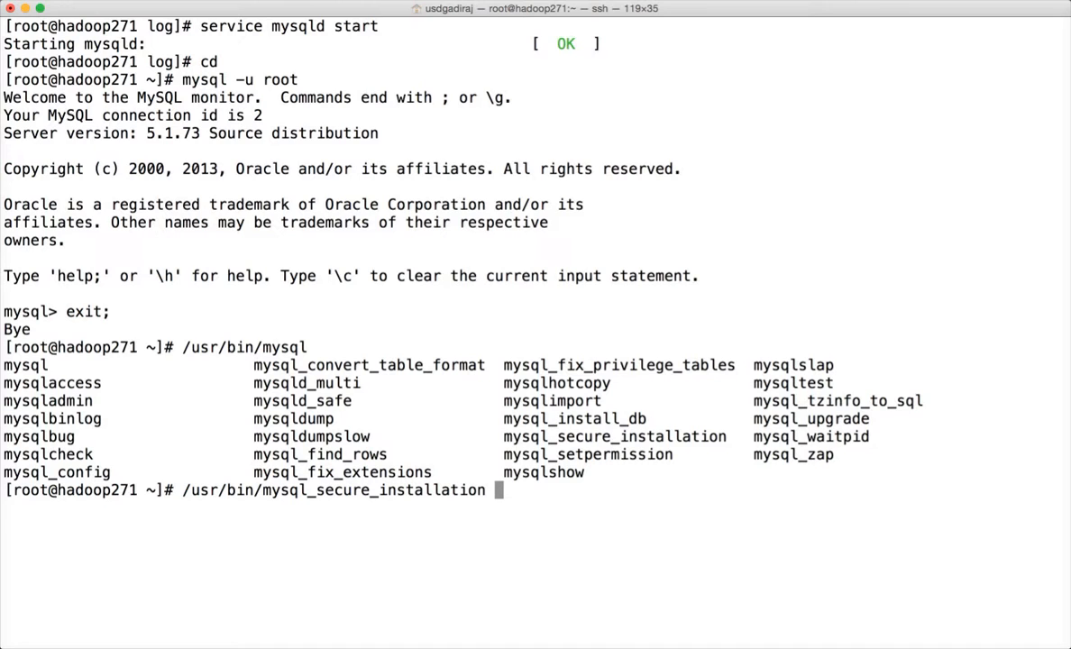
pyautogui.press('Return')
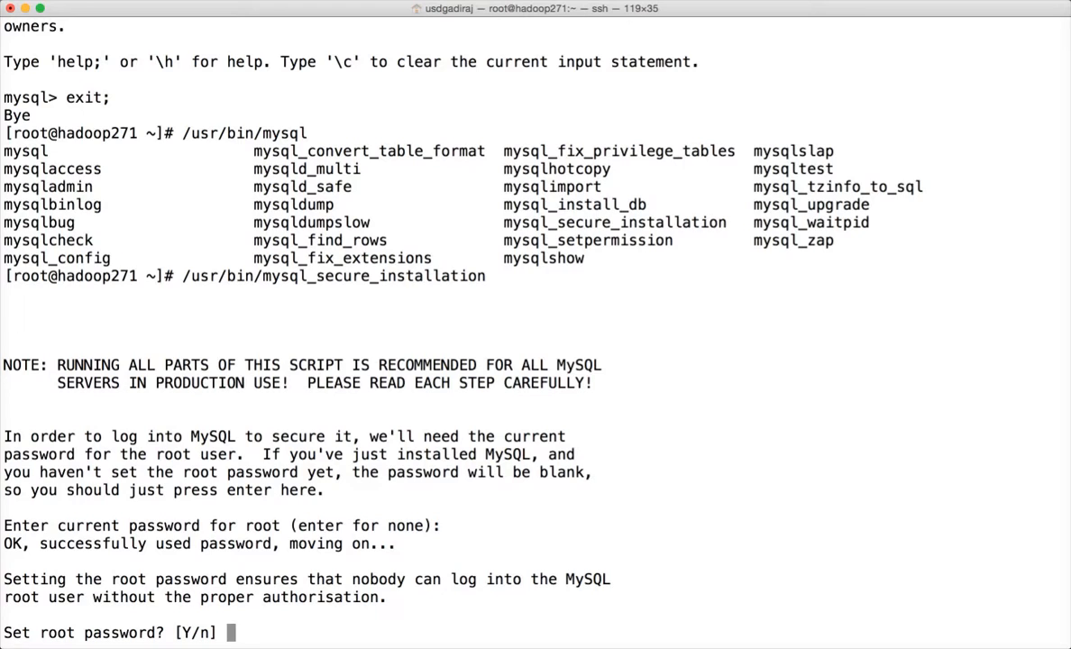
# Answer Y to disallow remote root login, remove the test database and reload privileges.
pyautogui.write('Y')
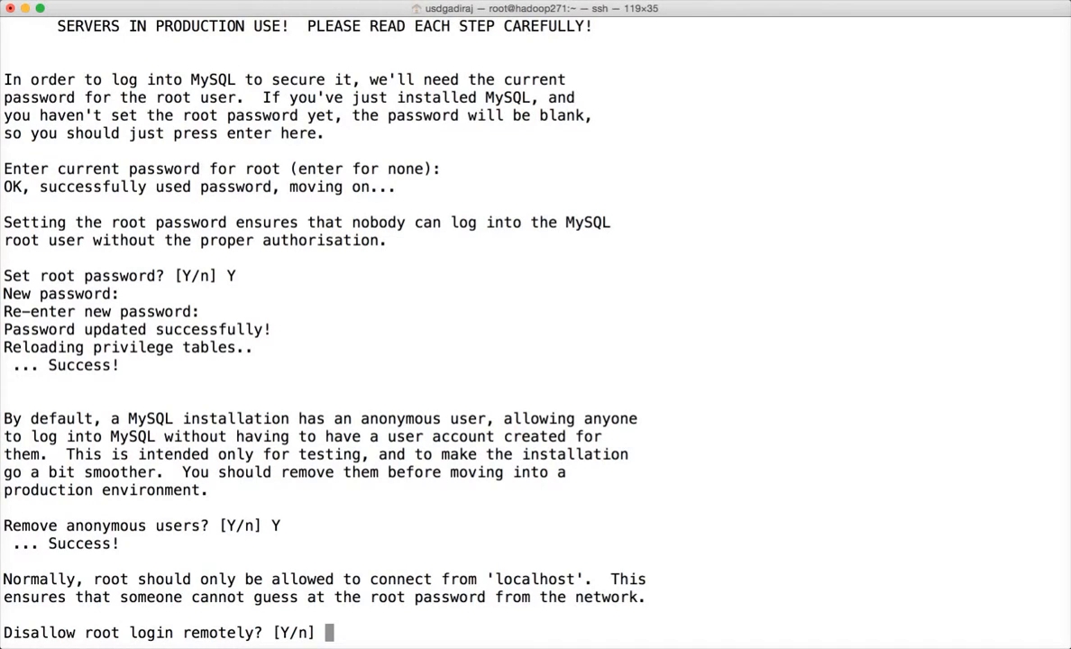
pyautogui.write('Y')
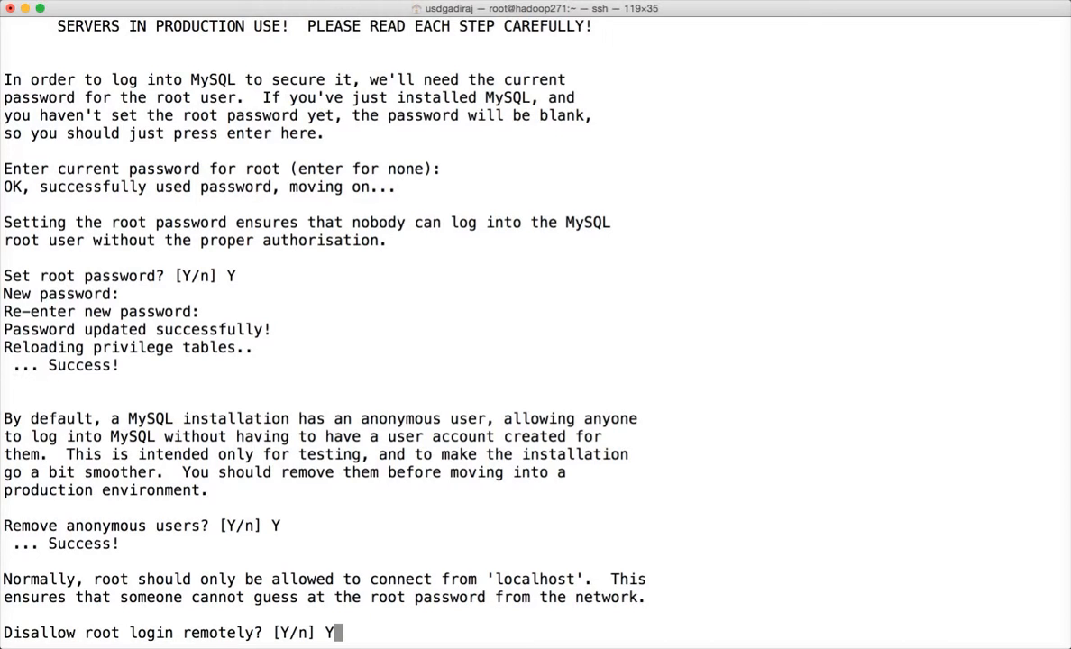
pyautogui.press('Return')
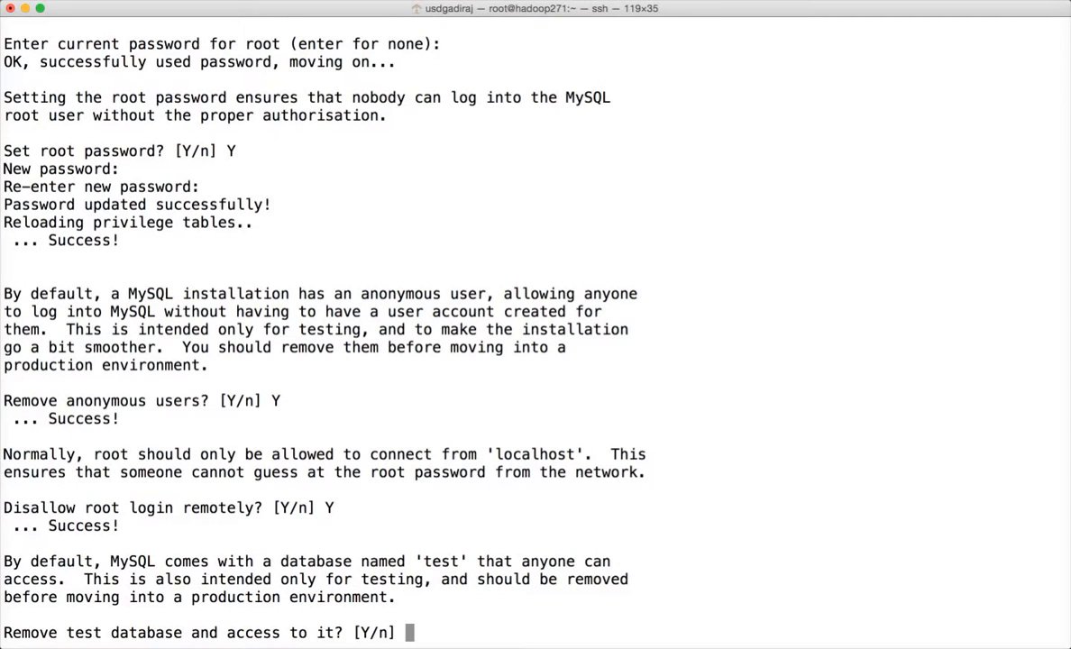
pyautogui.write('Y')
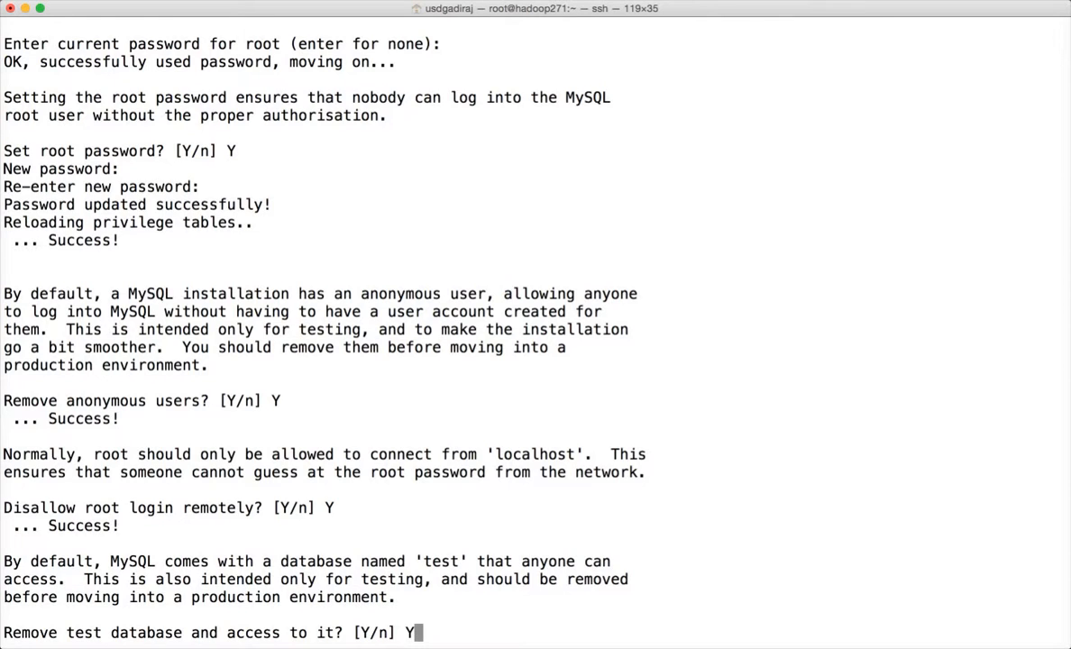
pyautogui.press('Return')
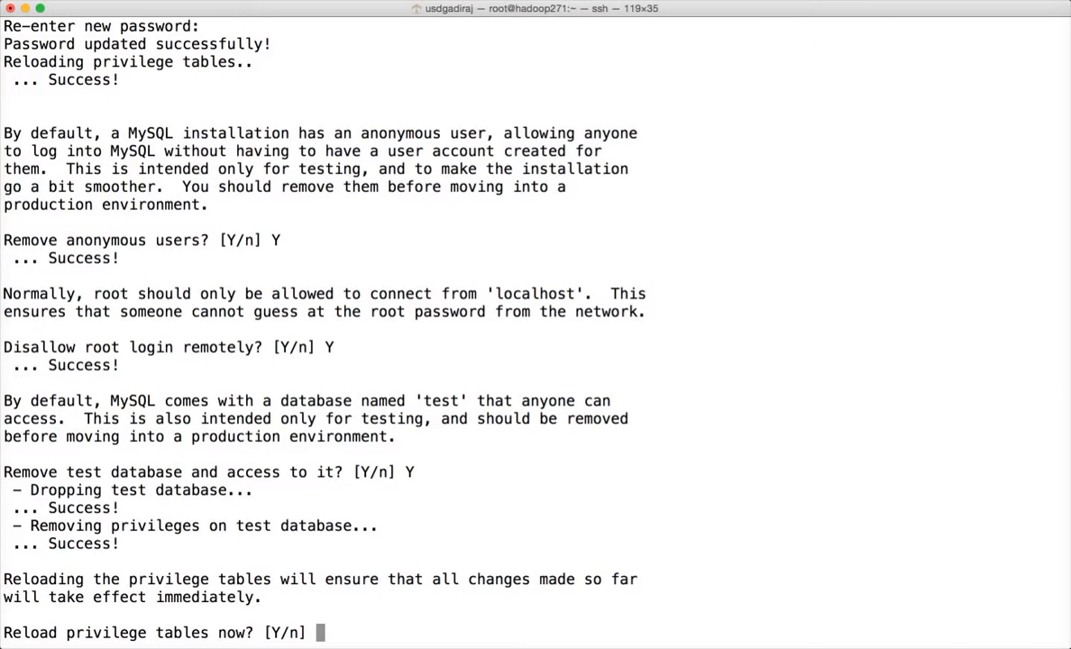
pyautogui.write('Y')
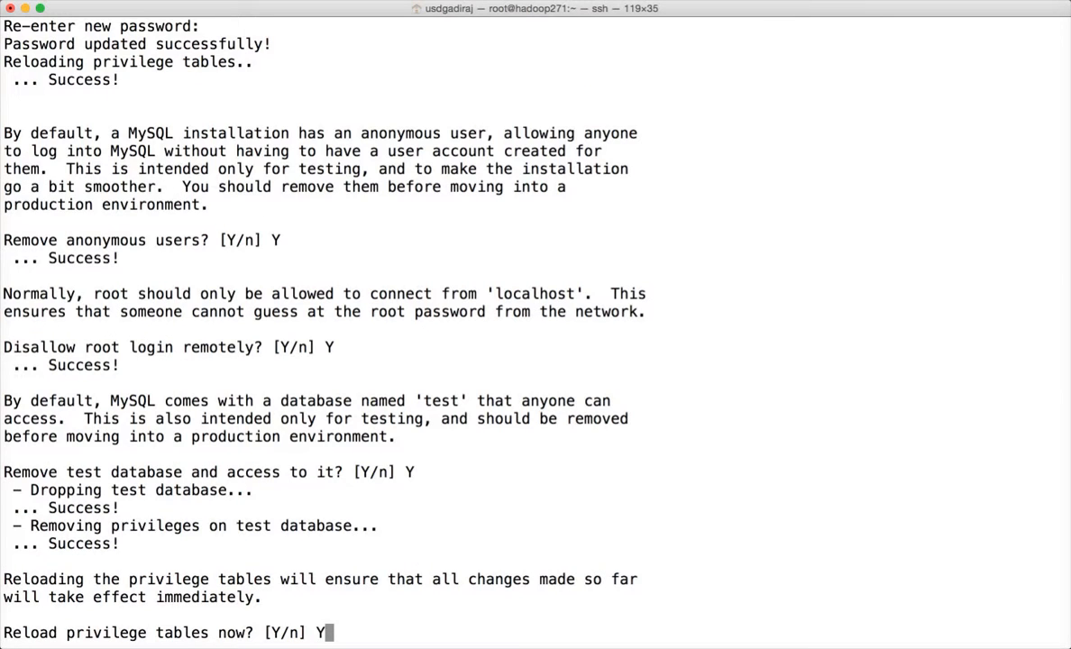
pyautogui.press('Return')
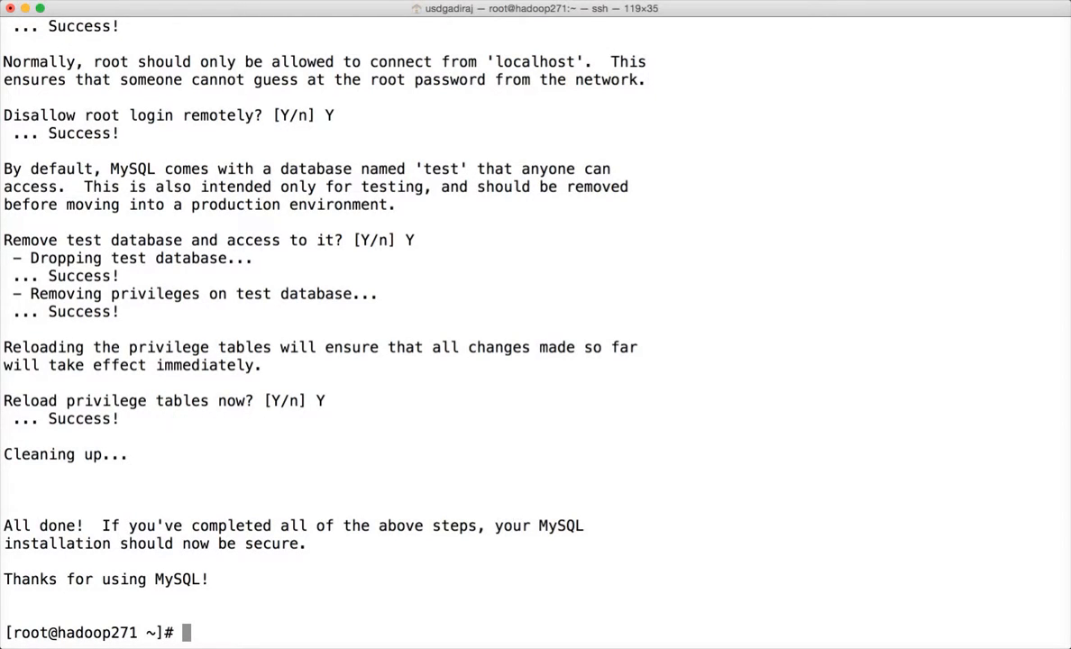
# Try a passwordless root login, then log into MySQL as root with -p.
pyautogui.write('mysql -u roo')
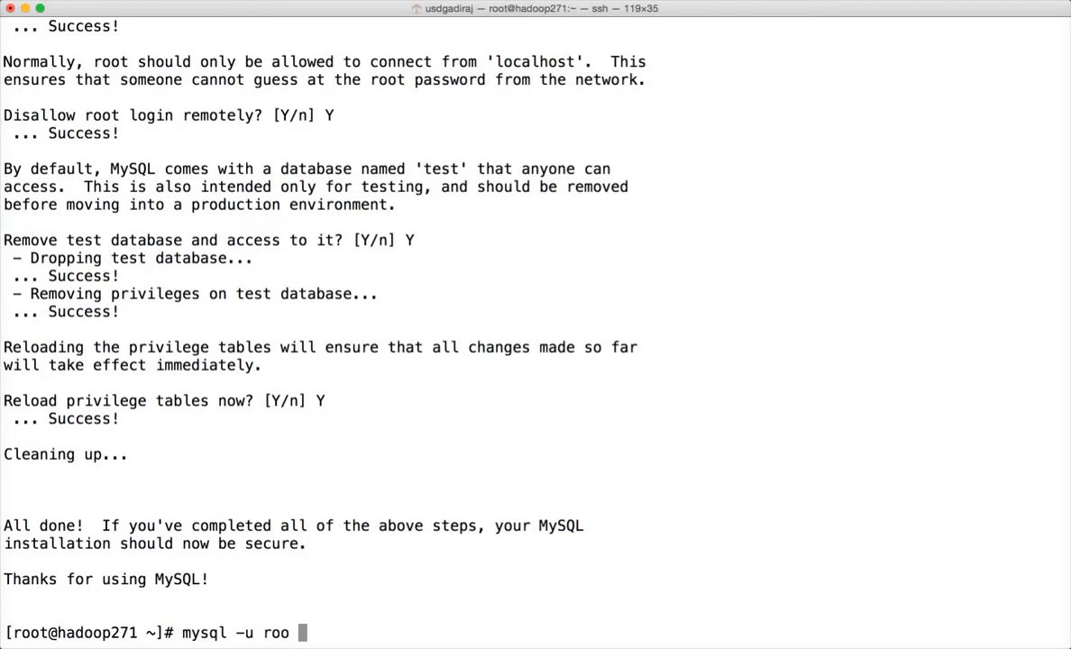
pyautogui.press('Return')
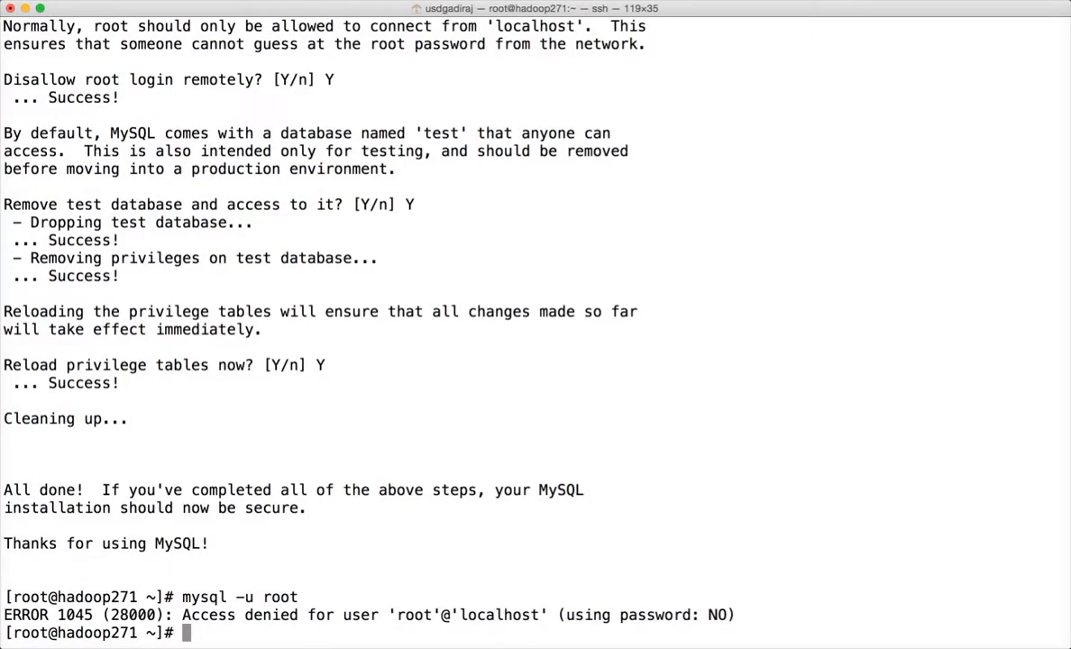
pyautogui.write('mysql -u root')
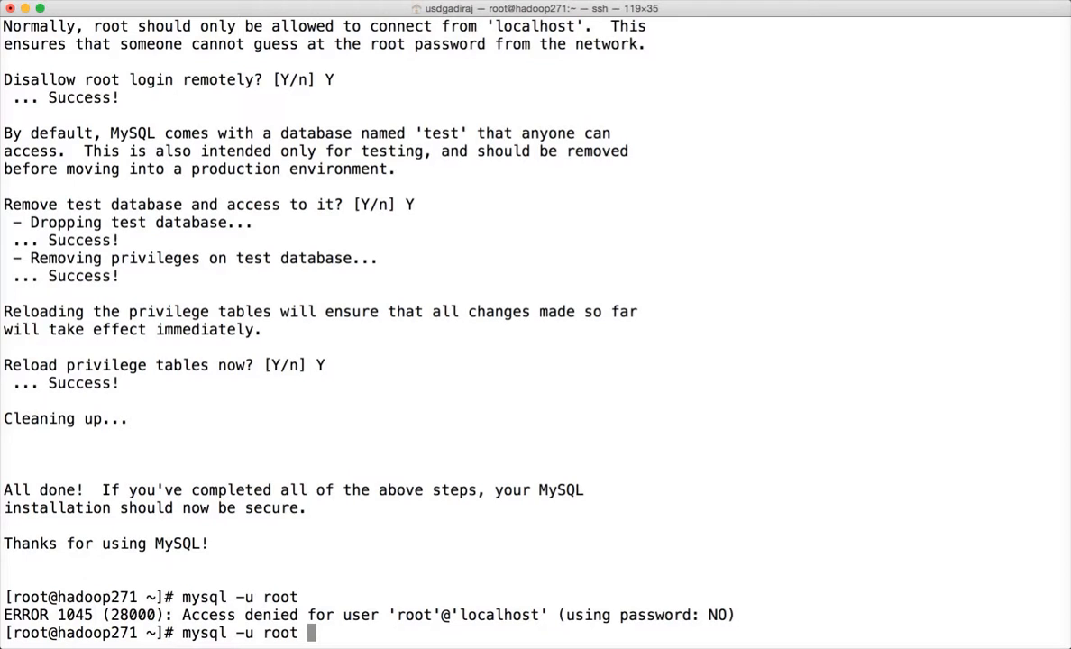
pyautogui.write('-p')
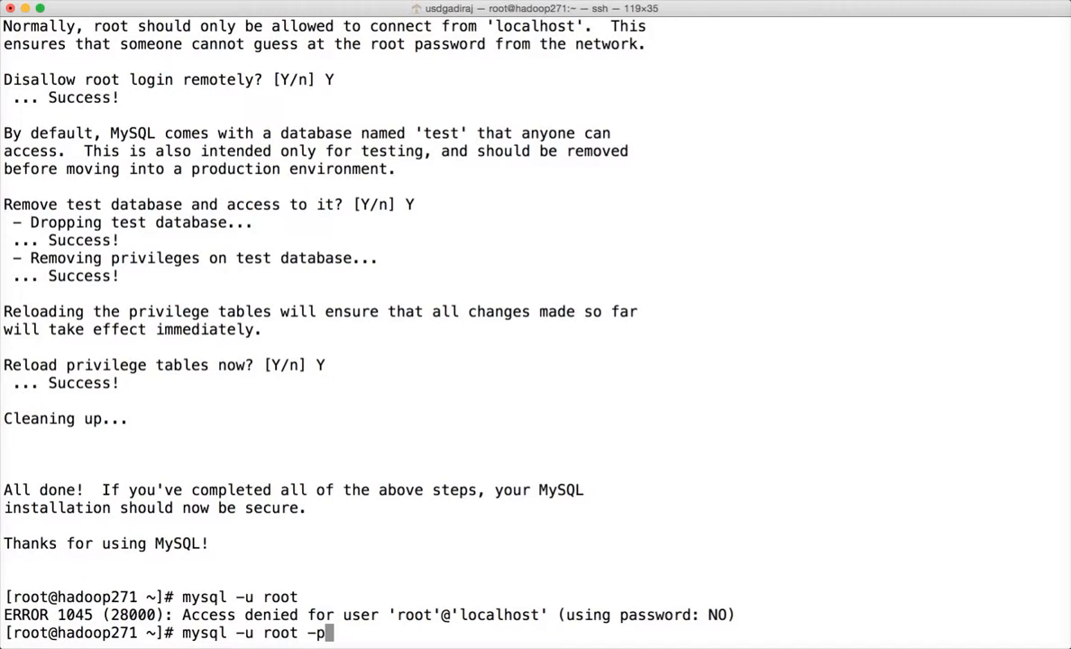
pyautogui.press('Return')
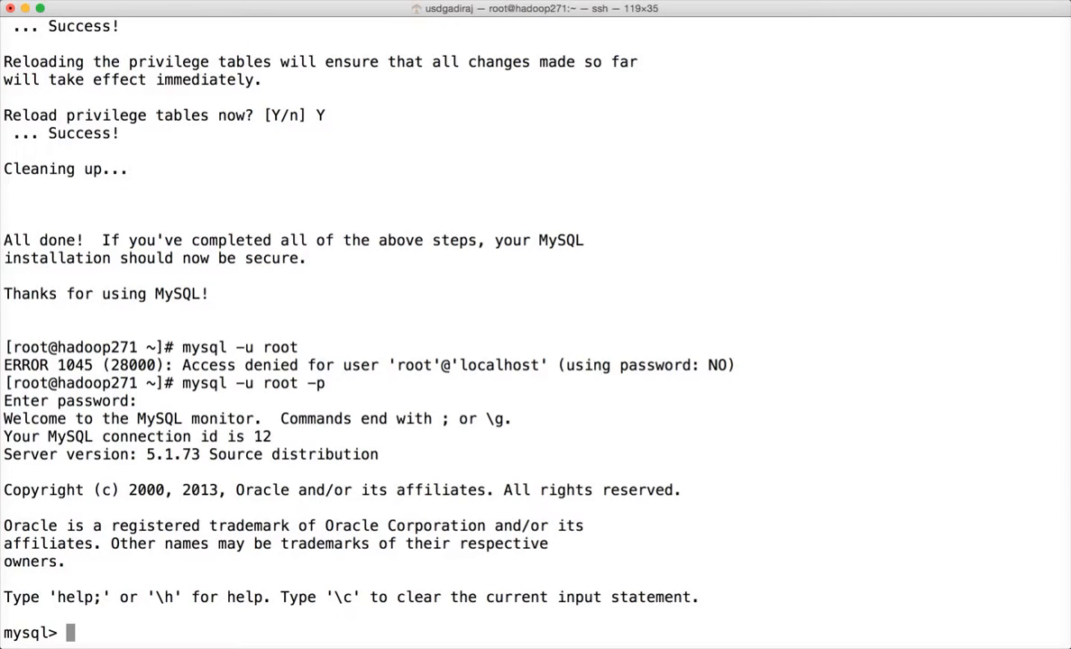
# Run show databases; and highlight the mysql database in the results.
pyautogui.write('show')
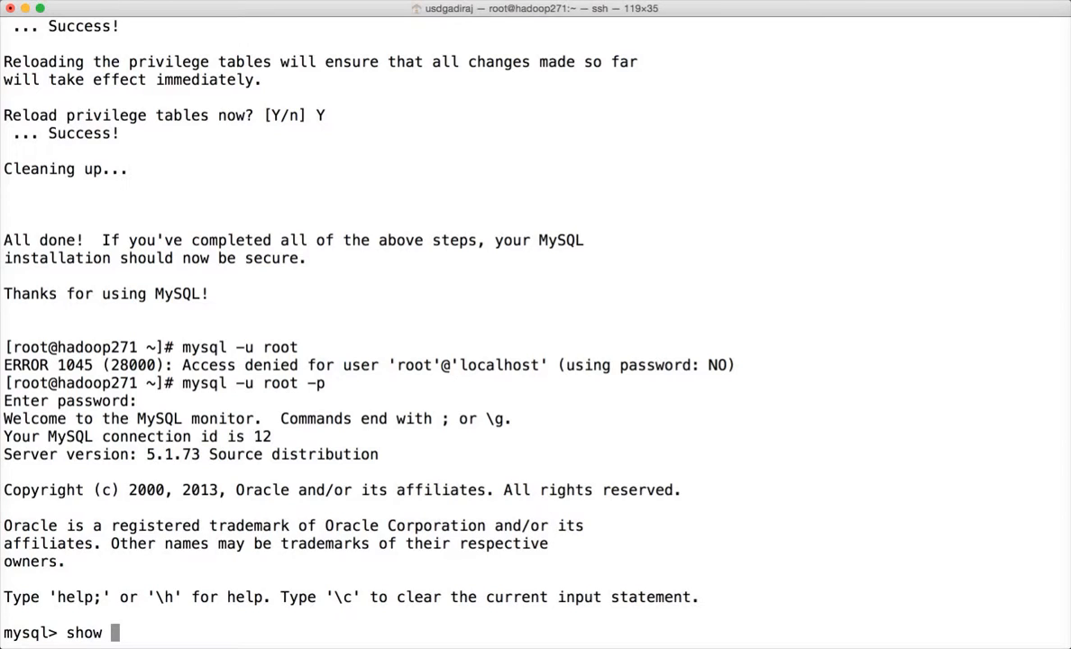
pyautogui.write('data')
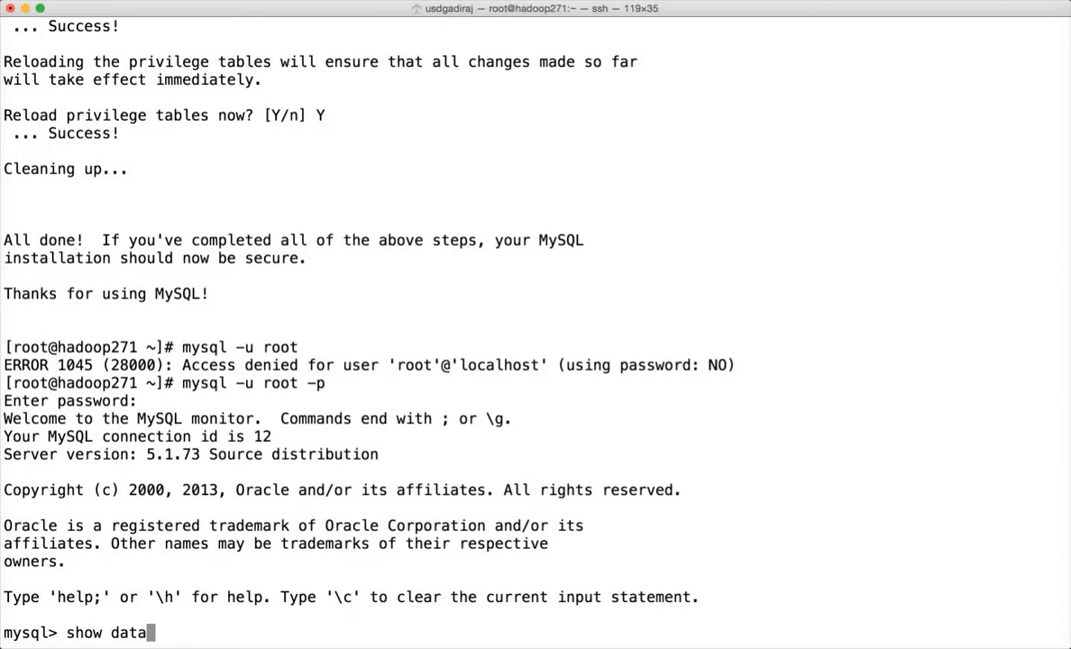
pyautogui.press('Return')
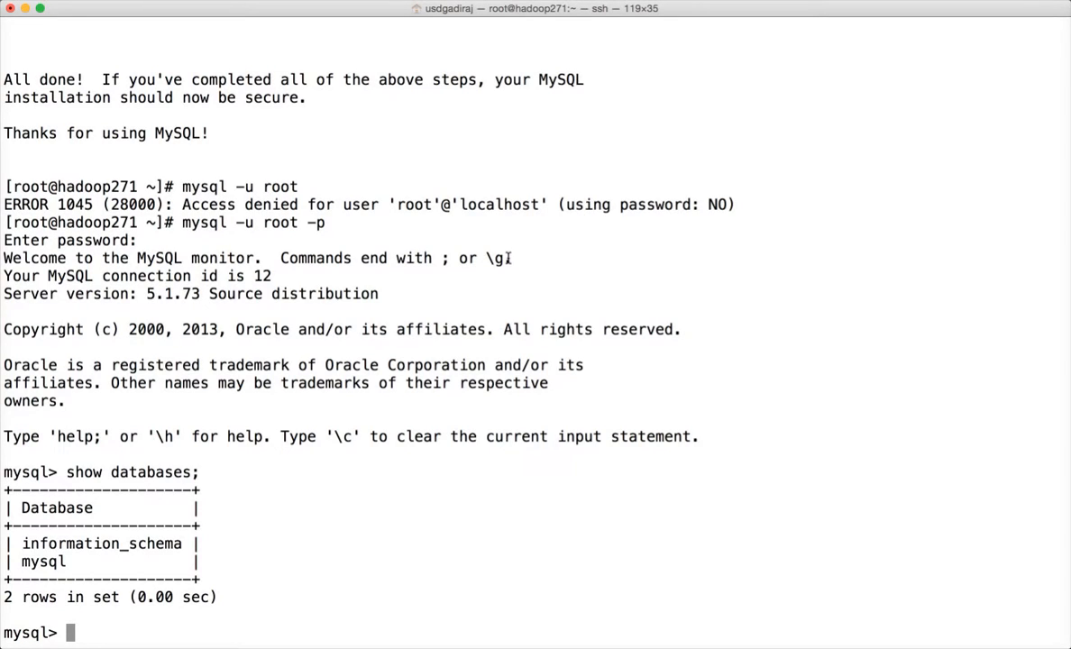
pyautogui.doubleClick(101, 543)
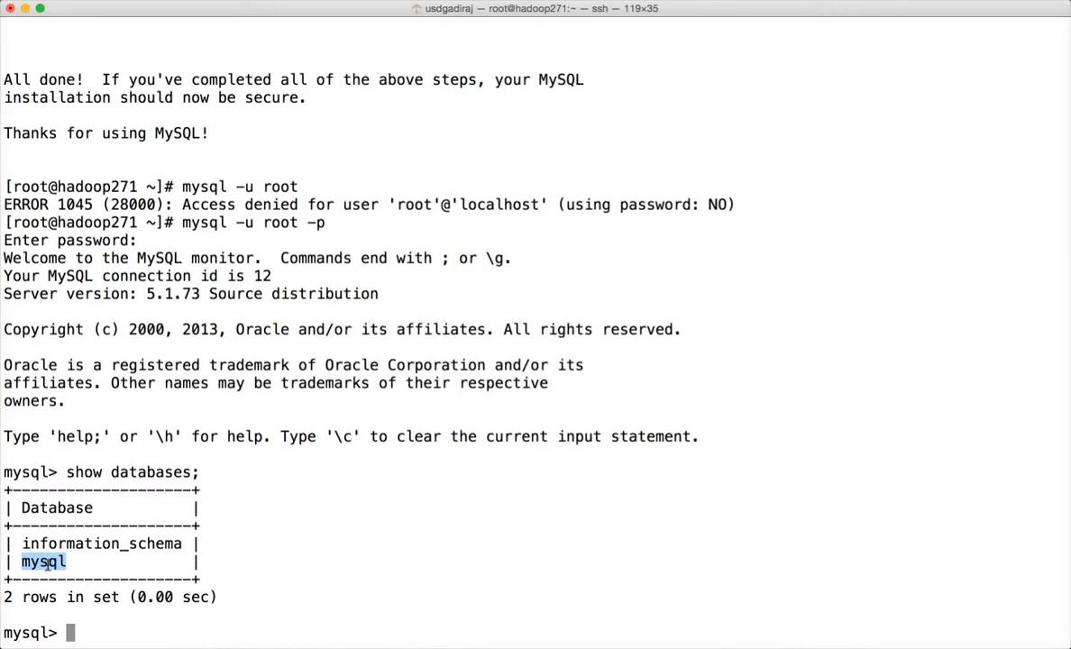
# Type create database retail_db; at the mysql> prompt without running it.
pyautogui.write('create')
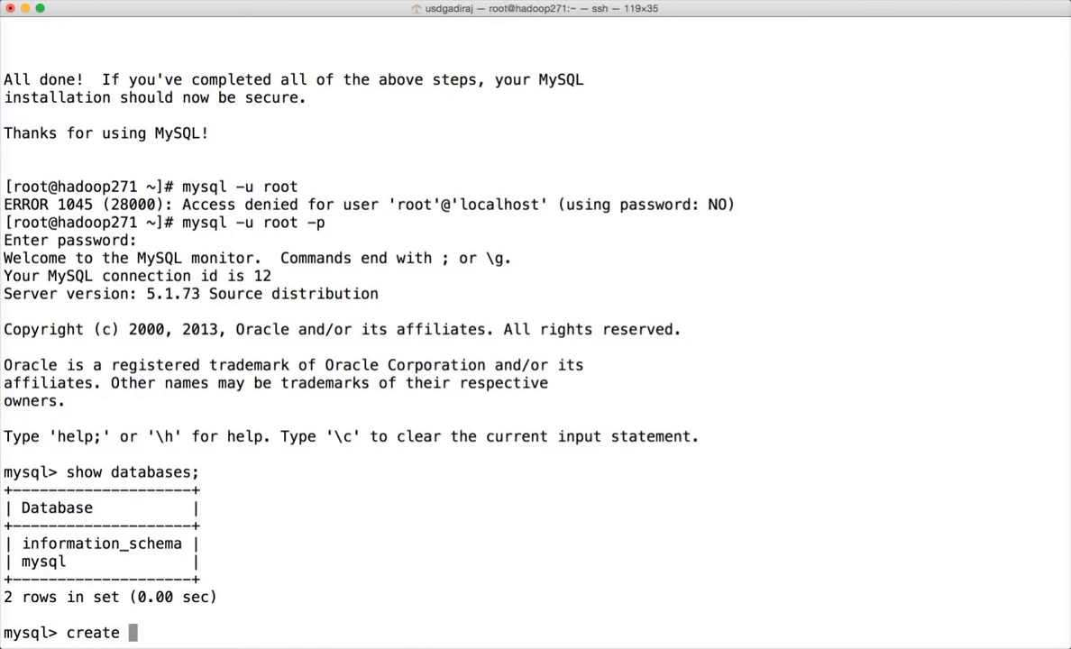
pyautogui.write('database retai')
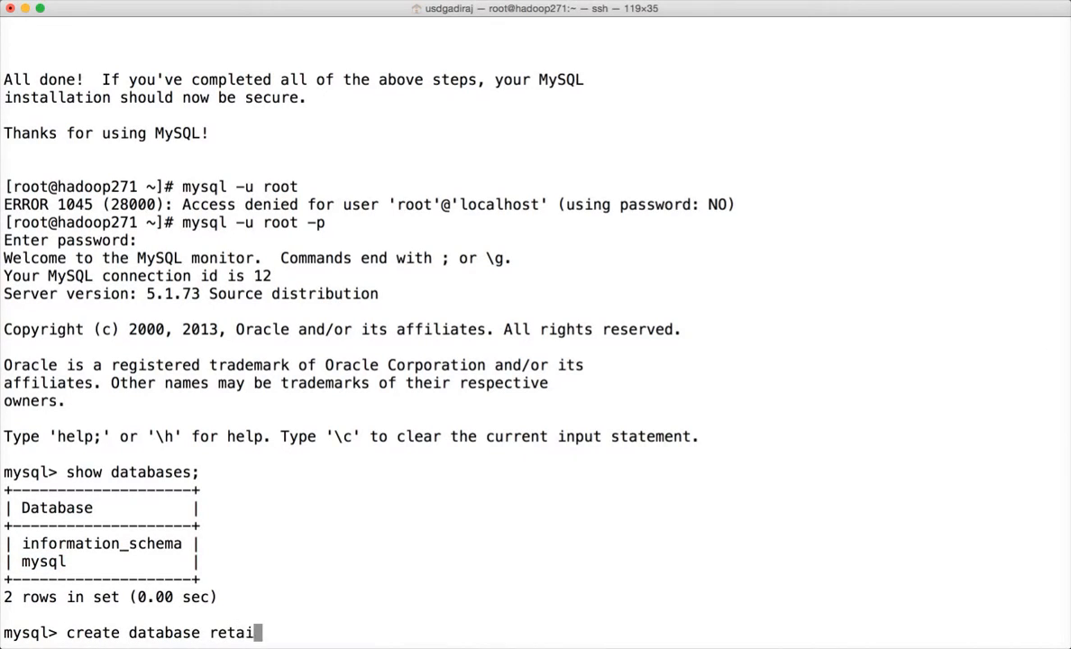
pyautogui.write('l_db;')
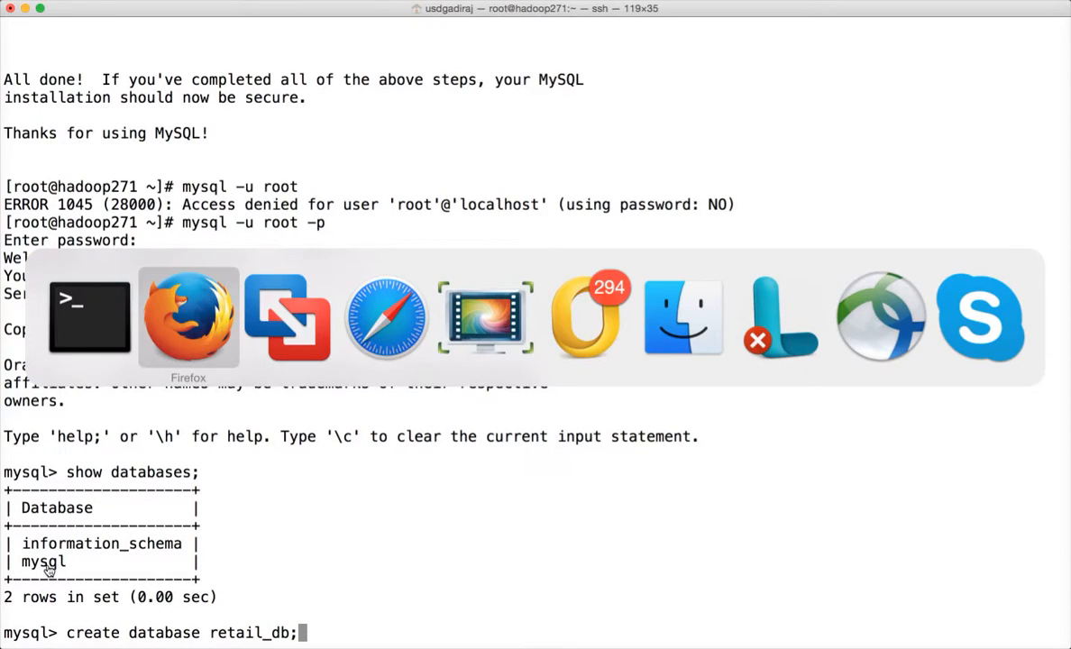
pyautogui.click(188, 316)
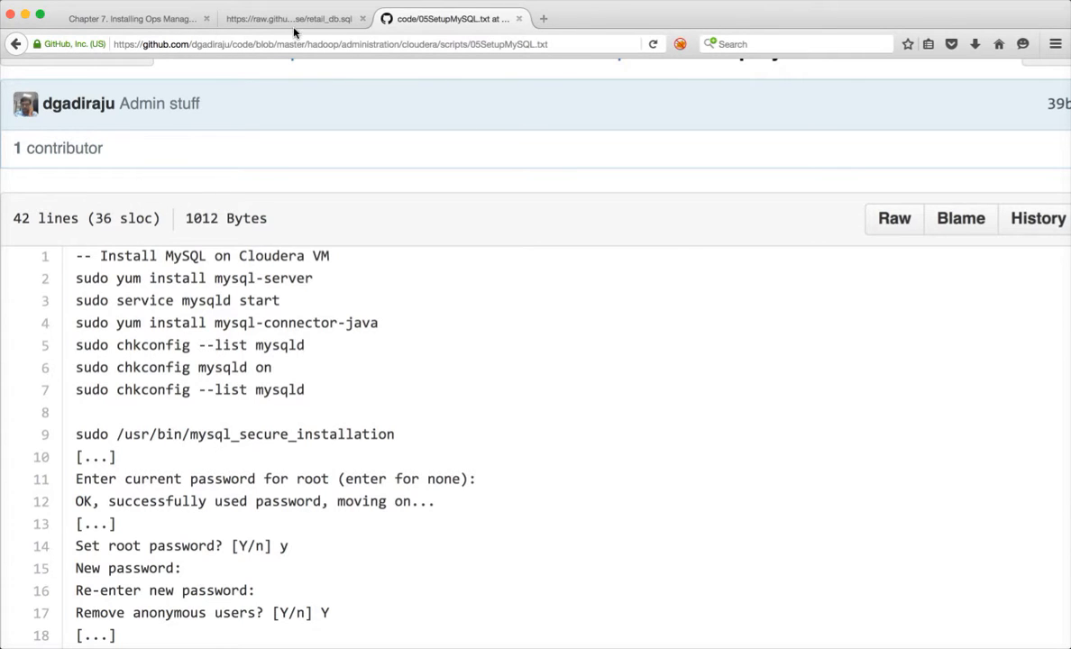
pyautogui.click(289, 18)
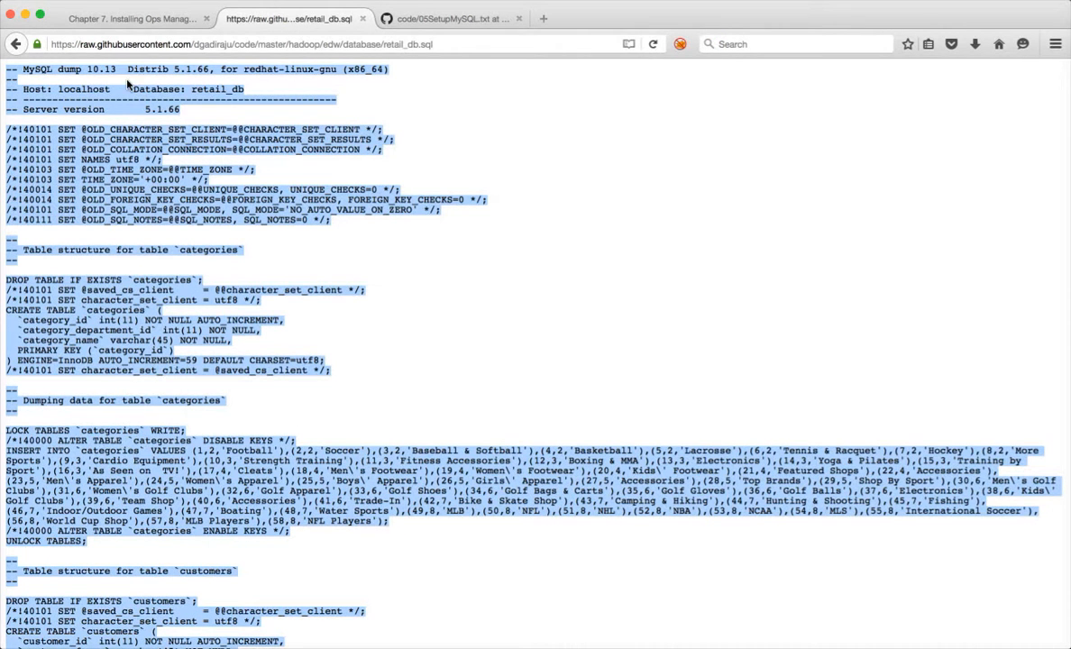
pyautogui.click(653, 43)
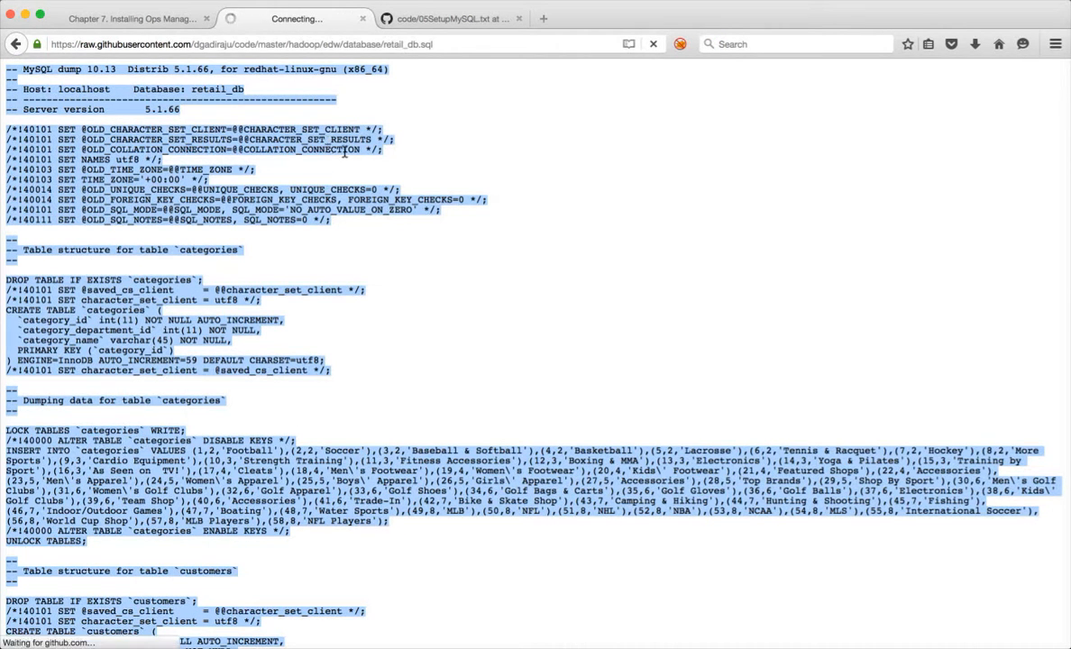
pyautogui.click(14, 44)
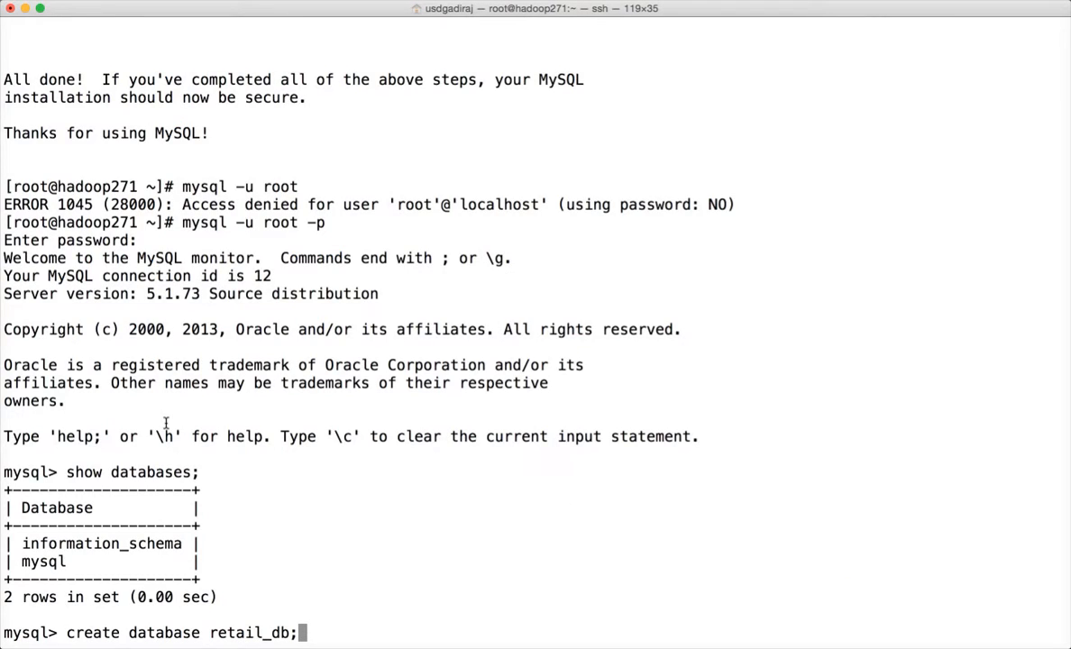
pyautogui.press('Return')
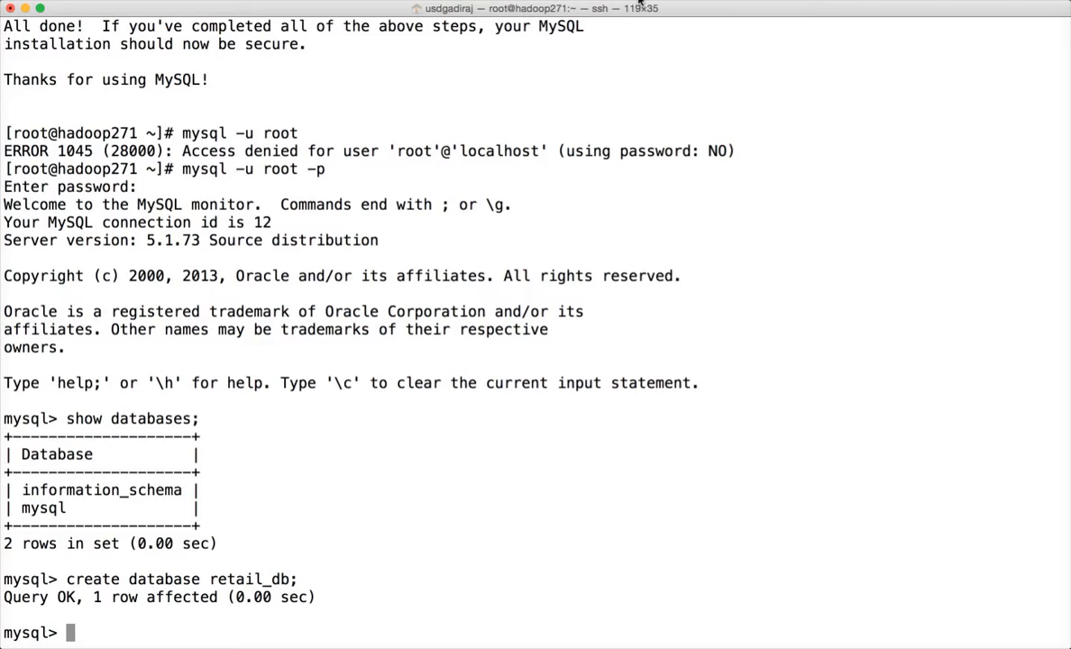
pyautogui.write('crea')
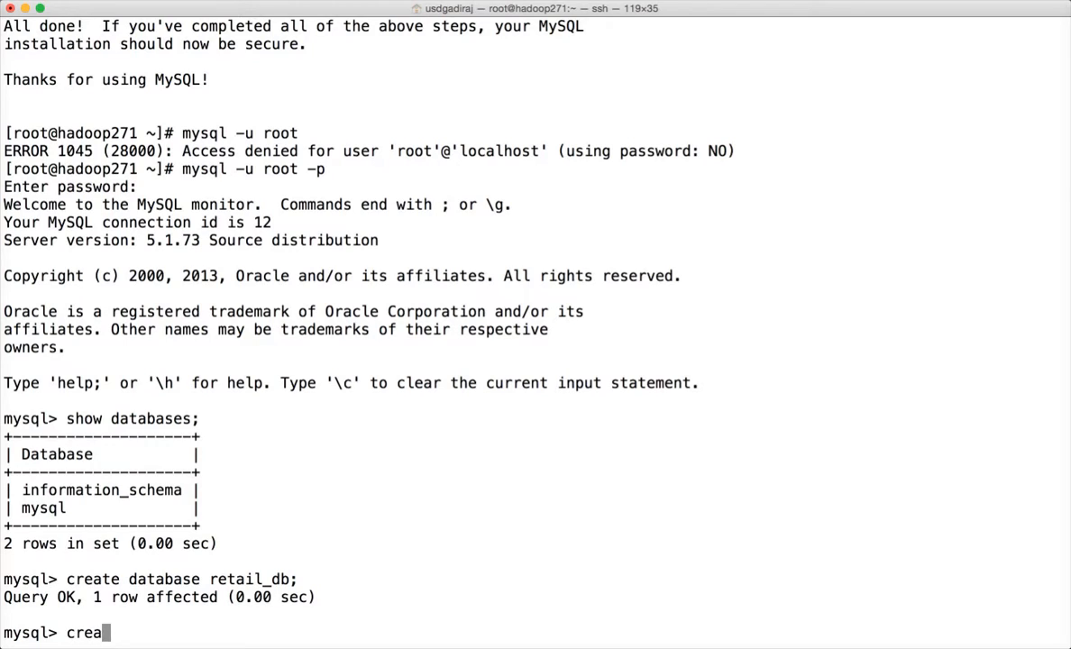
pyautogui.write('te user ret')
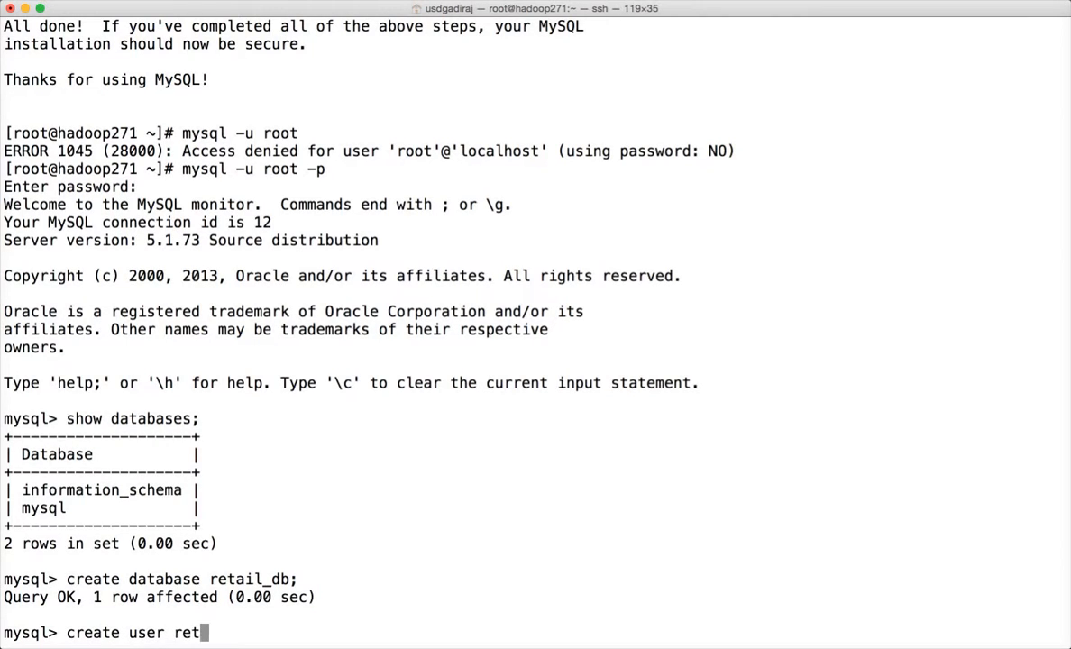
pyautogui.write('ail_dba it')
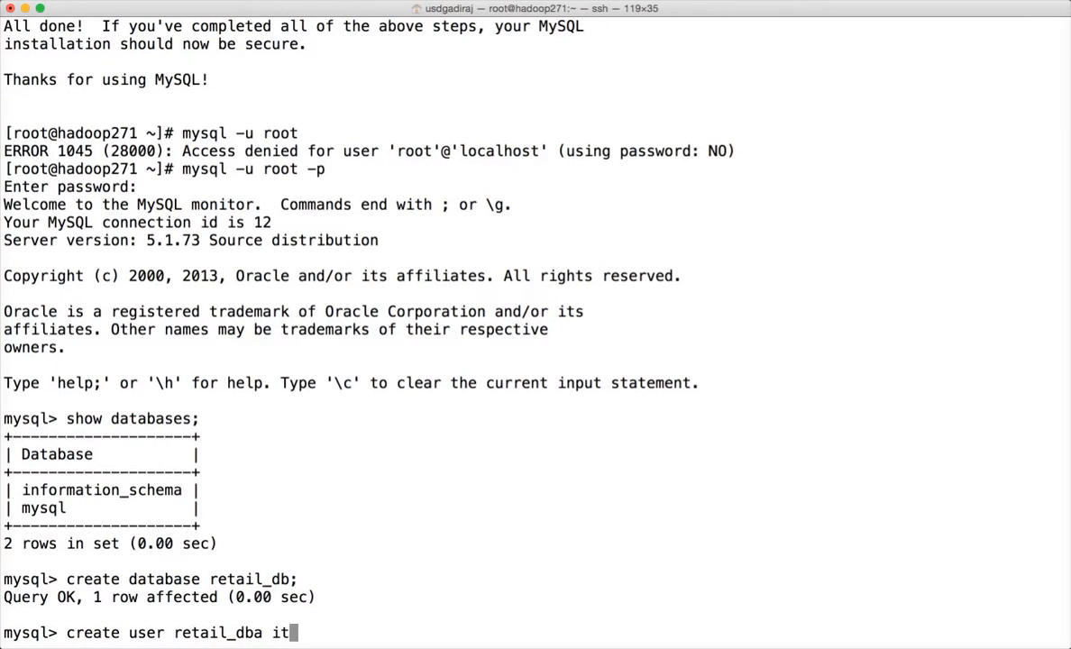
pyautogui.write('deni')
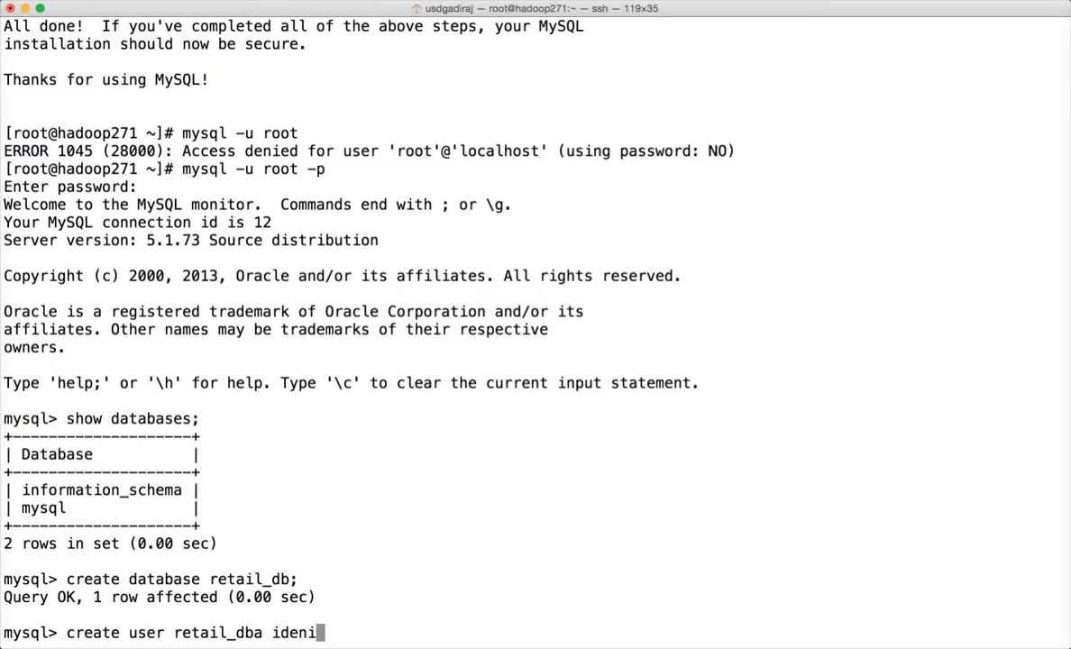
pyautogui.write('tified by')
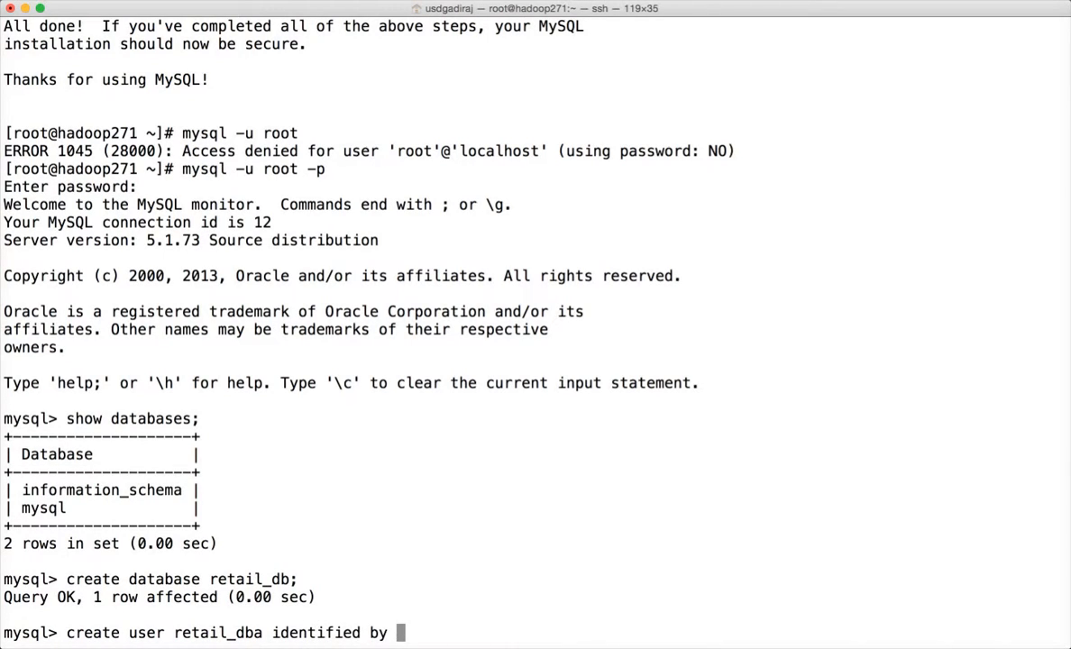
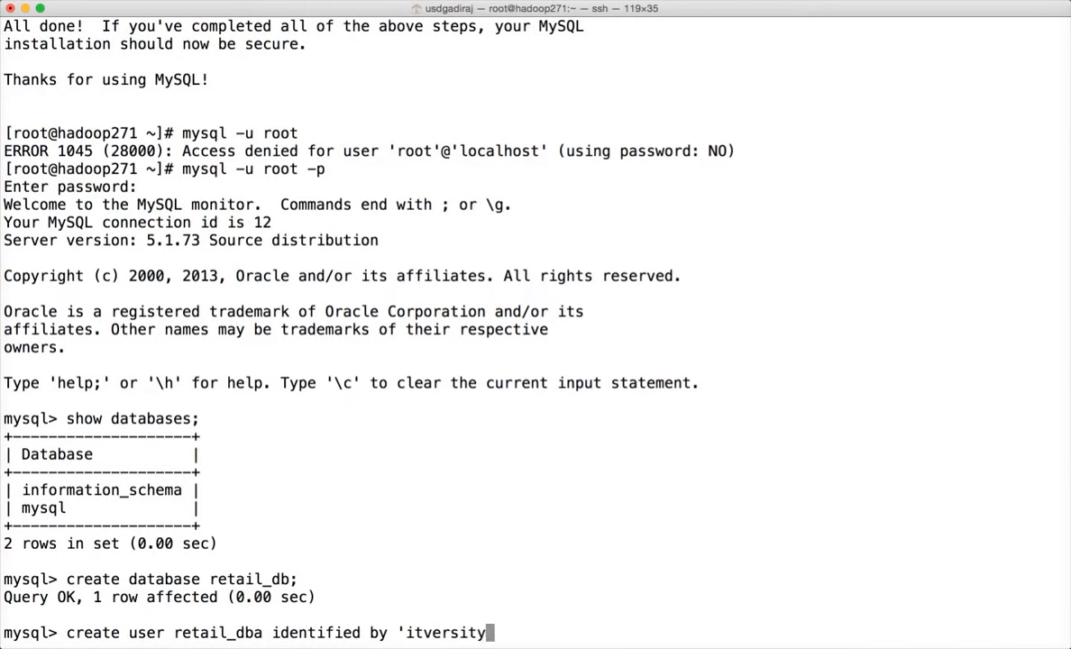
pyautogui.press('Return')
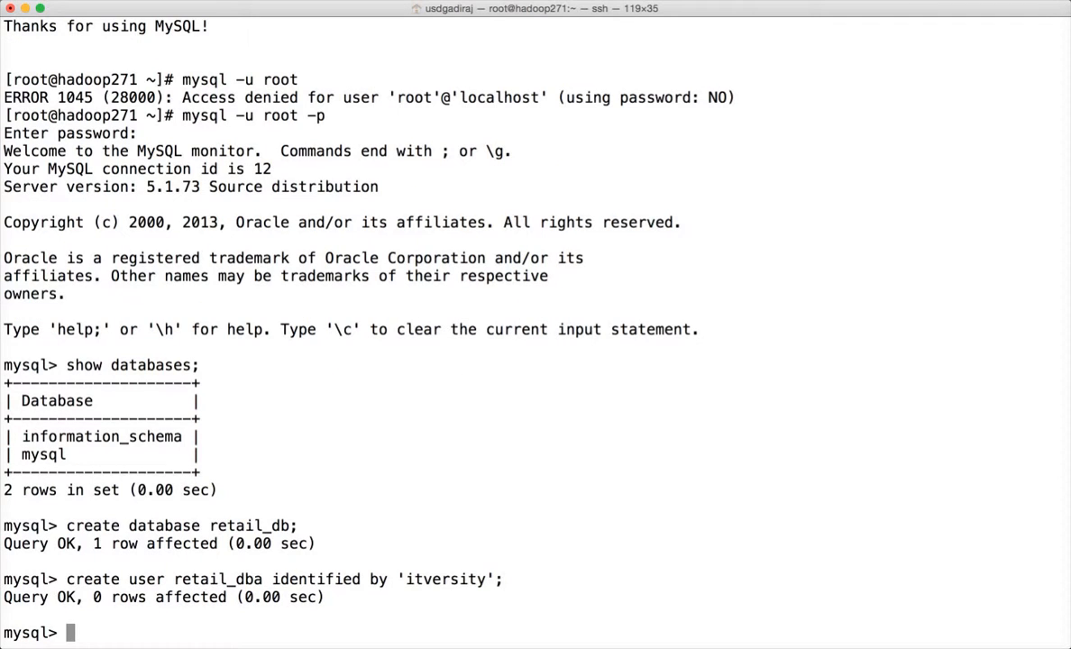
# Grant all on retail_db.* to retail_dba and flush privileges.
pyautogui.write('gra')
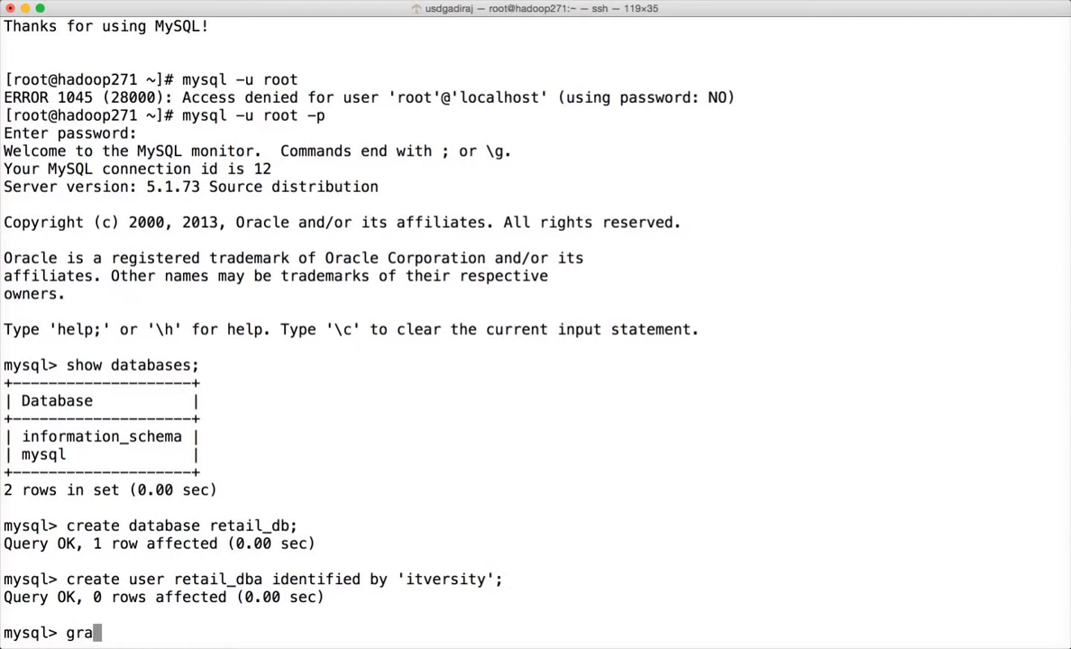
pyautogui.write('nt all on')
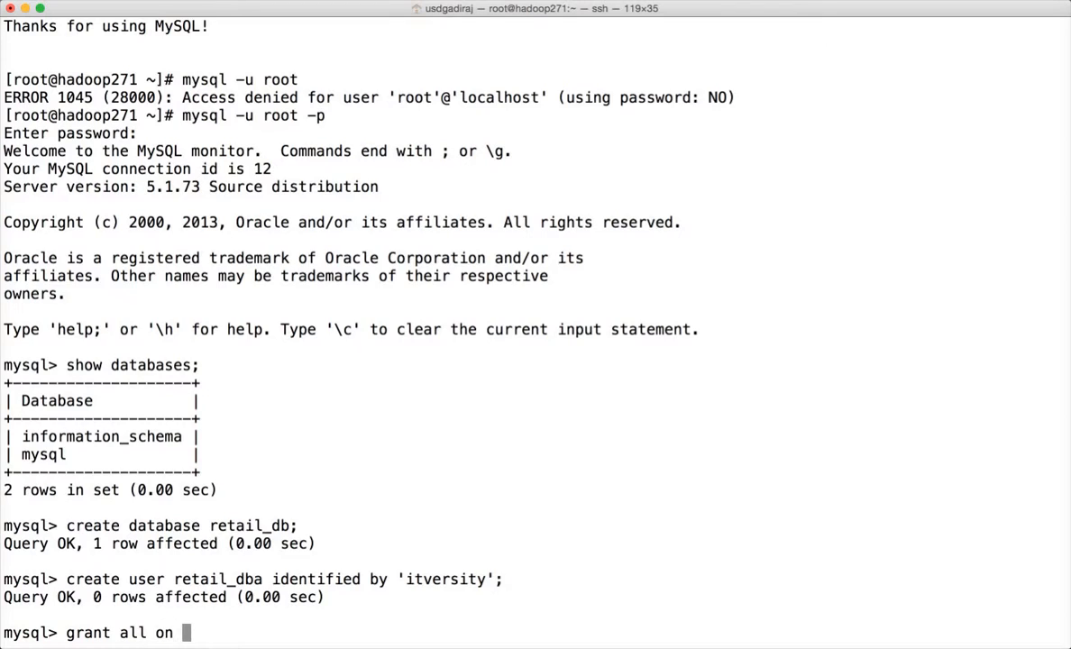
pyautogui.write('retail_')
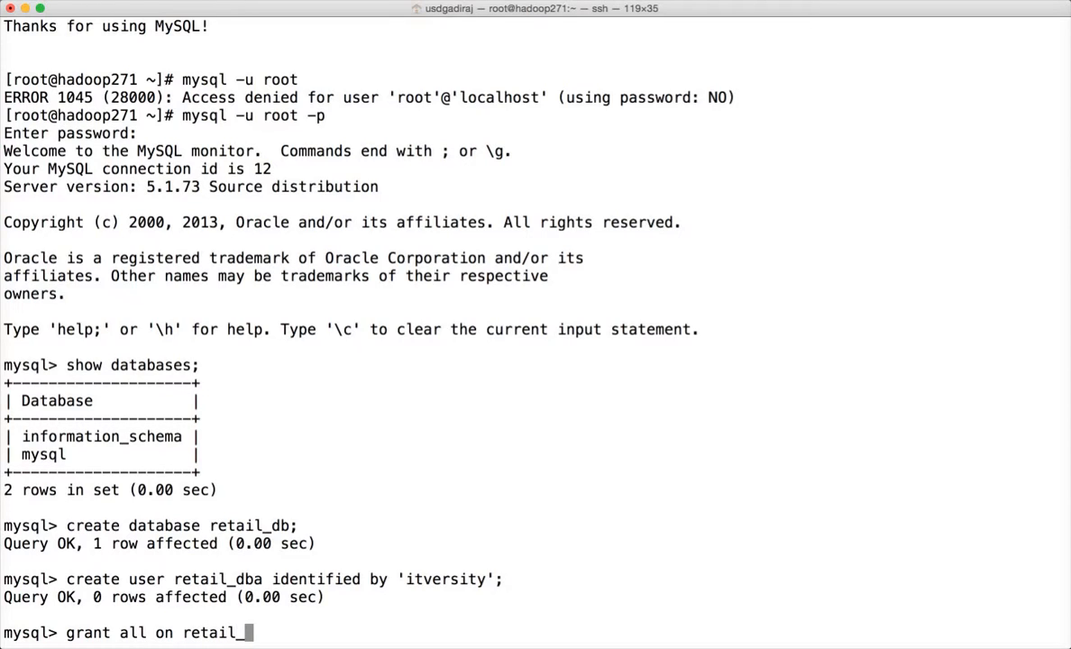
pyautogui.write('db.')
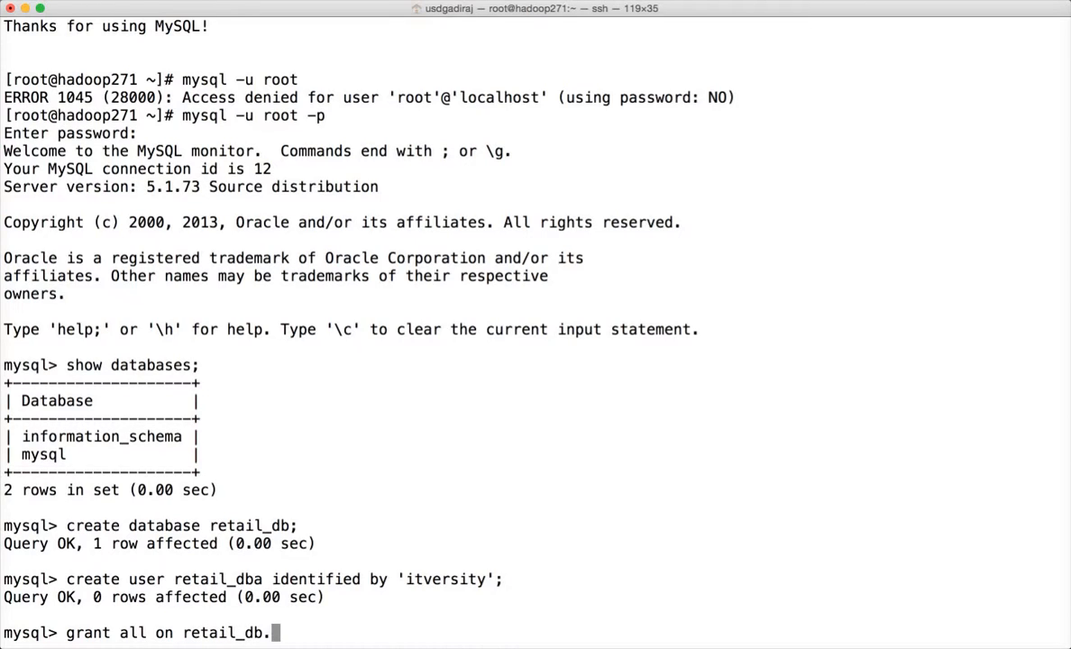
pyautogui.write('*')
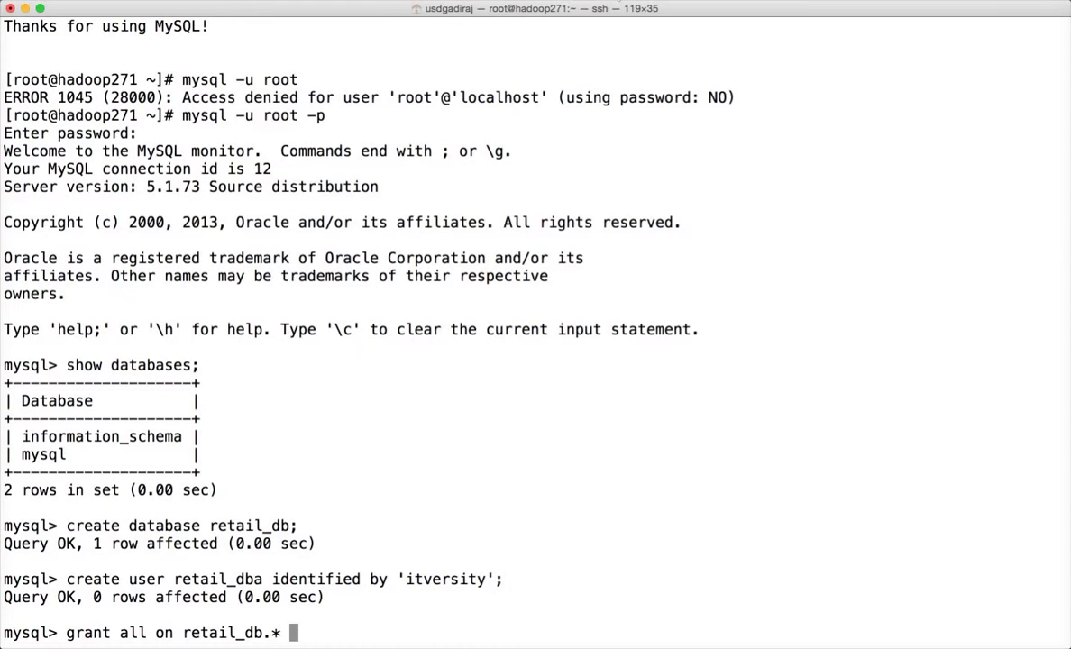
pyautogui.write('to retail')
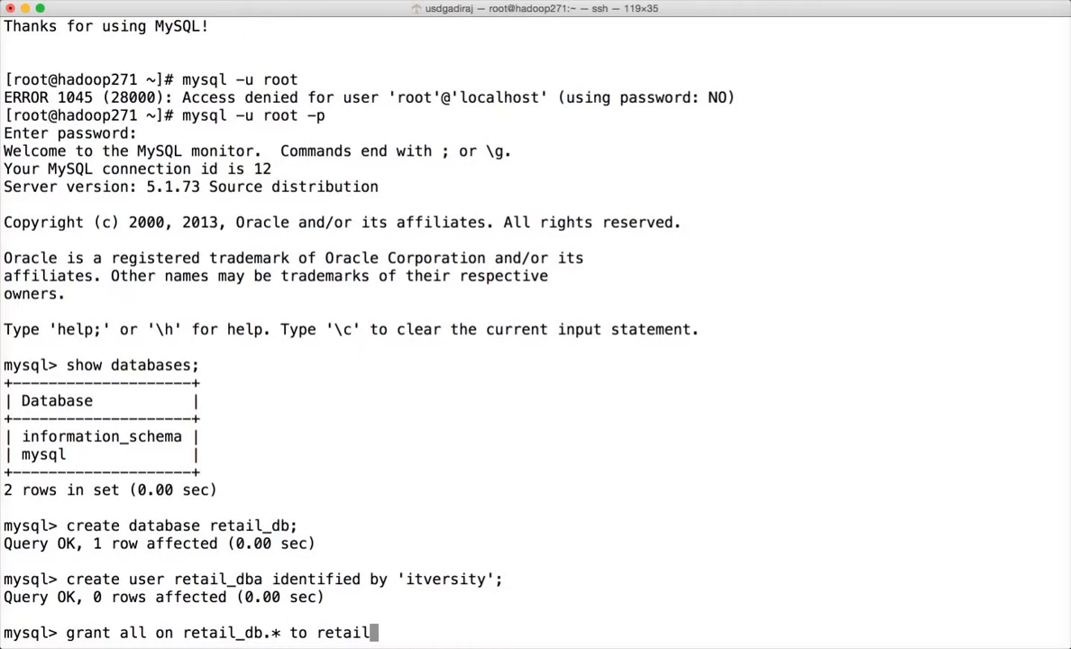
pyautogui.press('Return')
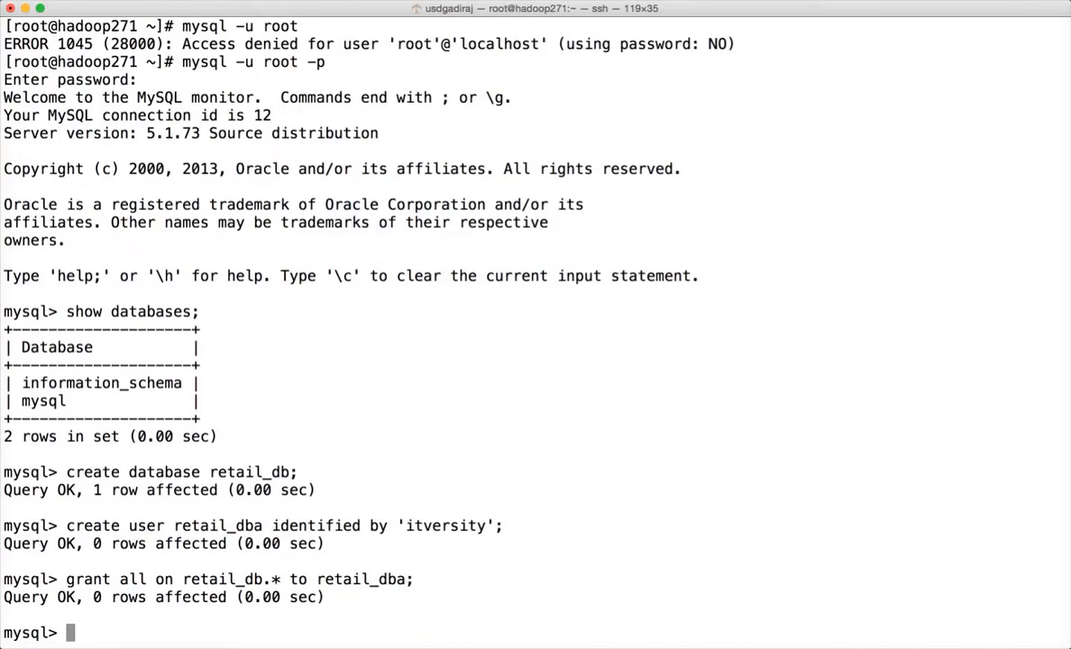
pyautogui.write('flush profi')
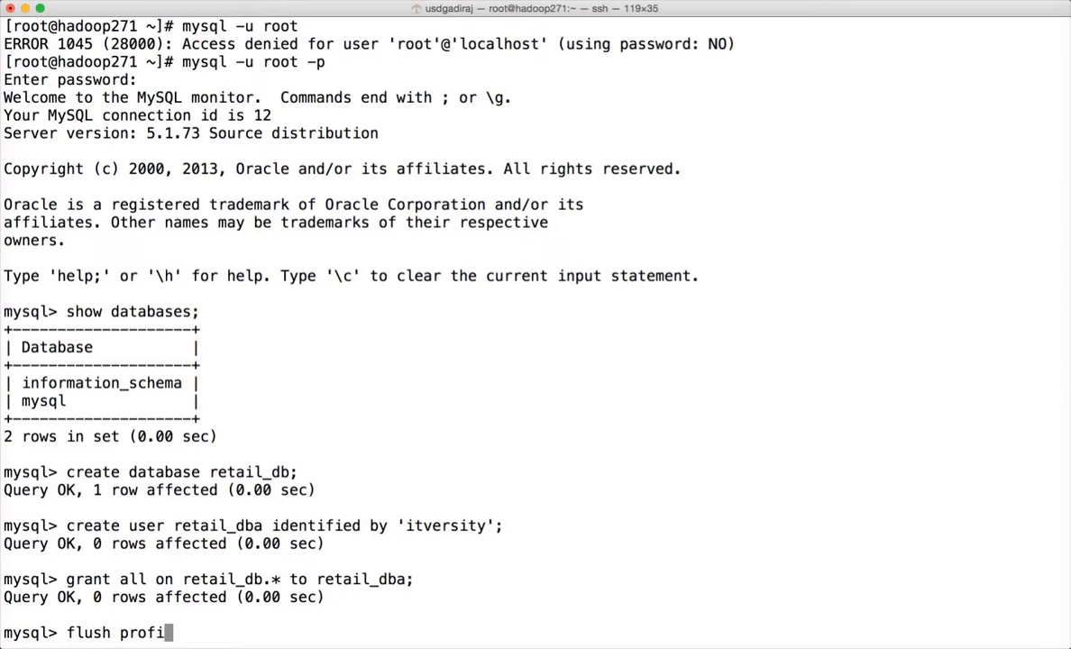
pyautogui.write('leges;')
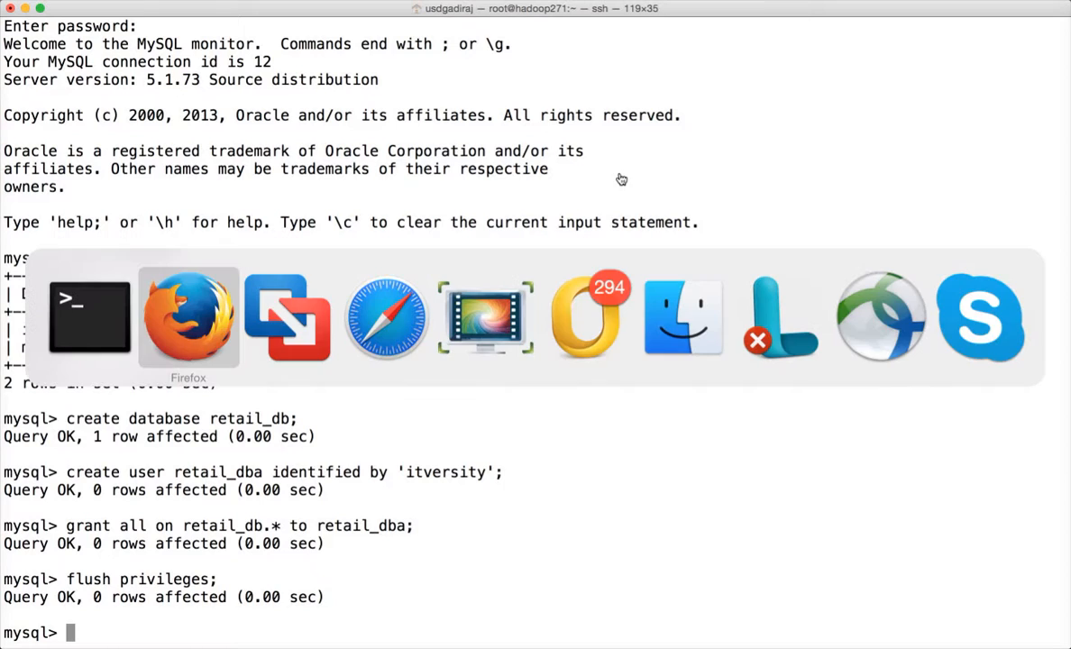
# Return to the 05SetupMySQL.txt tab and highlight the cards database and deck user names.
pyautogui.click(187, 316)
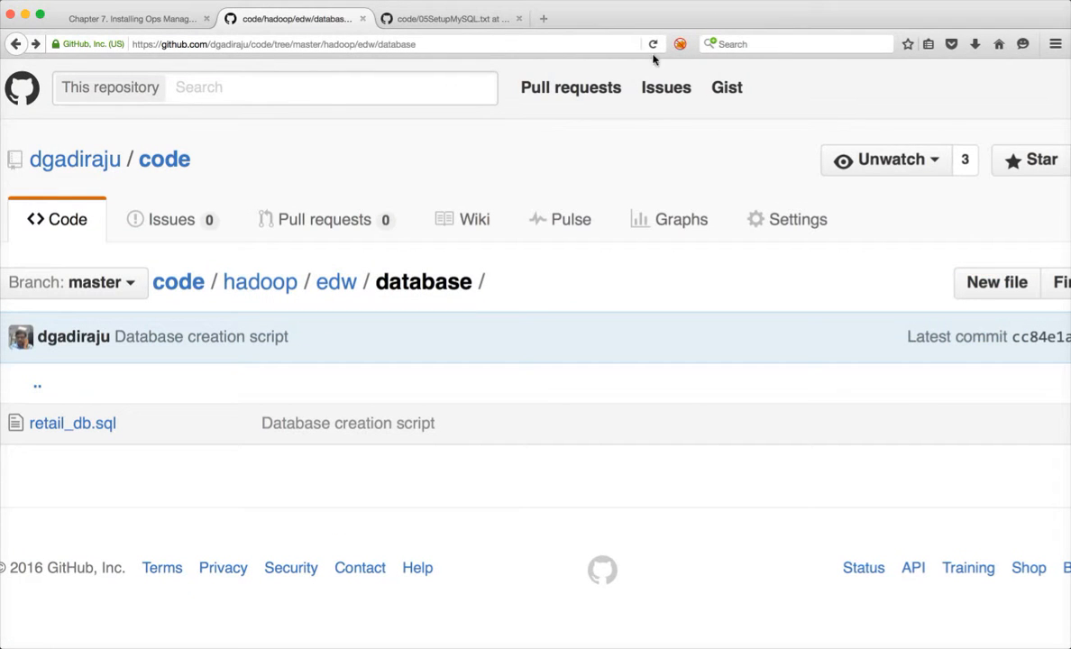
pyautogui.click(451, 18)
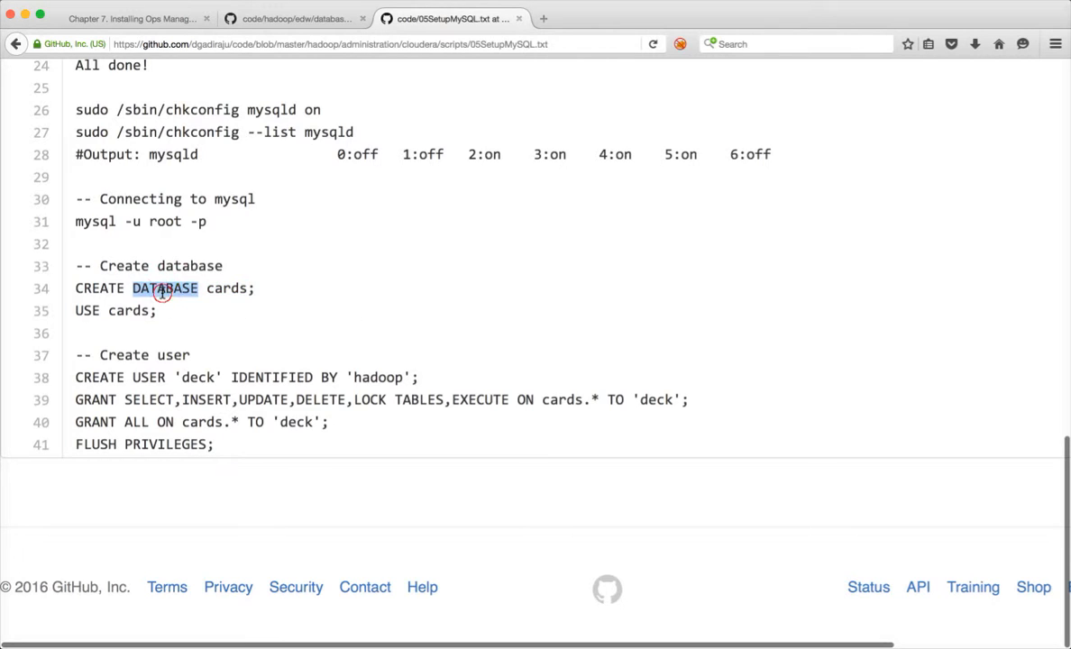
pyautogui.doubleClick(228, 289)
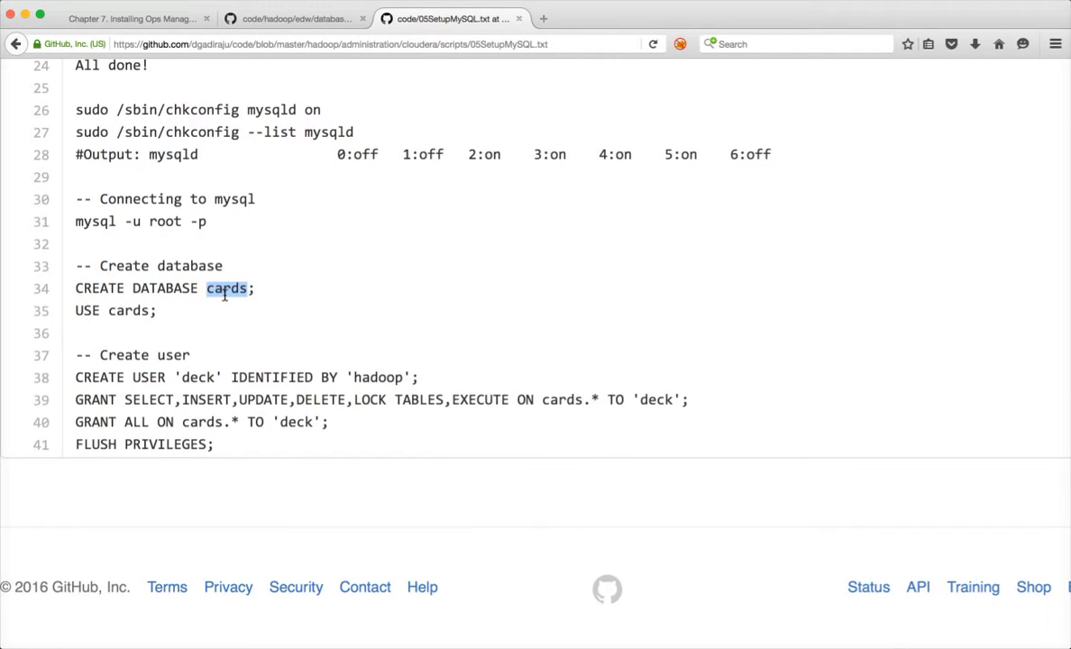
pyautogui.moveTo(206, 372)
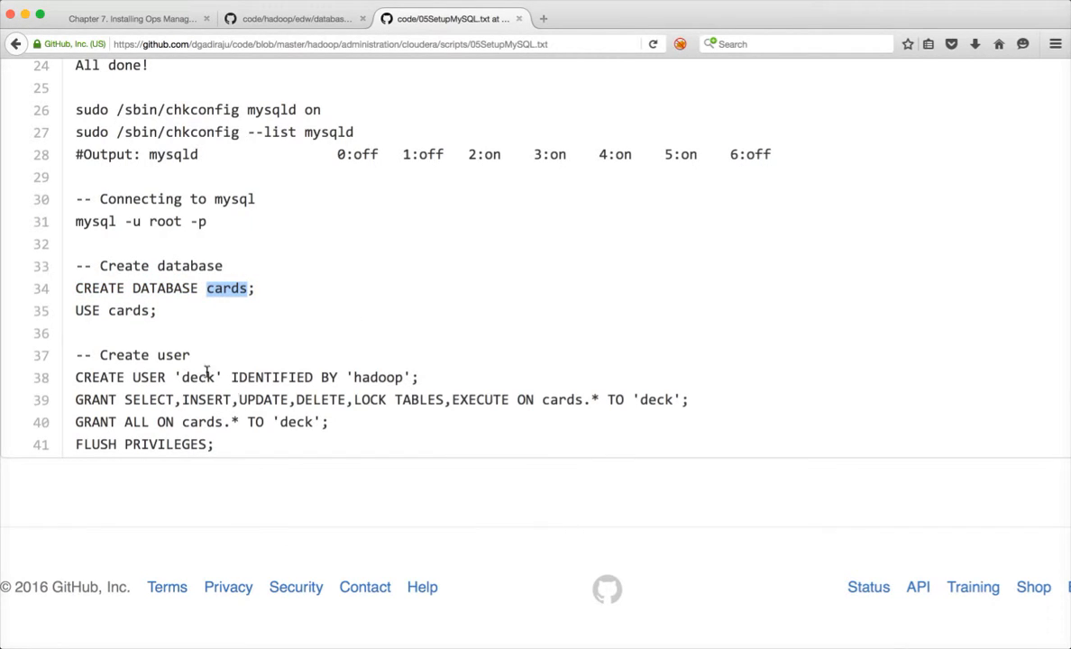
pyautogui.doubleClick(196, 376)
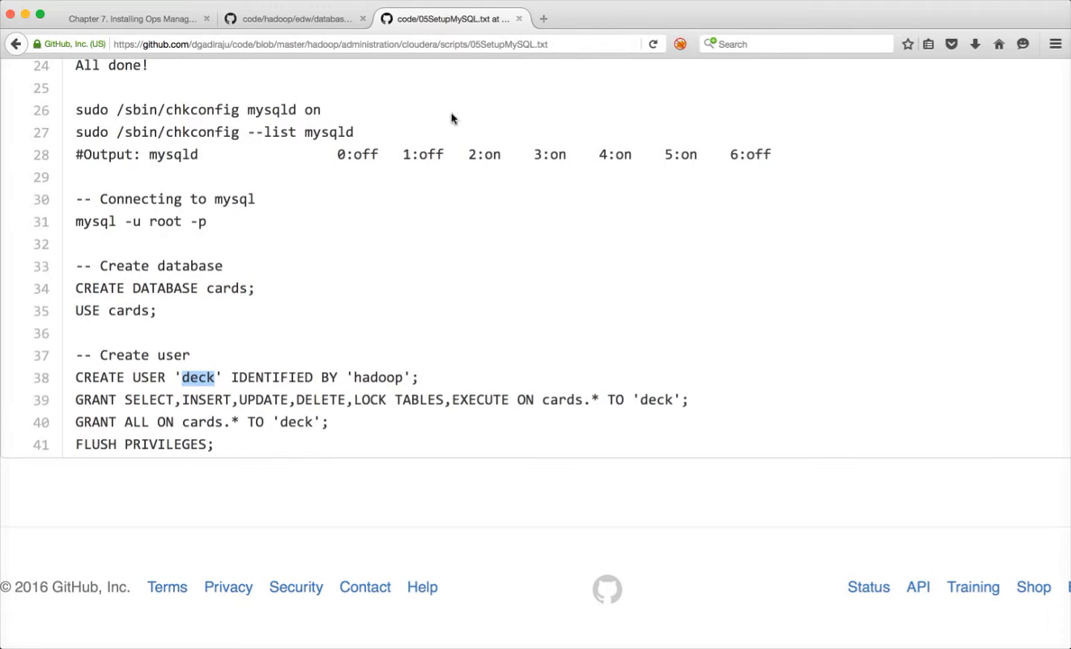
pyautogui.moveTo(622, 4)
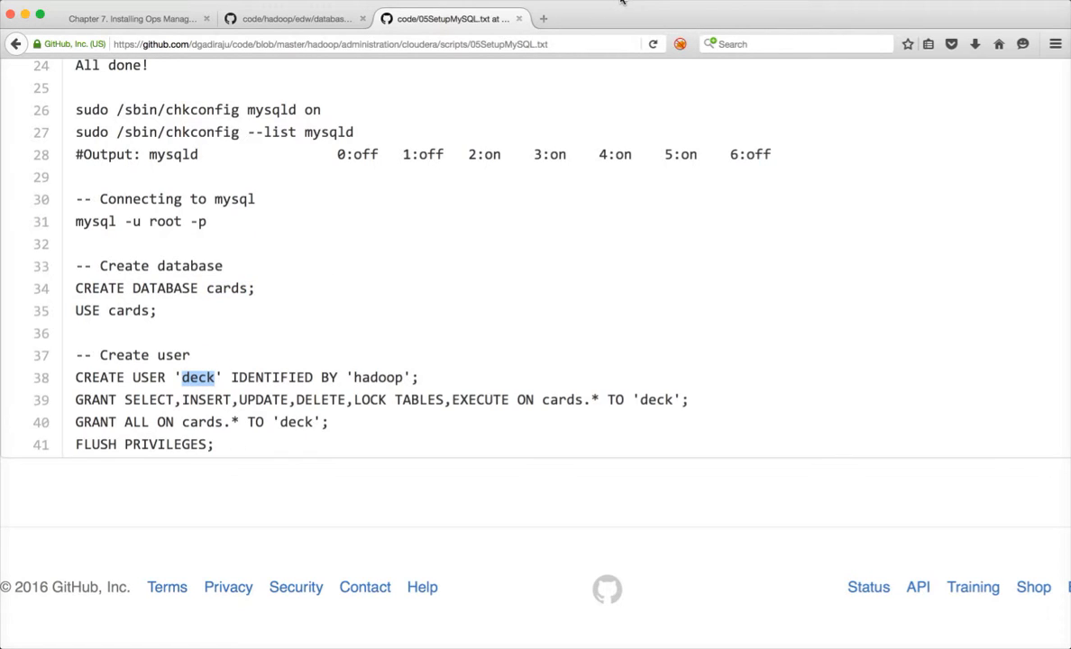
pyautogui.moveTo(151, 440)
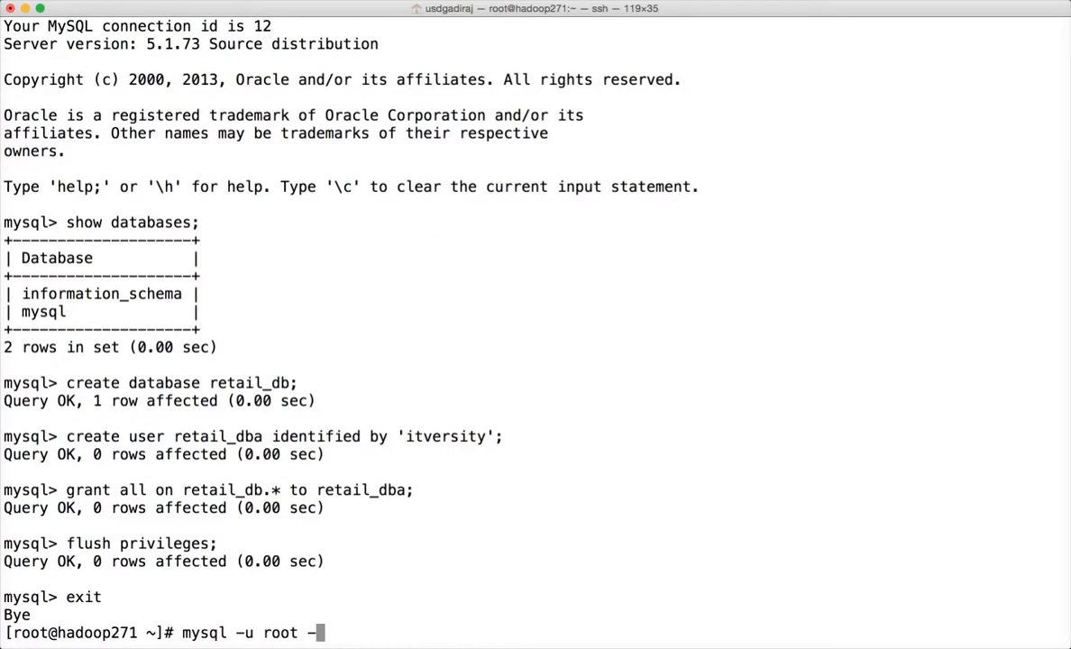
# Log in as retail_dba, list files with ls -ltr and open retail_db.sql in vi.
pyautogui.write('retail_dba')
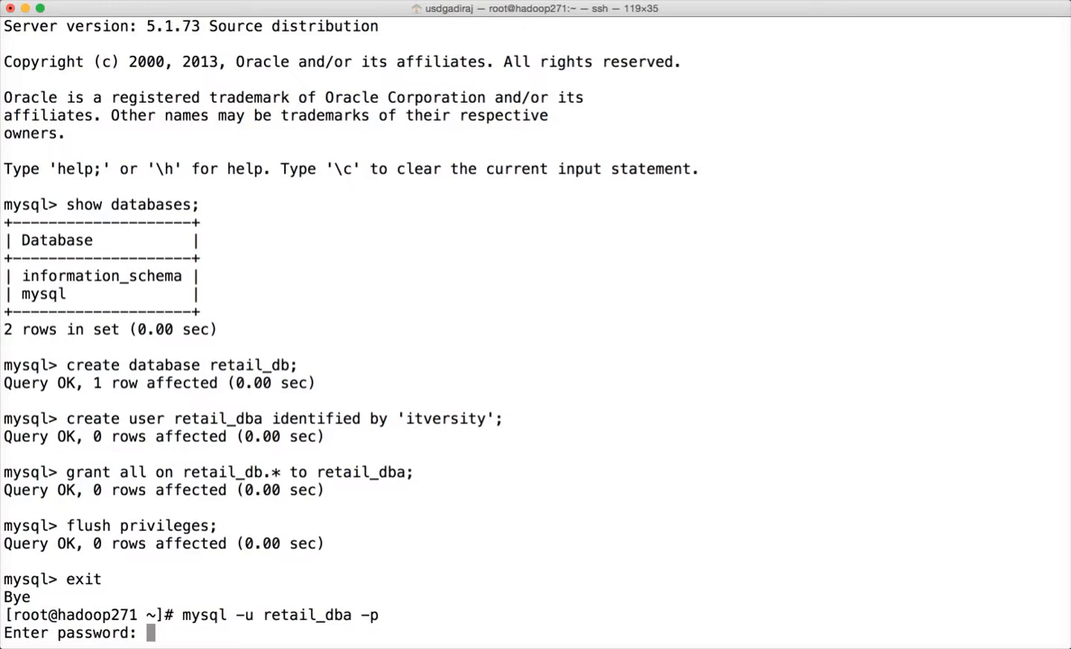
pyautogui.press('Return')
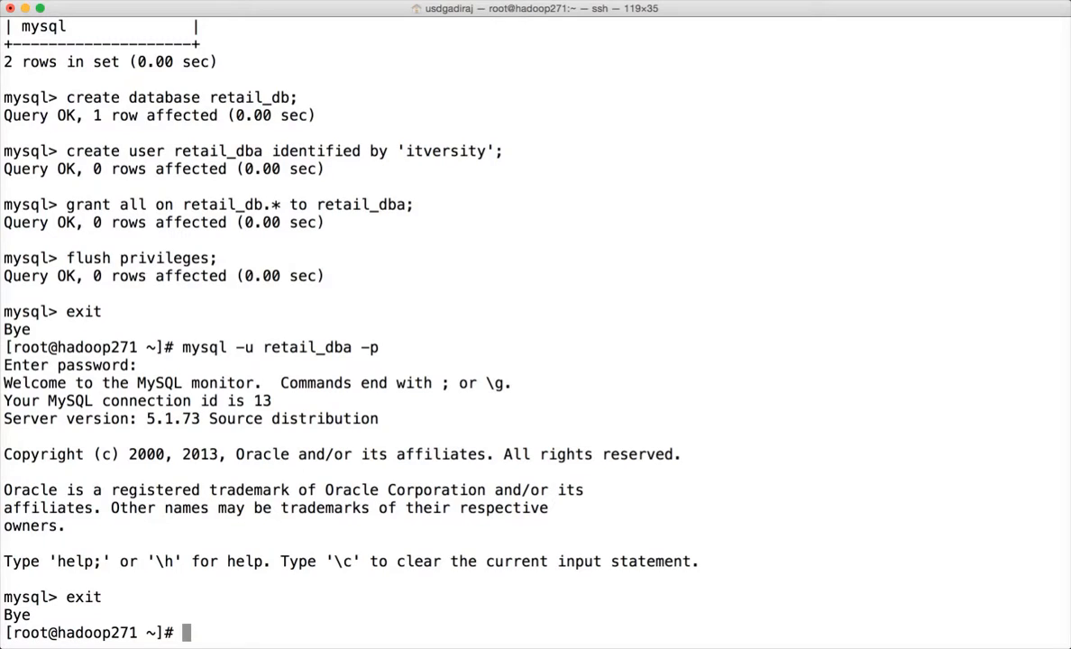
pyautogui.write('ls -ltr')
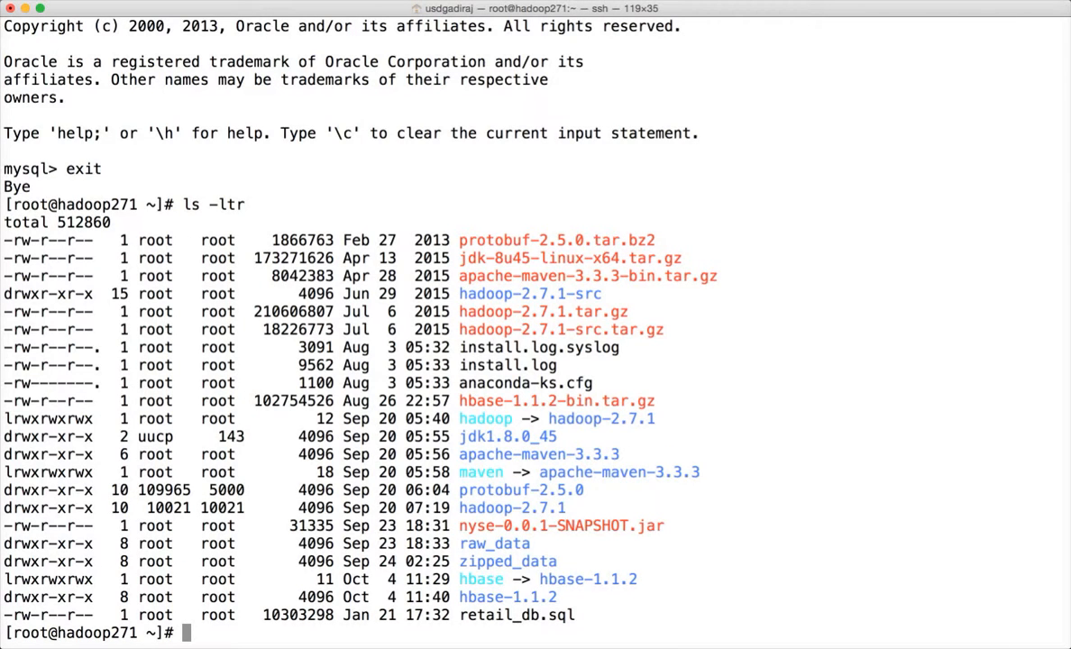
pyautogui.write('vi')
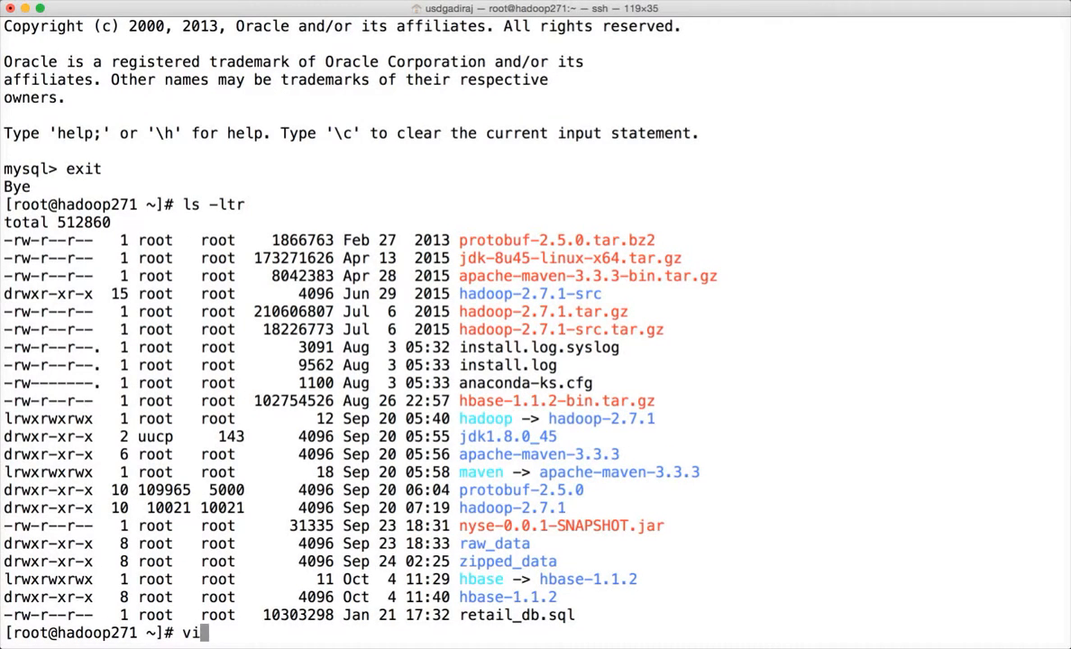
pyautogui.write('retail_d')
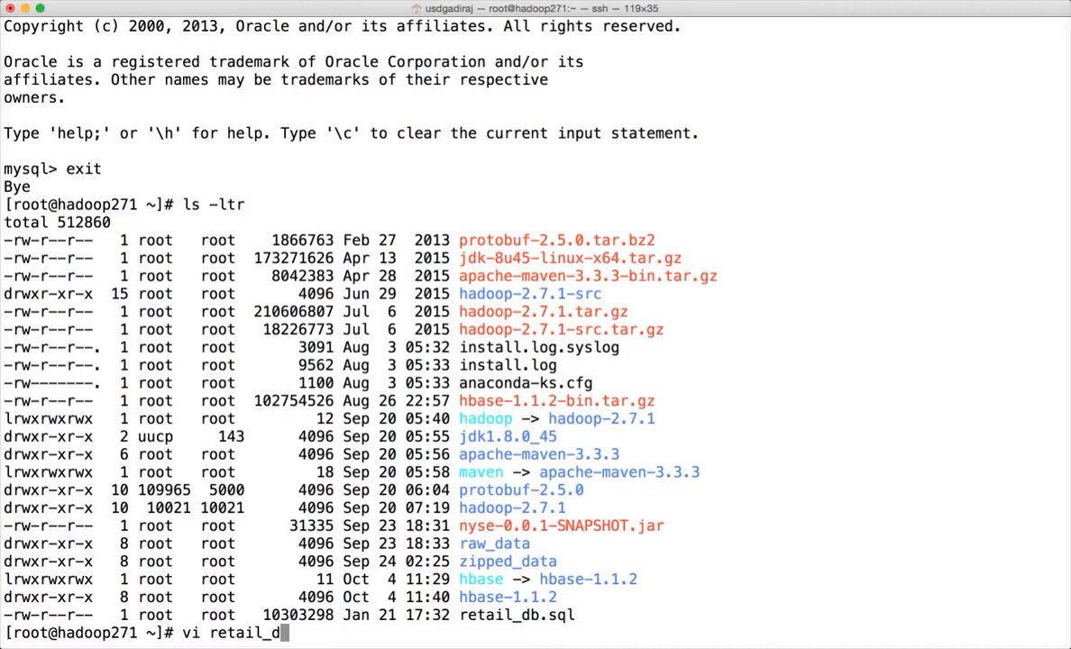
pyautogui.press('Return')
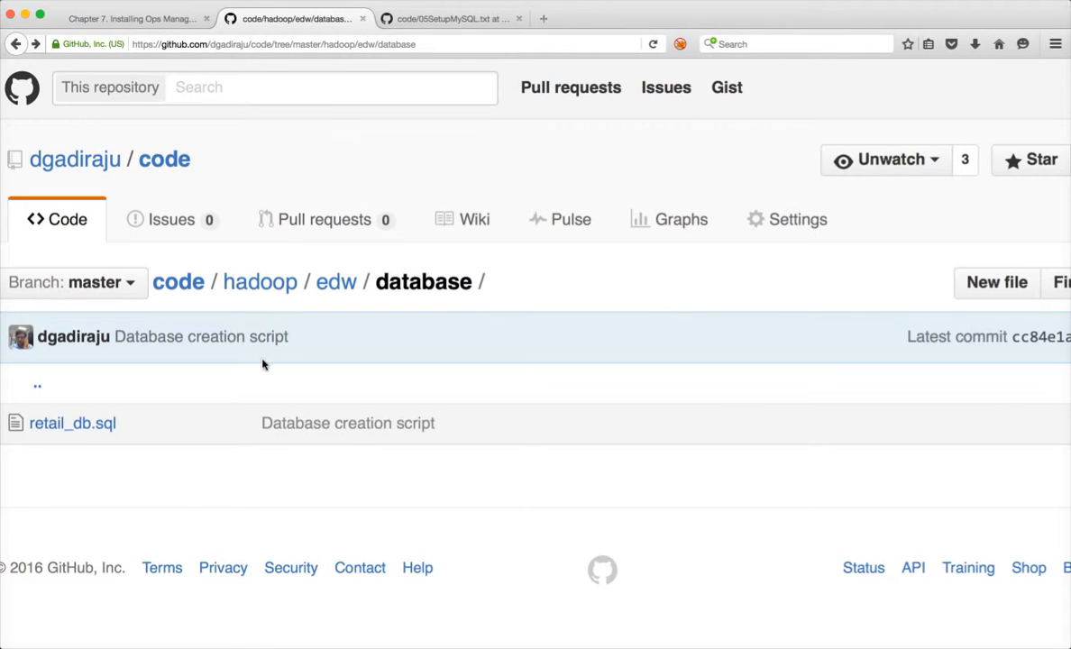
# Open retail_db.sql in the database folder and request its raw untruncated contents.
pyautogui.click(72, 421)
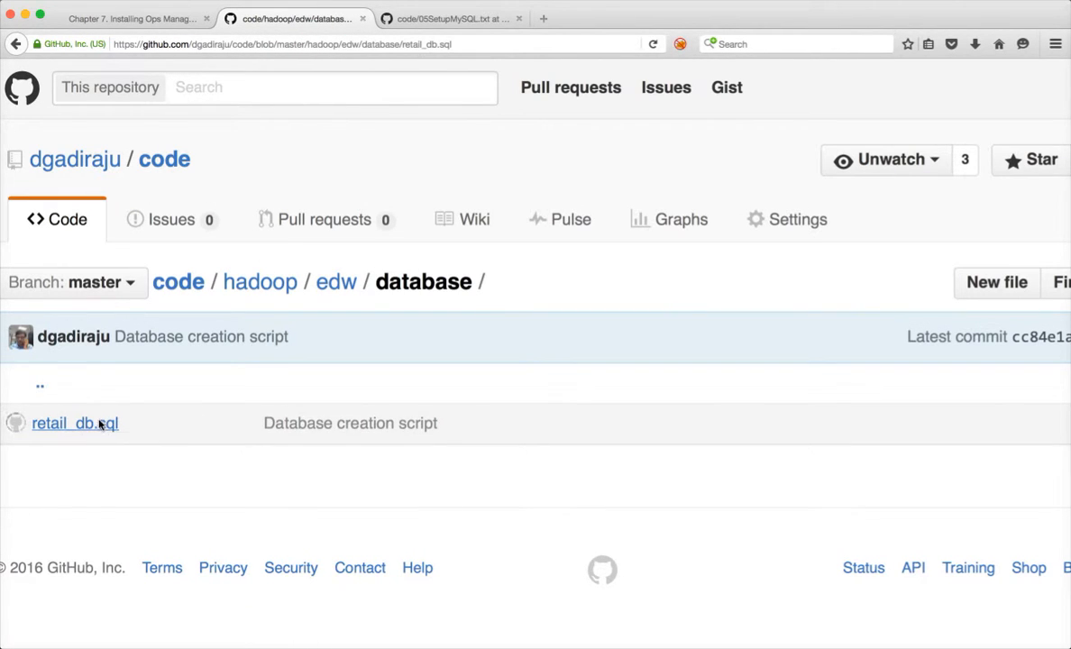
pyautogui.click(74, 422)
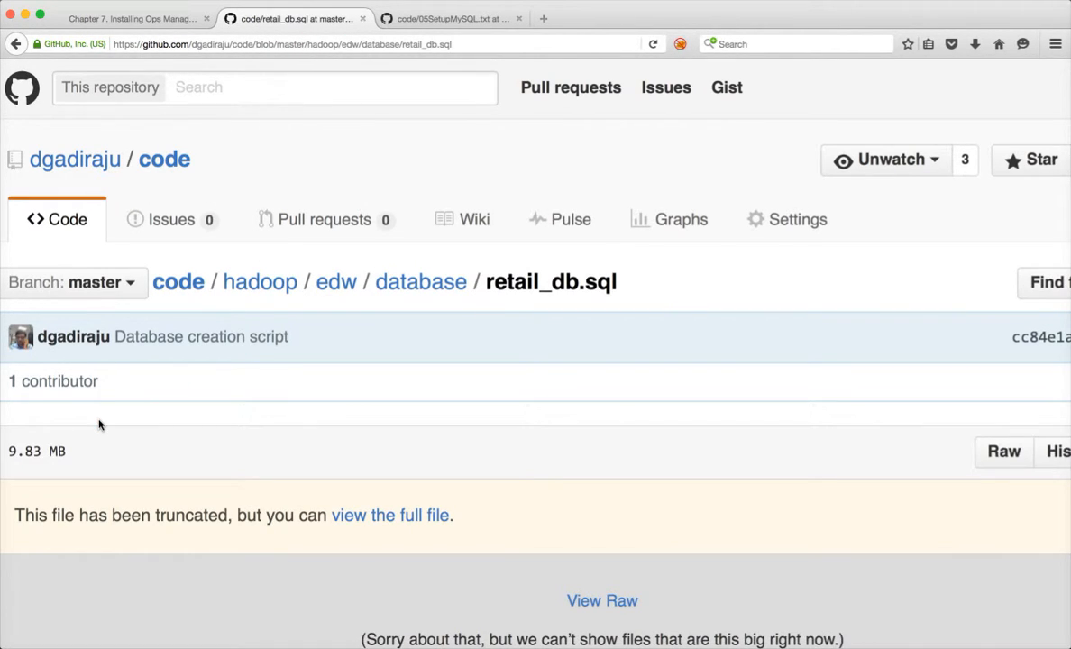
pyautogui.moveTo(352, 571)
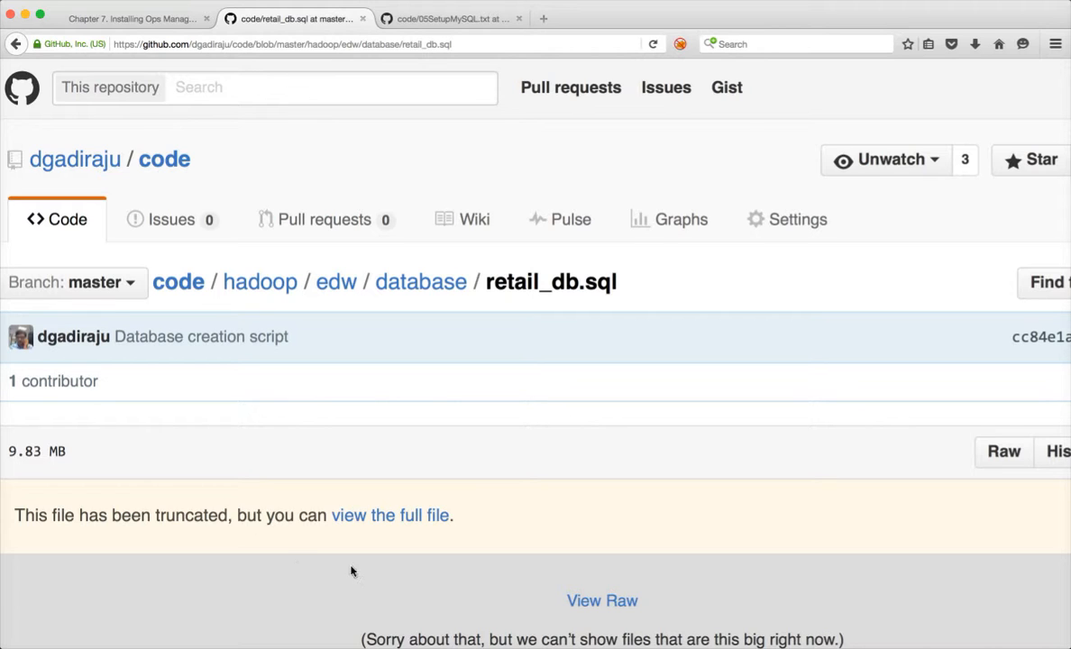
pyautogui.click(602, 601)
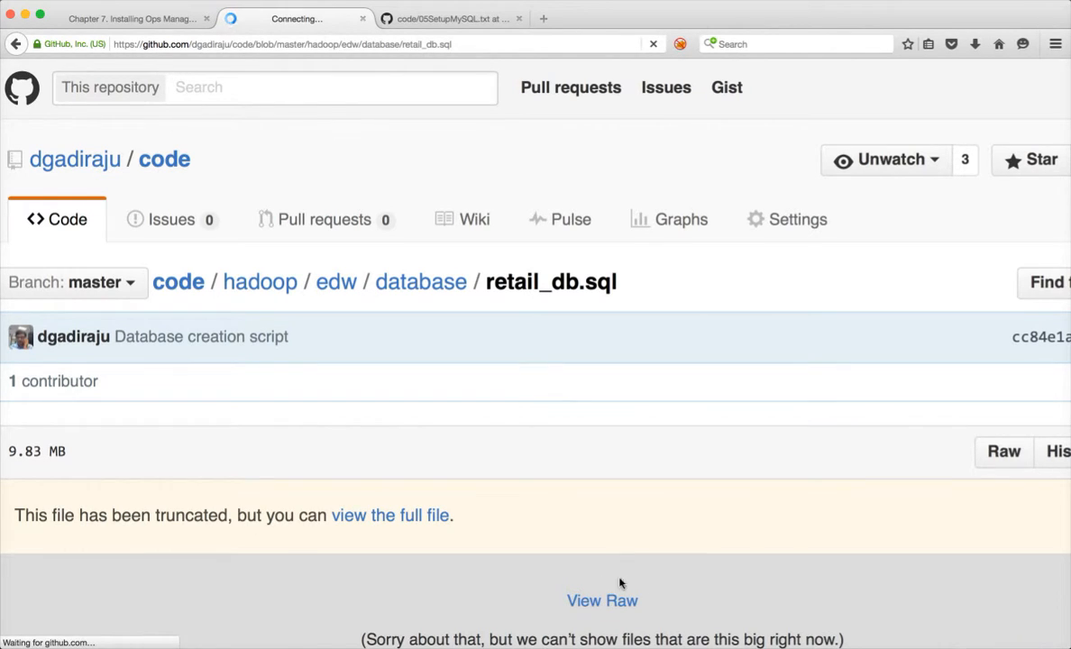
pyautogui.moveTo(602, 600)
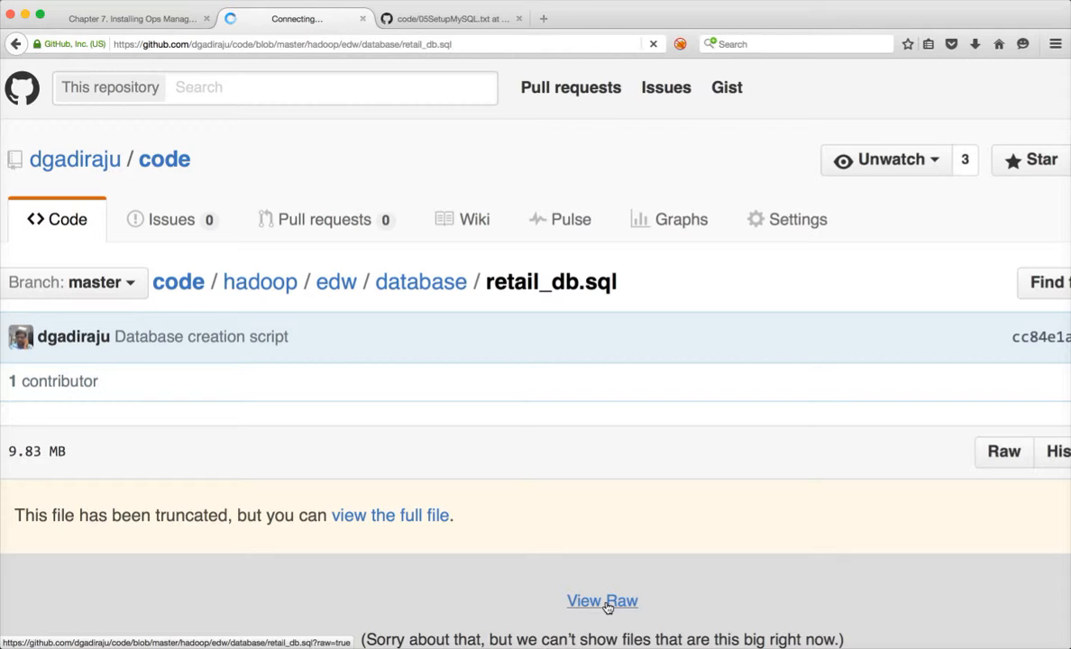
pyautogui.moveTo(636, 559)
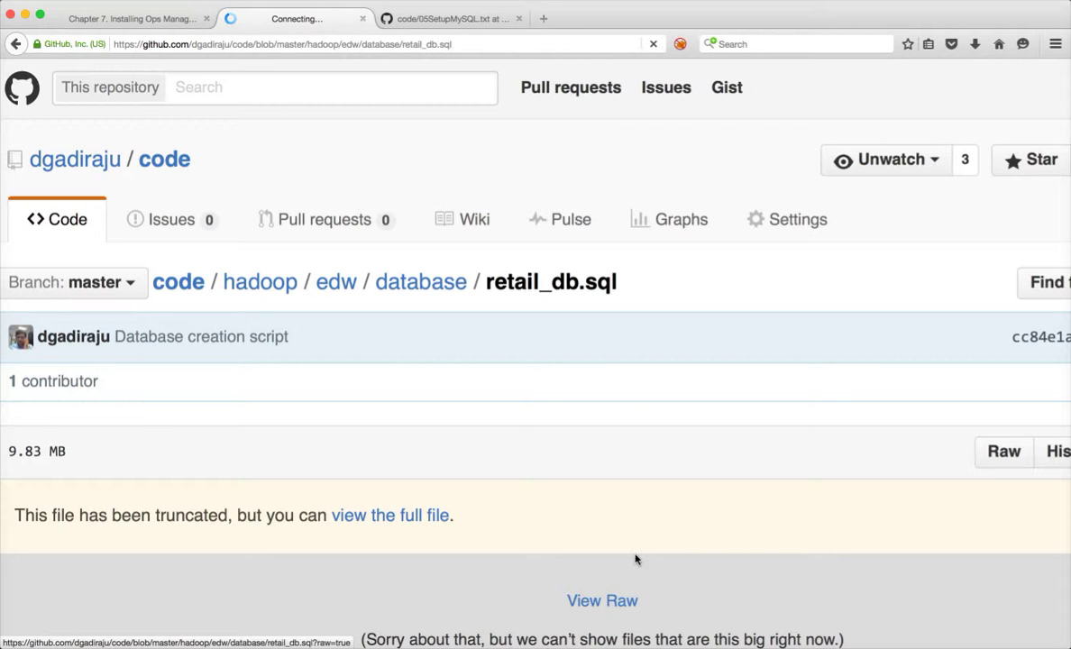
pyautogui.click(603, 601)
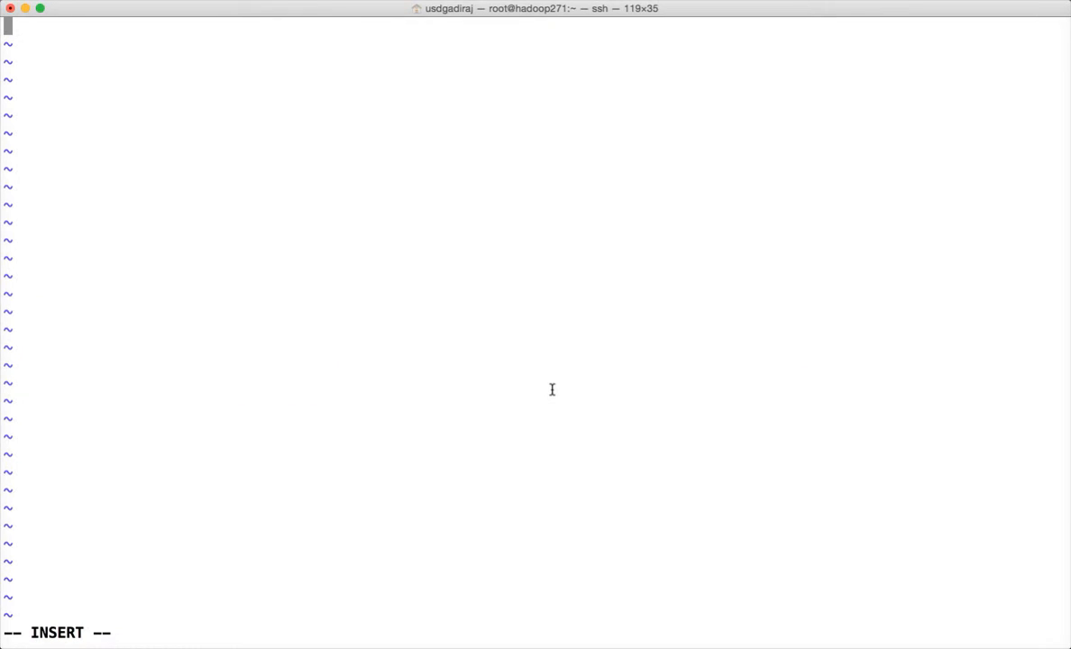
# Paste the copied SQL data into the vi file and scroll through the customer INSERT rows.
pyautogui.rightClick(552, 389)
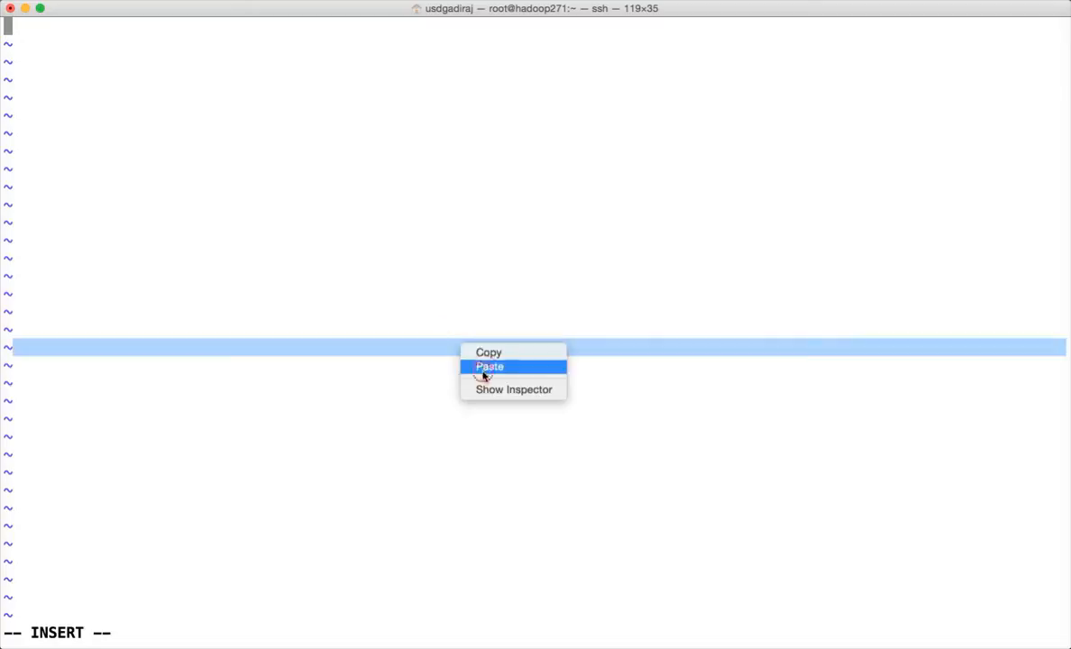
pyautogui.click(491, 368)
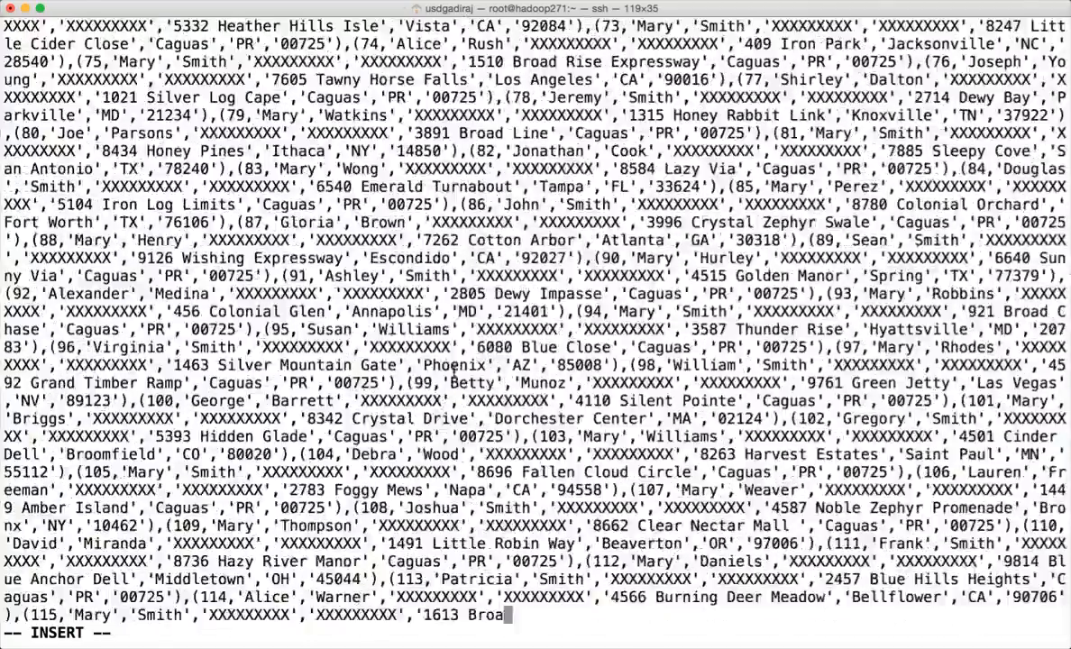
pyautogui.scroll(-3)
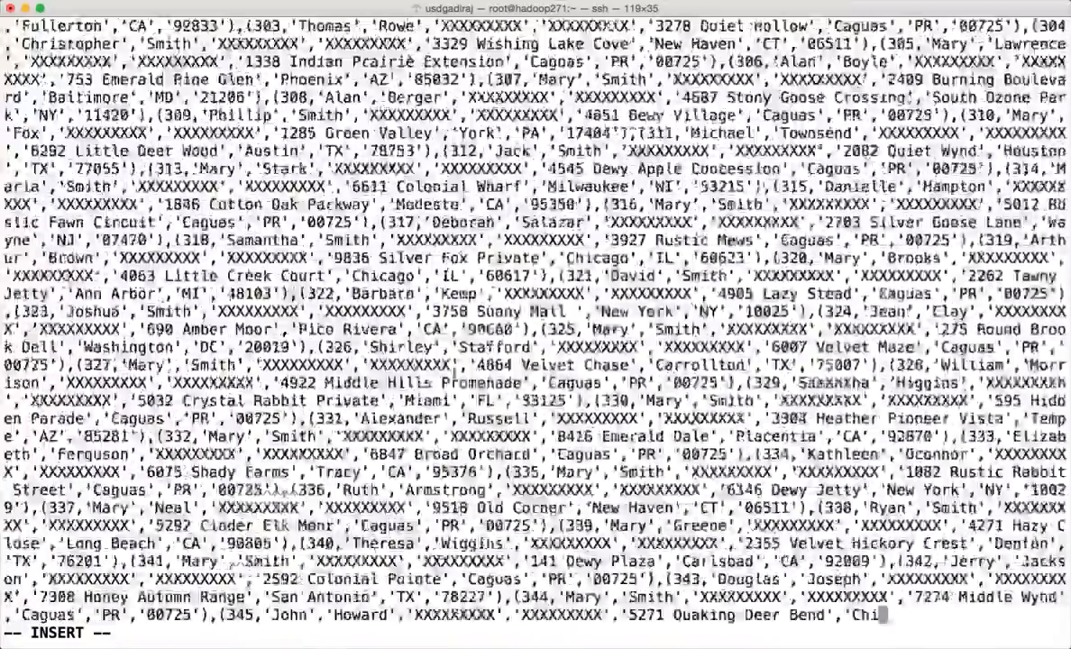
pyautogui.scroll(-3)
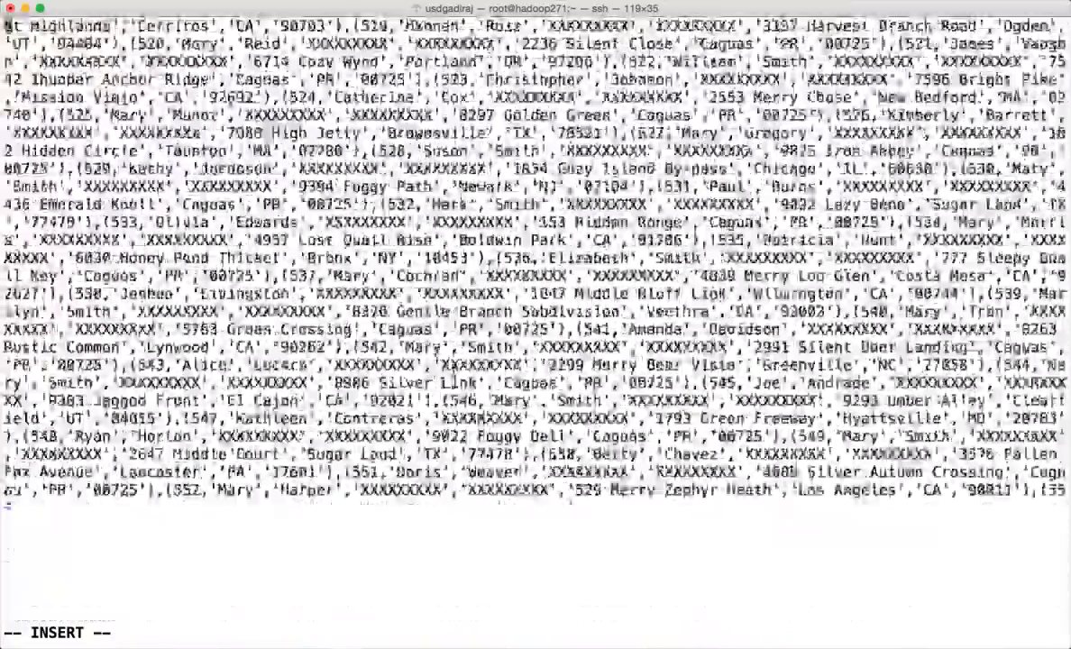
pyautogui.scroll(-3)
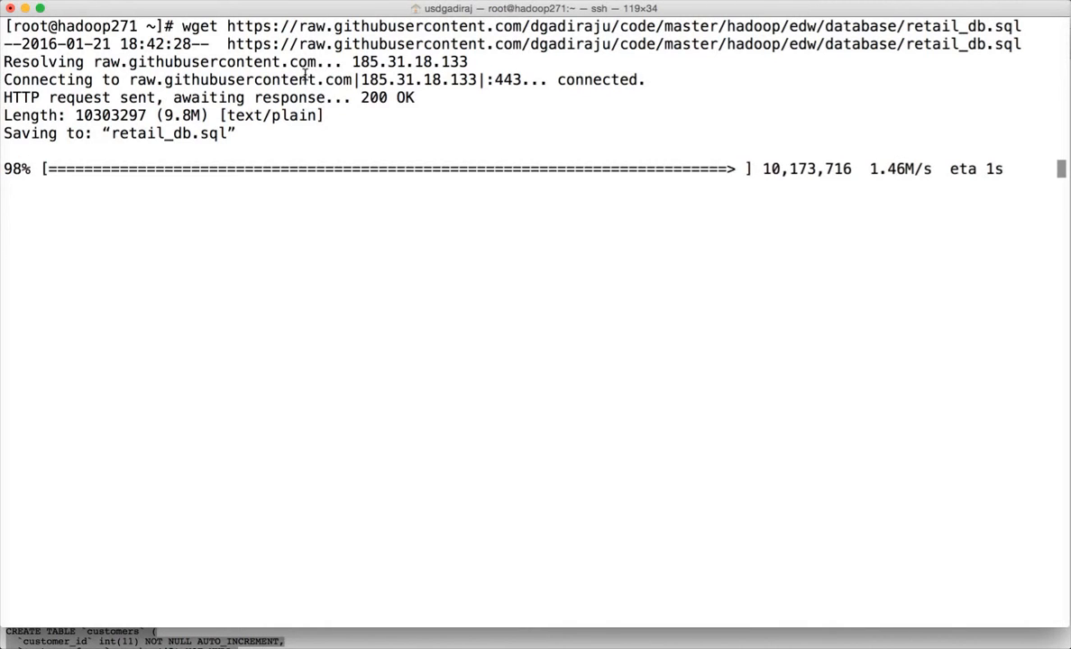
# Check the raw retail_db.sql in Firefox while wget saves the 10,303,297-byte file.
pyautogui.click(188, 316)
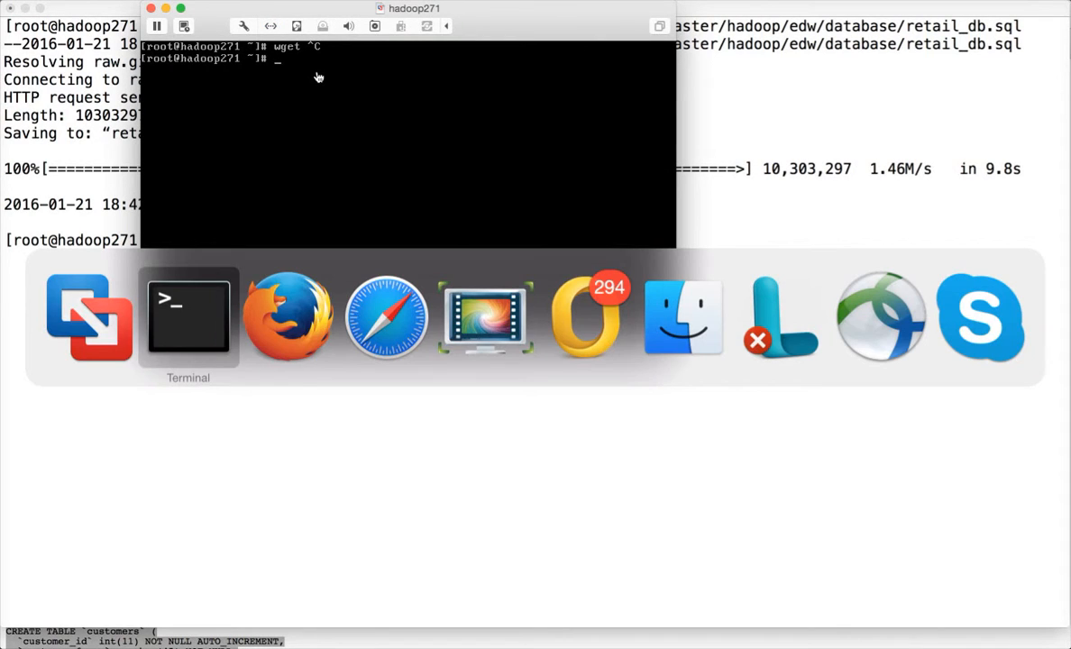
pyautogui.click(287, 316)
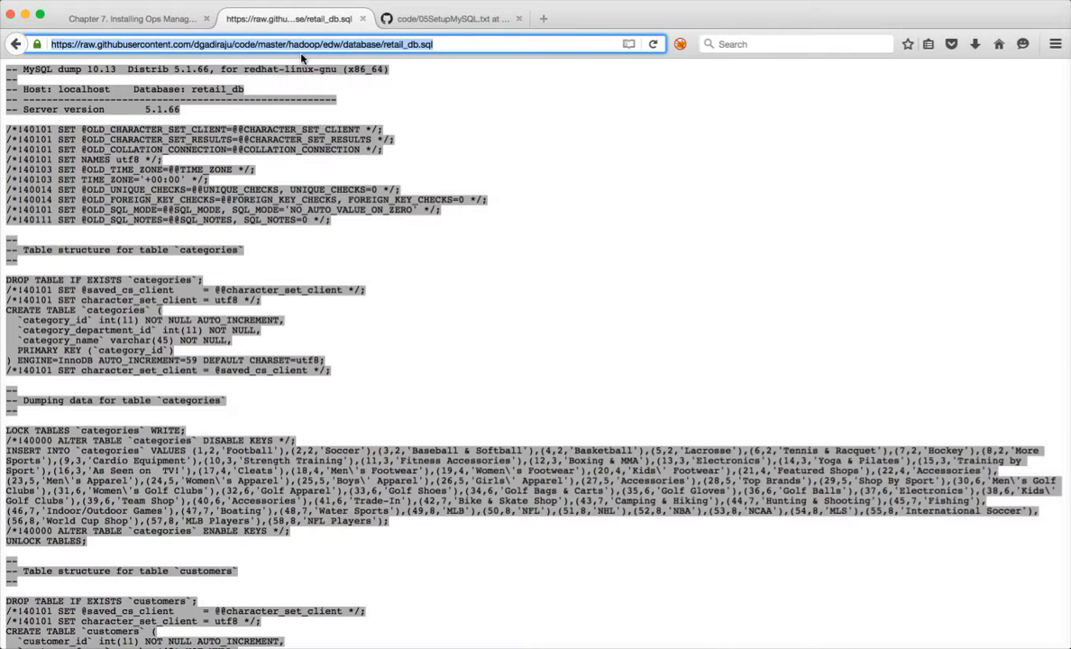
pyautogui.press('Return')
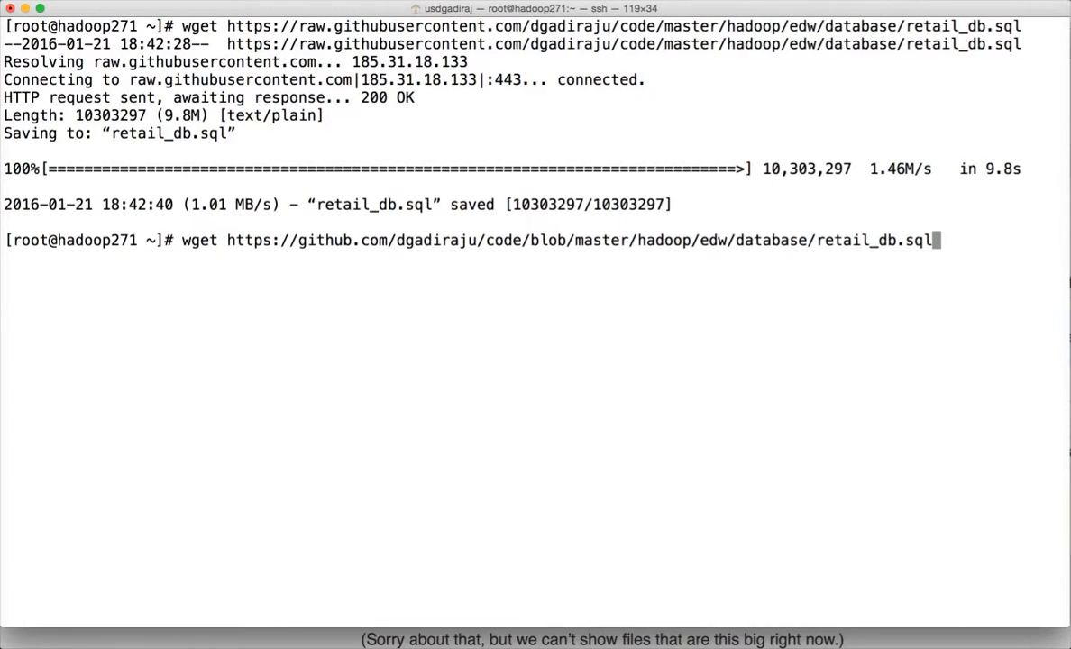
# Run wget on the github.com blob URL, rm retail_db*, and rerun the blob download.
pyautogui.press('Return')
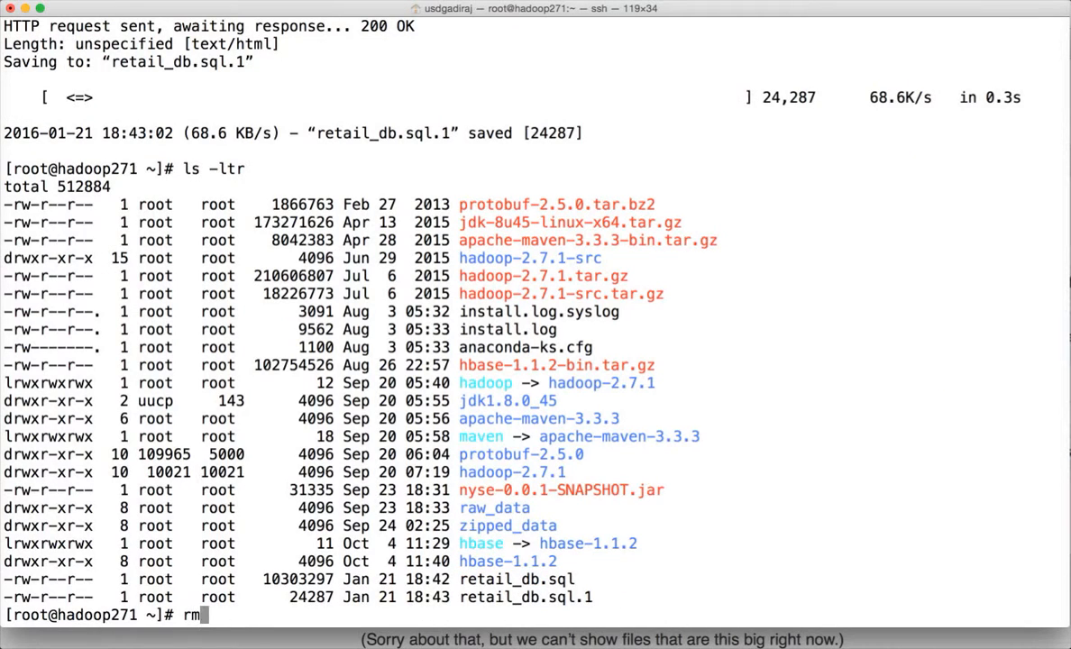
pyautogui.write('retail')
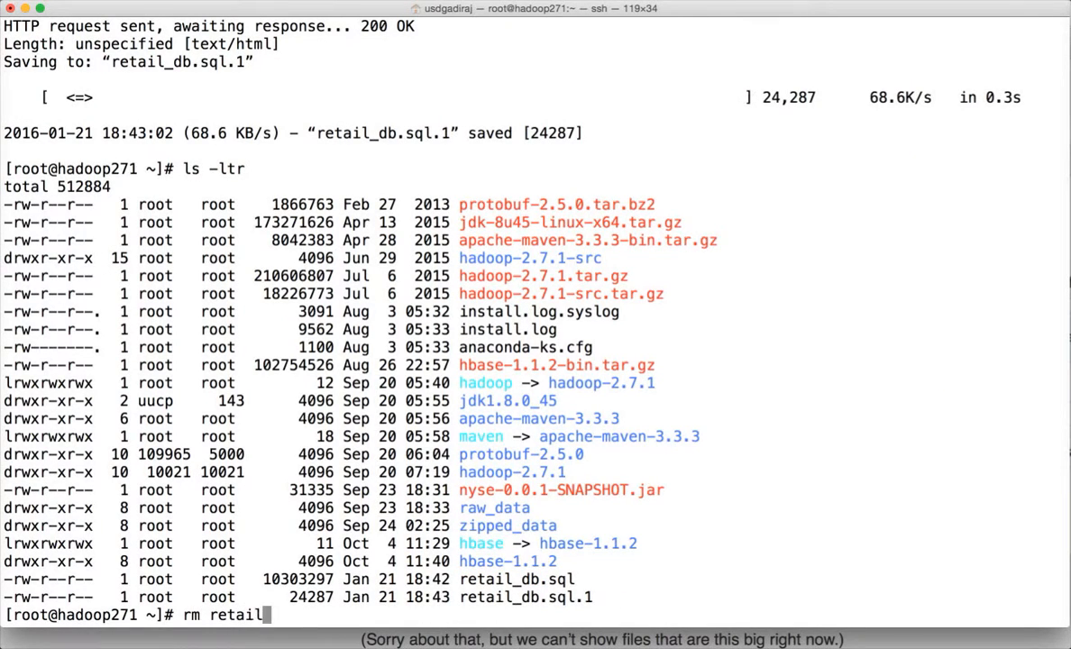
pyautogui.write('_db*')
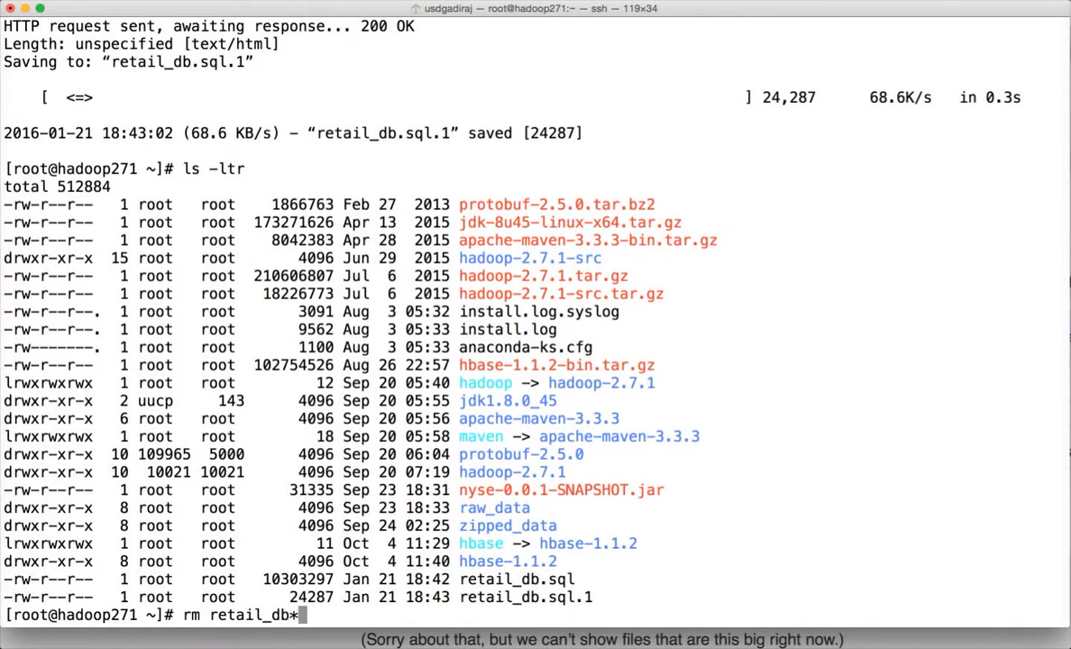
pyautogui.press('Return')
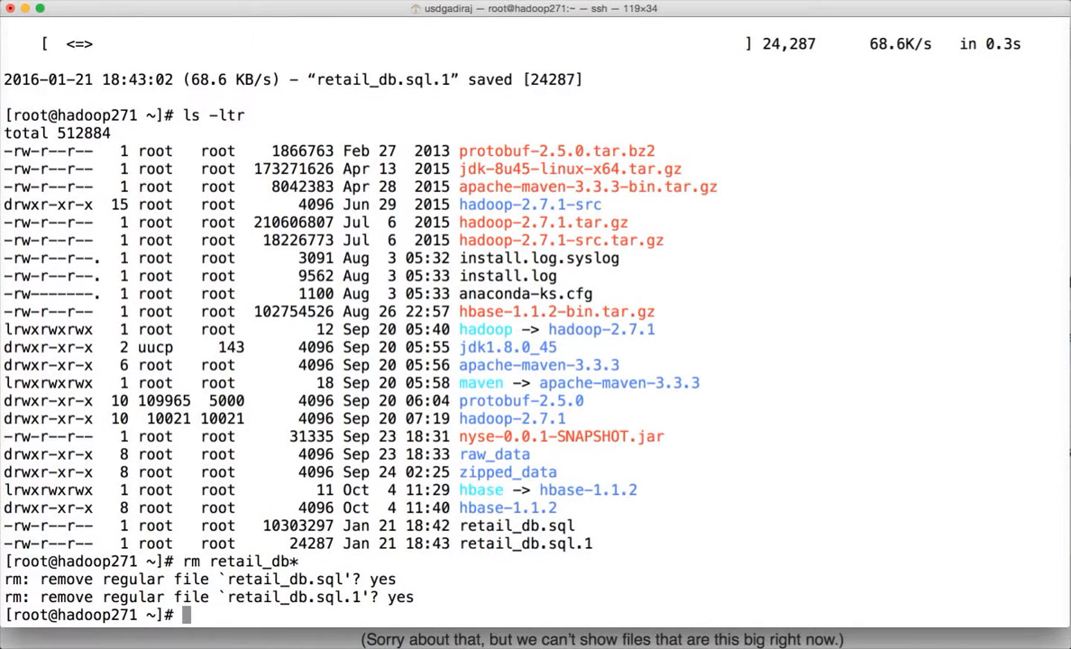
pyautogui.write('set -o vi')
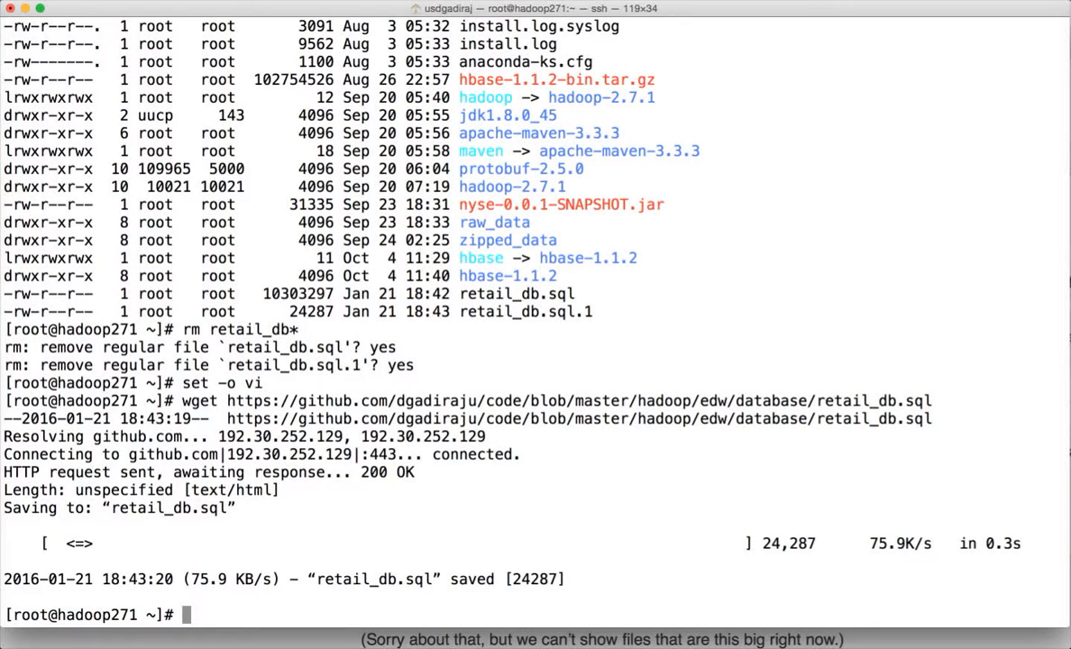
pyautogui.press('Return')
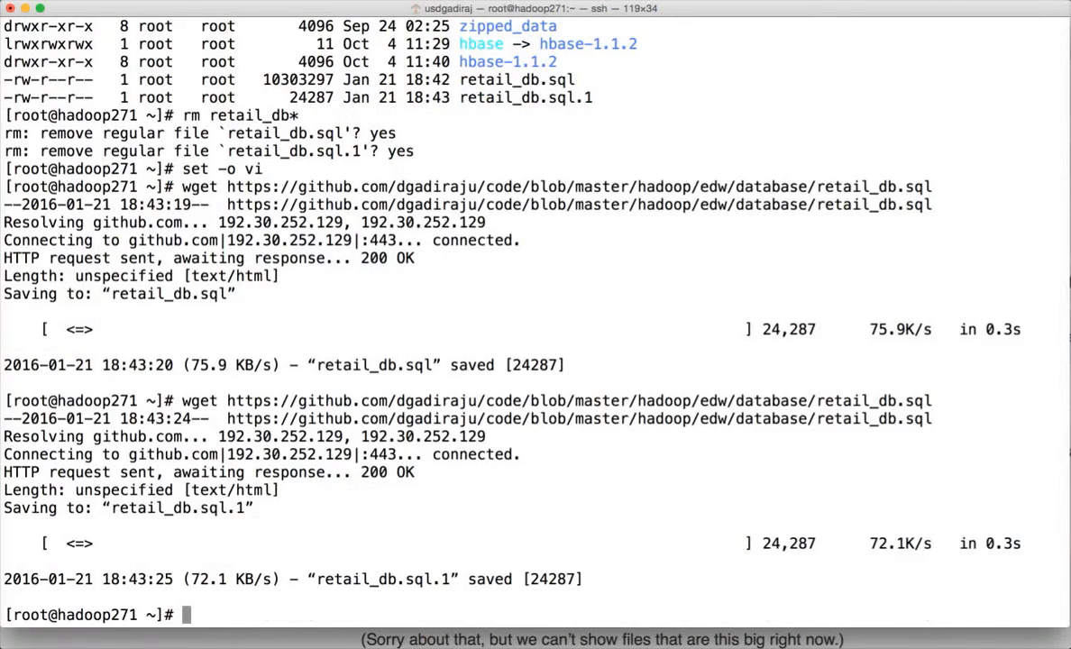
# Delete both retail_db copies again, clear the screen and fetch the blob URL once more.
pyautogui.write('ls -ltr')
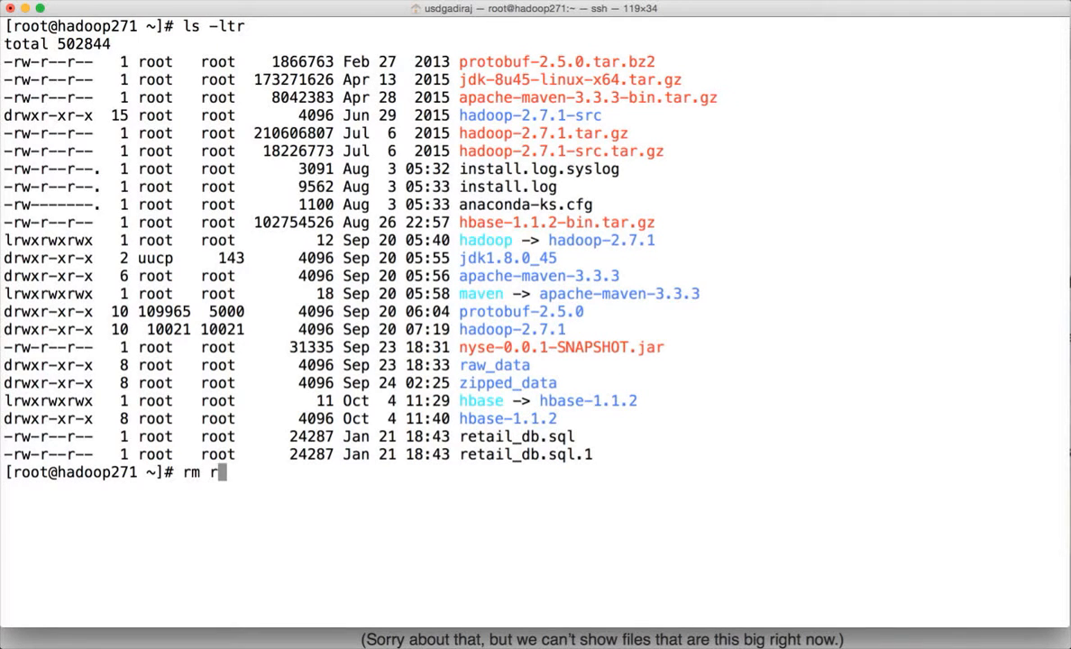
pyautogui.write('etail_db*')
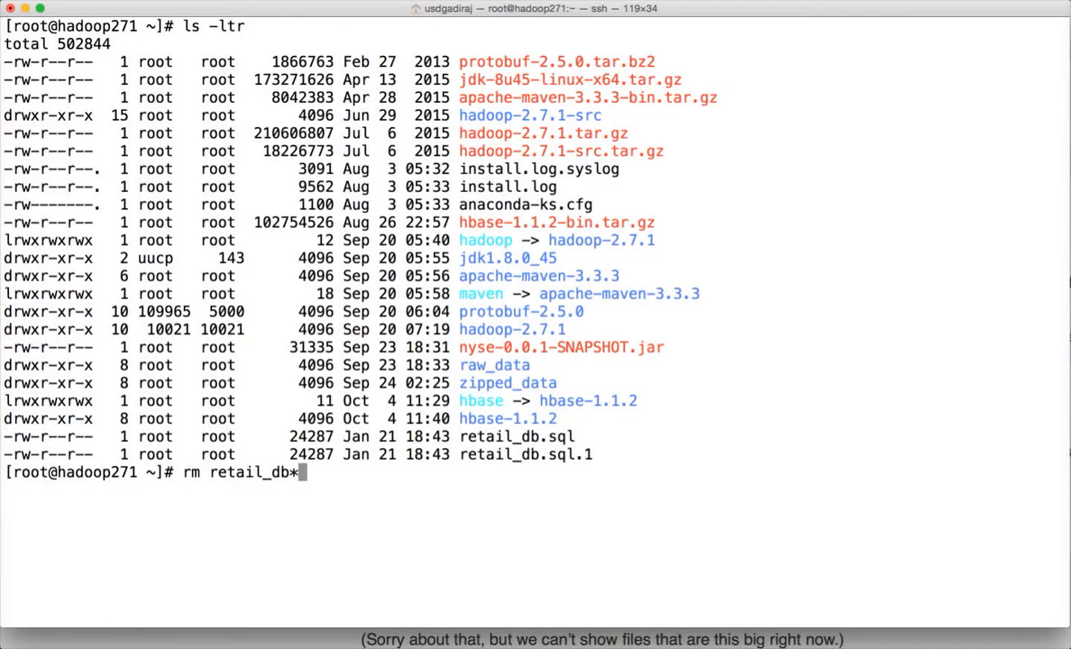
pyautogui.press('Return')
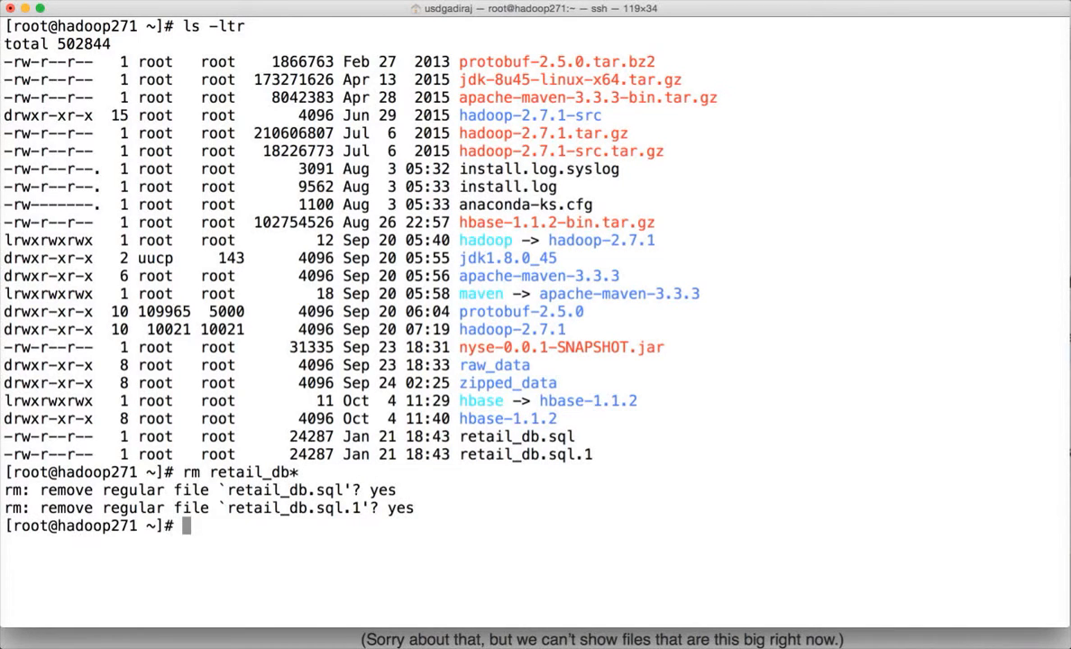
pyautogui.write('clear')
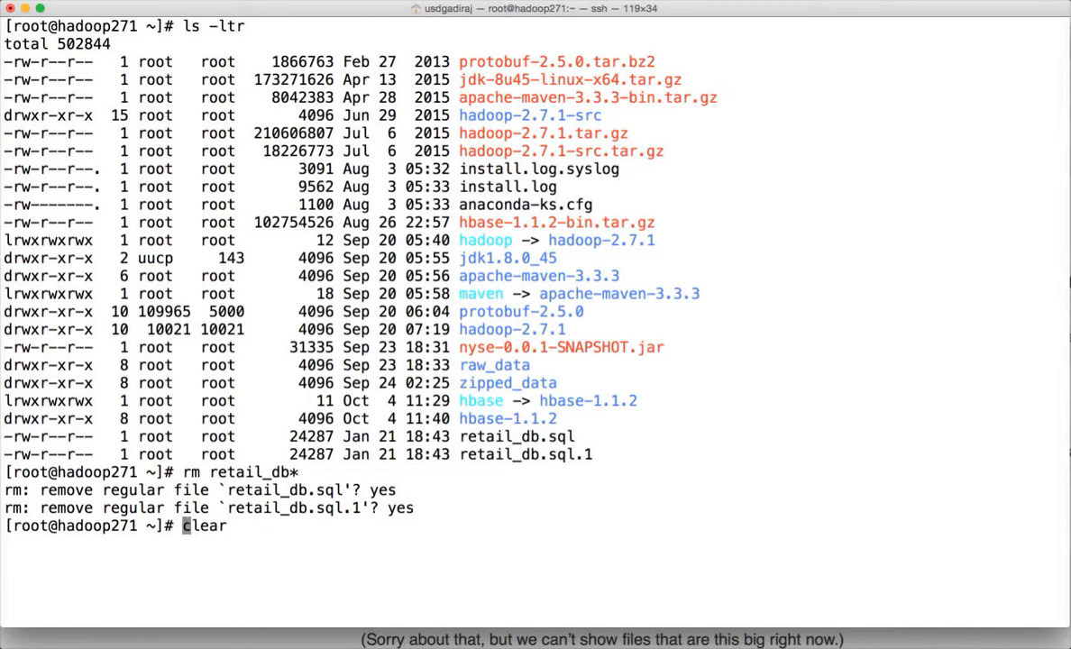
pyautogui.press('Return')
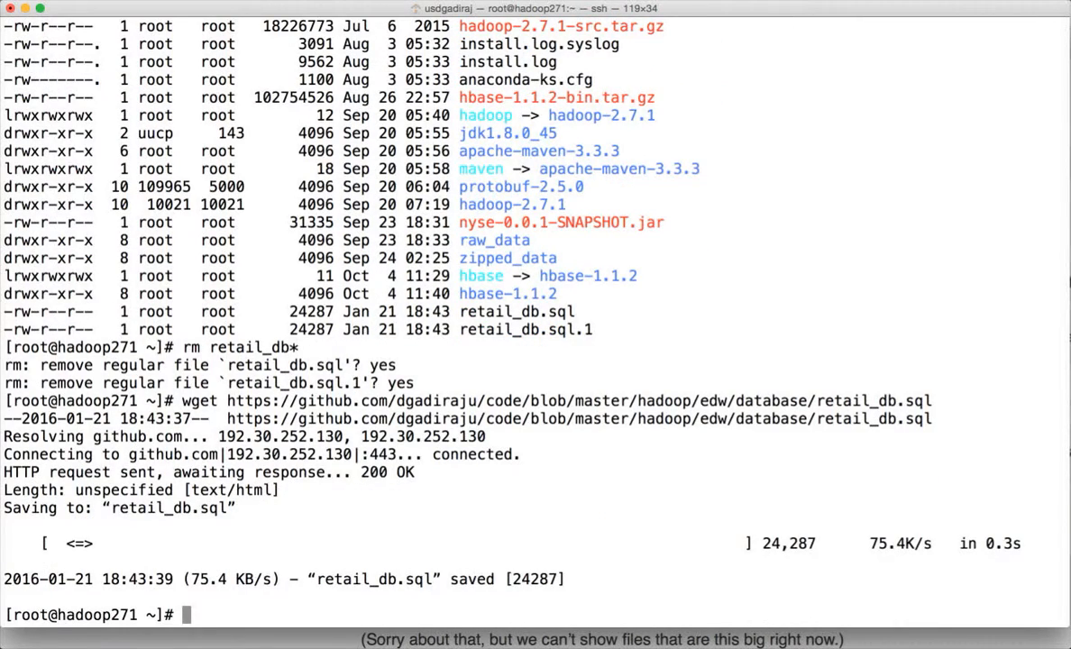
# cat retail_db.sql to reveal the 24,287-byte download is only an HTML page.
pyautogui.write('cat')
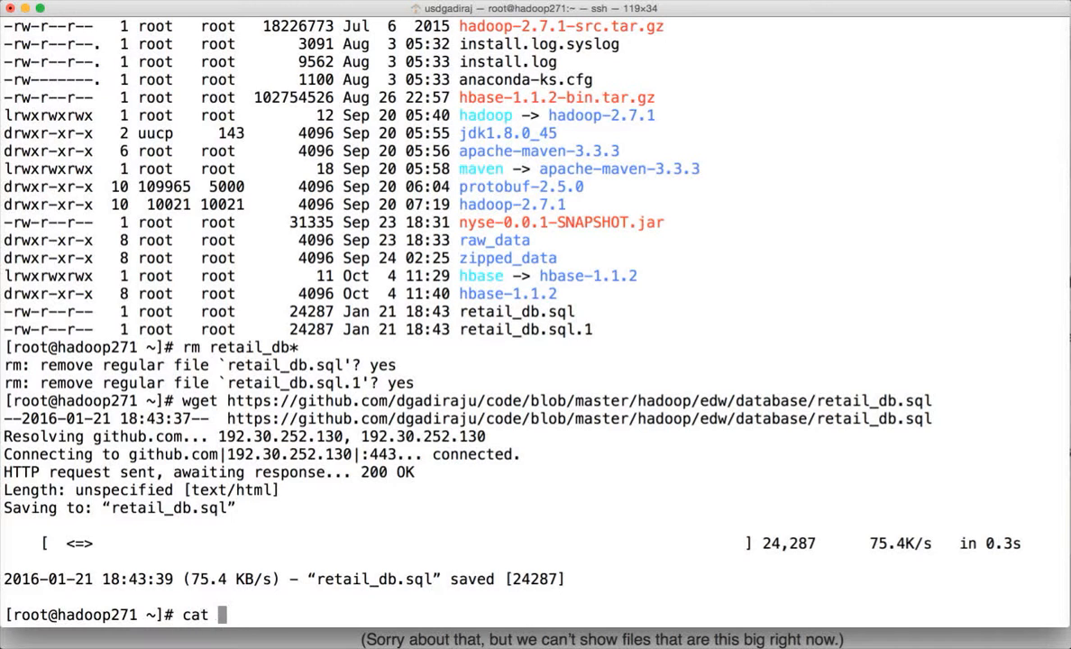
pyautogui.press('Return')
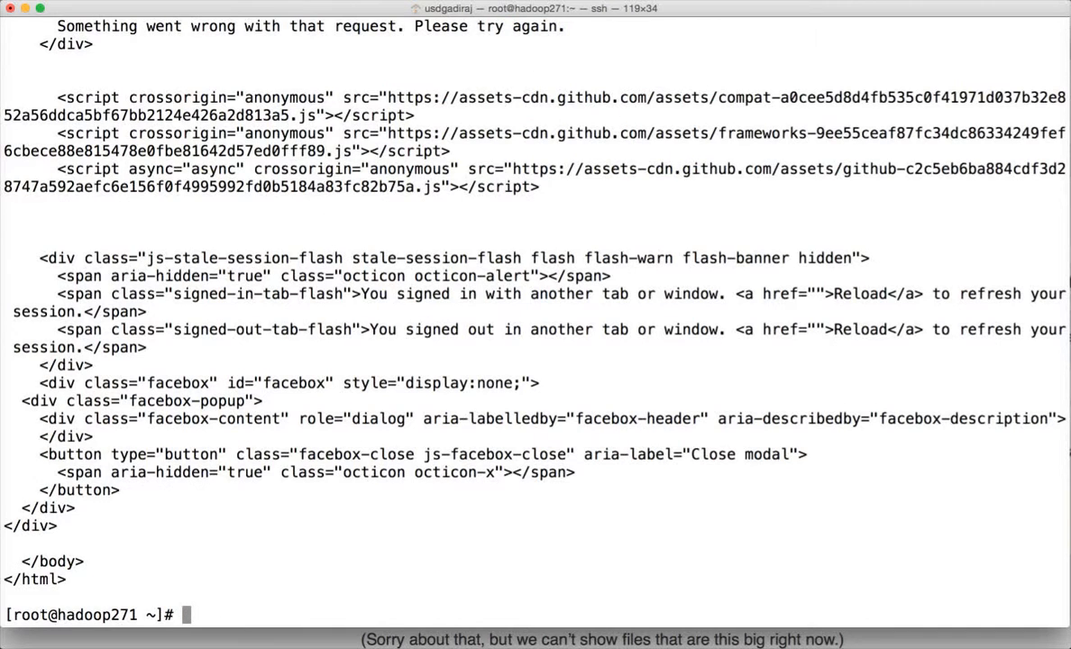
pyautogui.write(':')
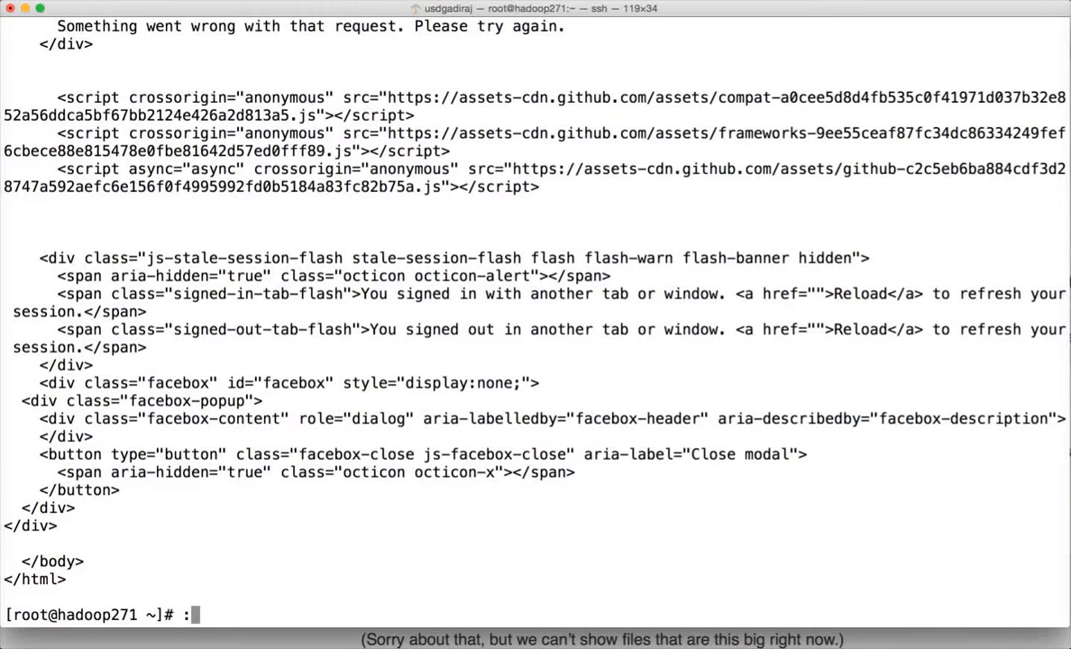
pyautogui.press('Return')
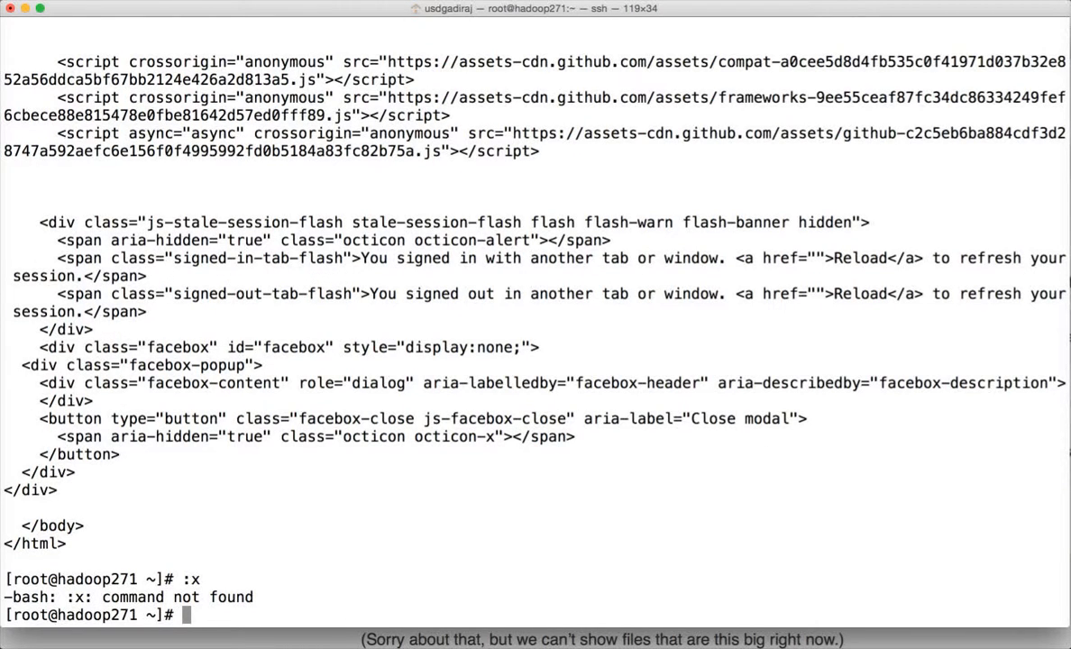
pyautogui.write('ls -ltr')
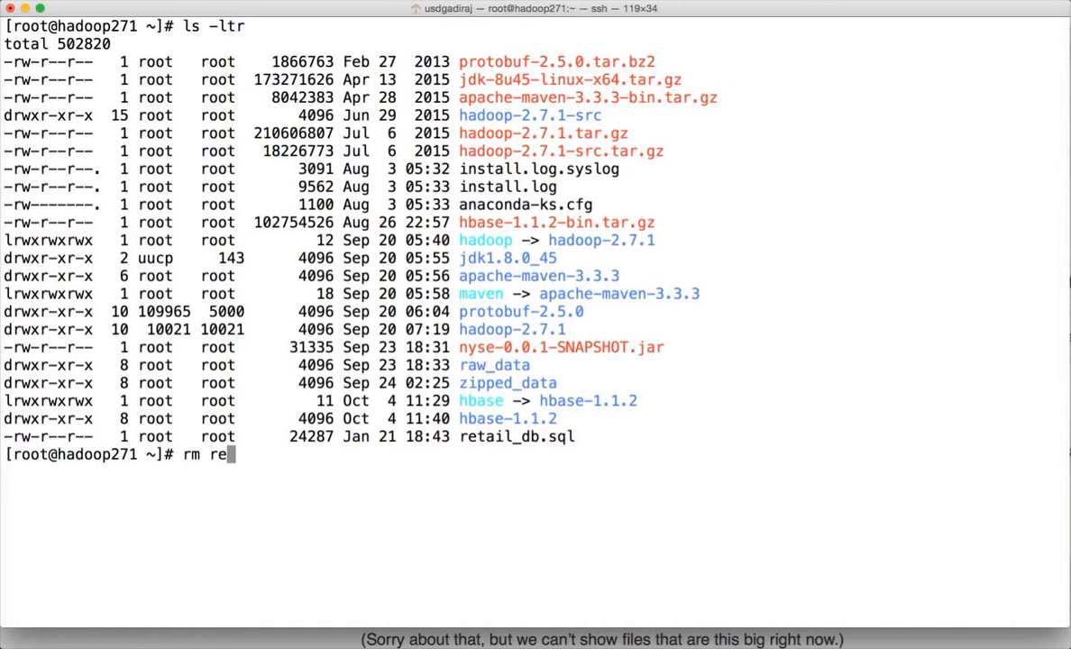
# Remove the HTML copy, cancel the blob wget, and fetch retail_db.sql from raw.githubusercontent.com (10,303,297 bytes).
pyautogui.press('Return')
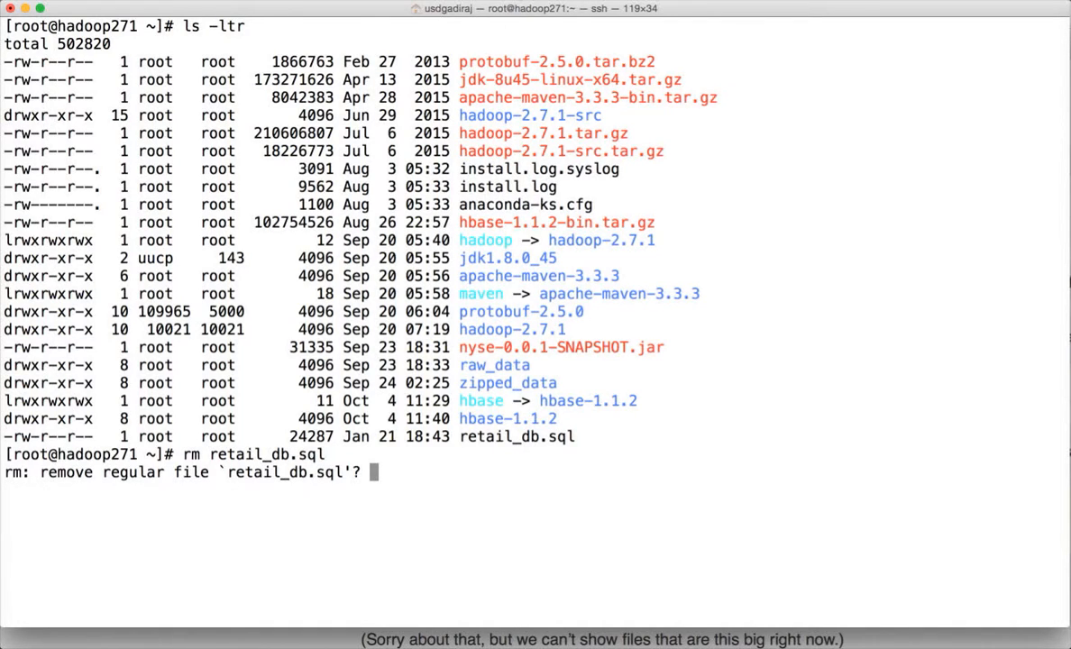
pyautogui.click(288, 18)
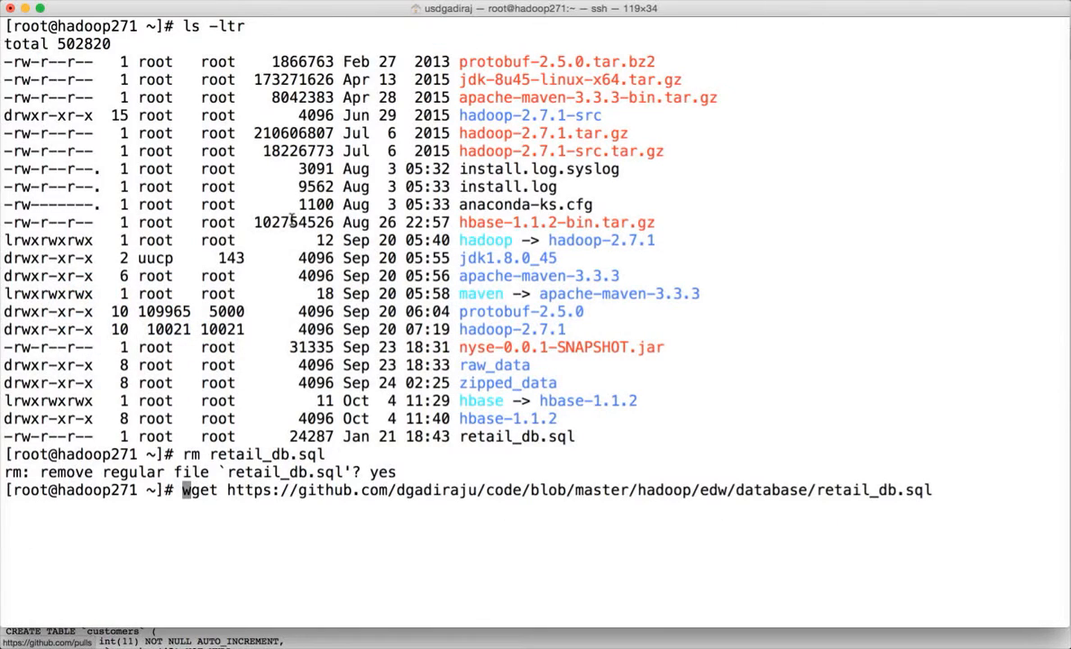
pyautogui.press('ctrl+c')
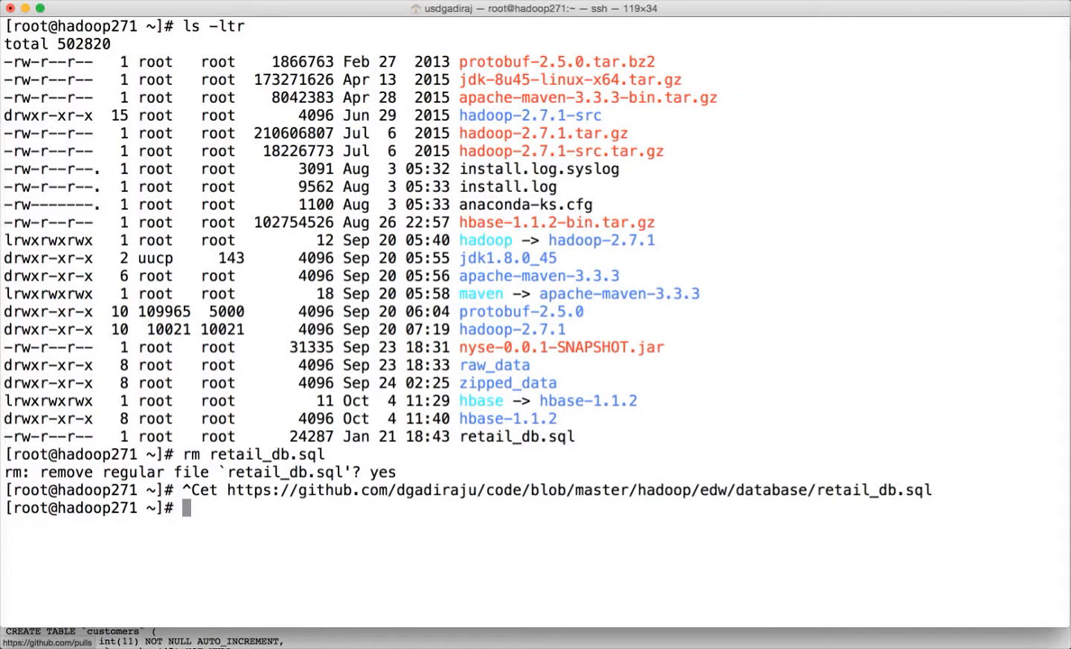
pyautogui.write('wget https://raw.githubusercontent.com/dgadiraju/code/master/hadoop/edw/database/retail_db.sql')
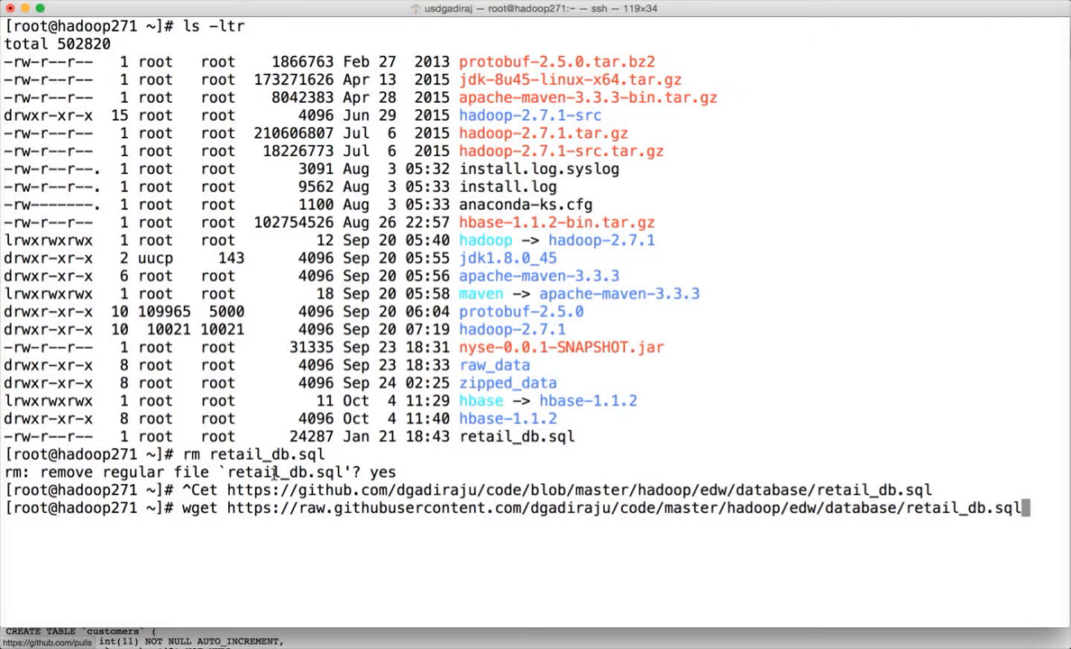
pyautogui.press('Return')
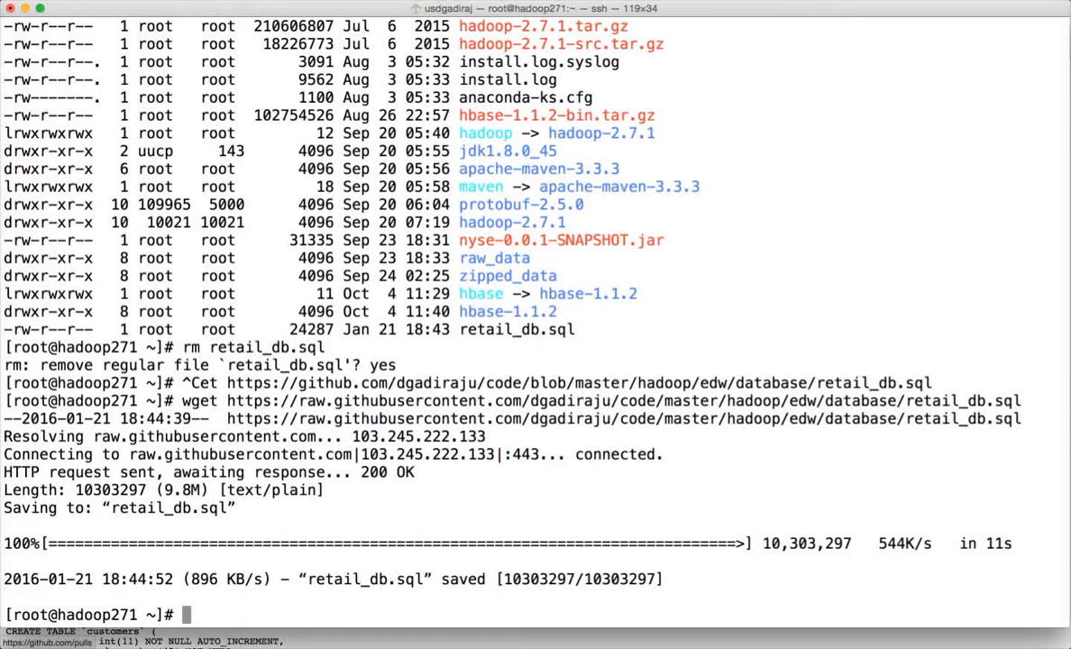
pyautogui.write('ls -ltr')
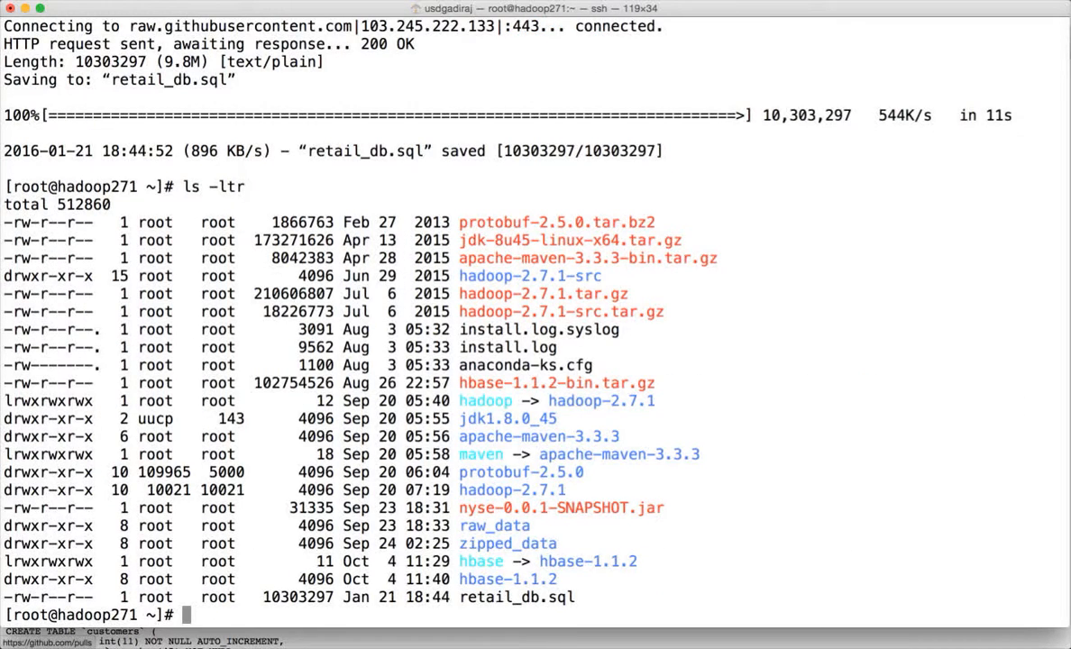
pyautogui.moveTo(279, 606)
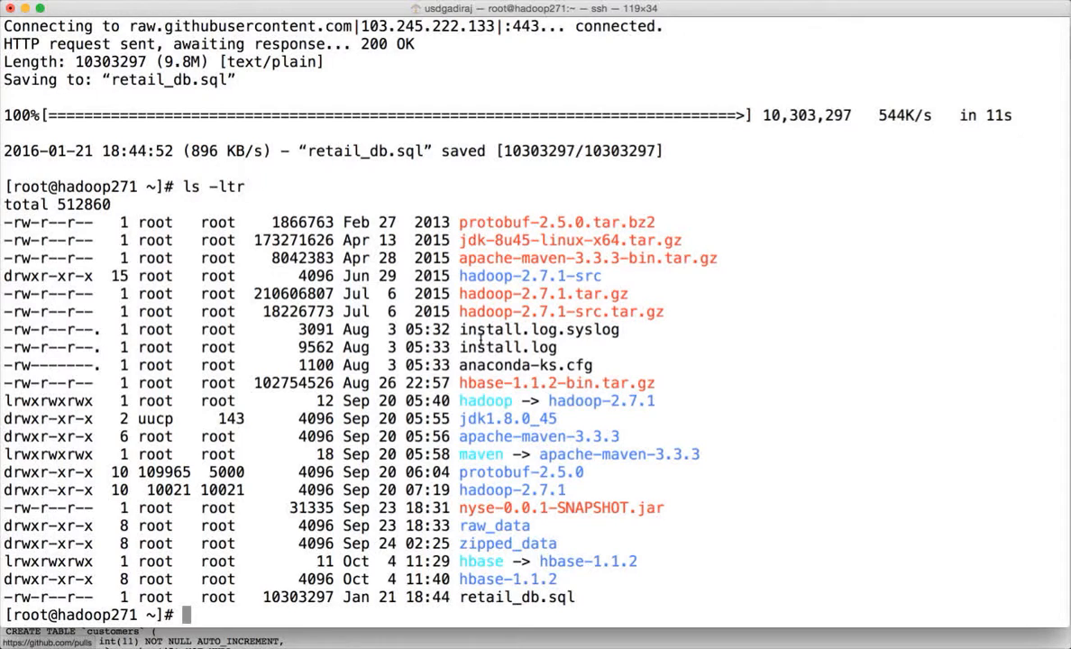
# Log into MySQL with mysql -u retail_dba -p and the password.
pyautogui.write('mysql')
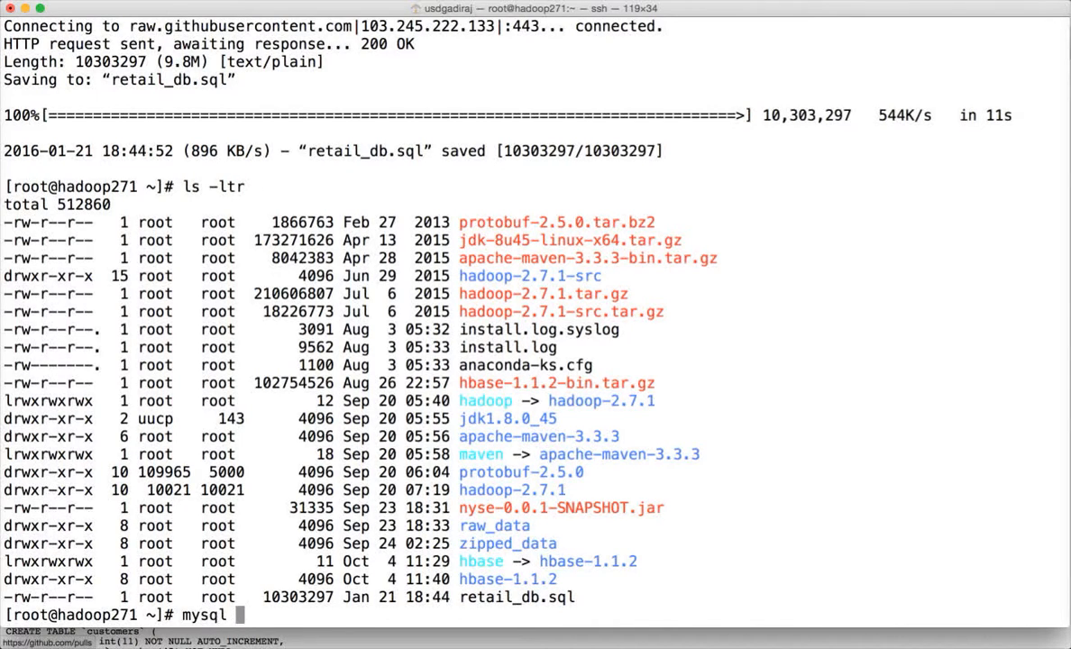
pyautogui.write('-u retail')
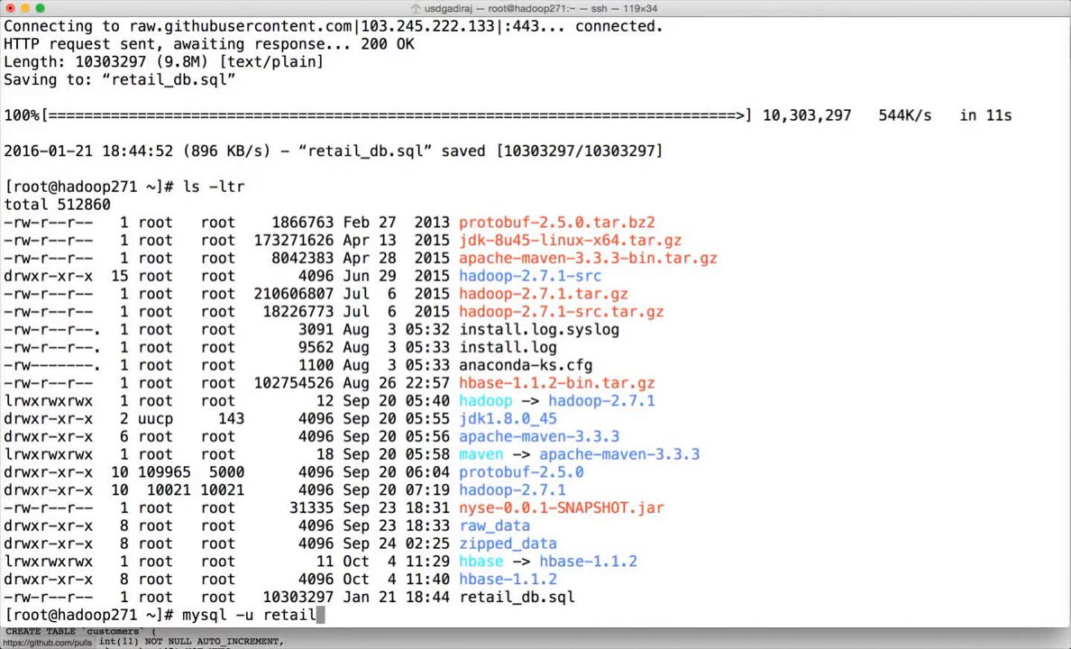
pyautogui.write('_dba -p')
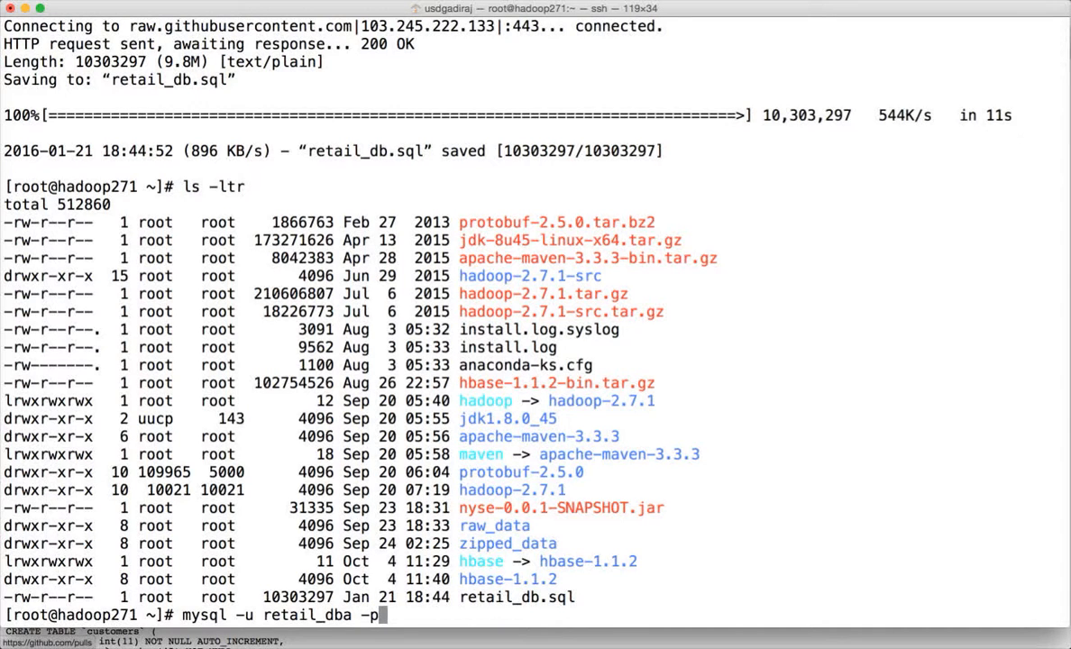
pyautogui.press('Return')
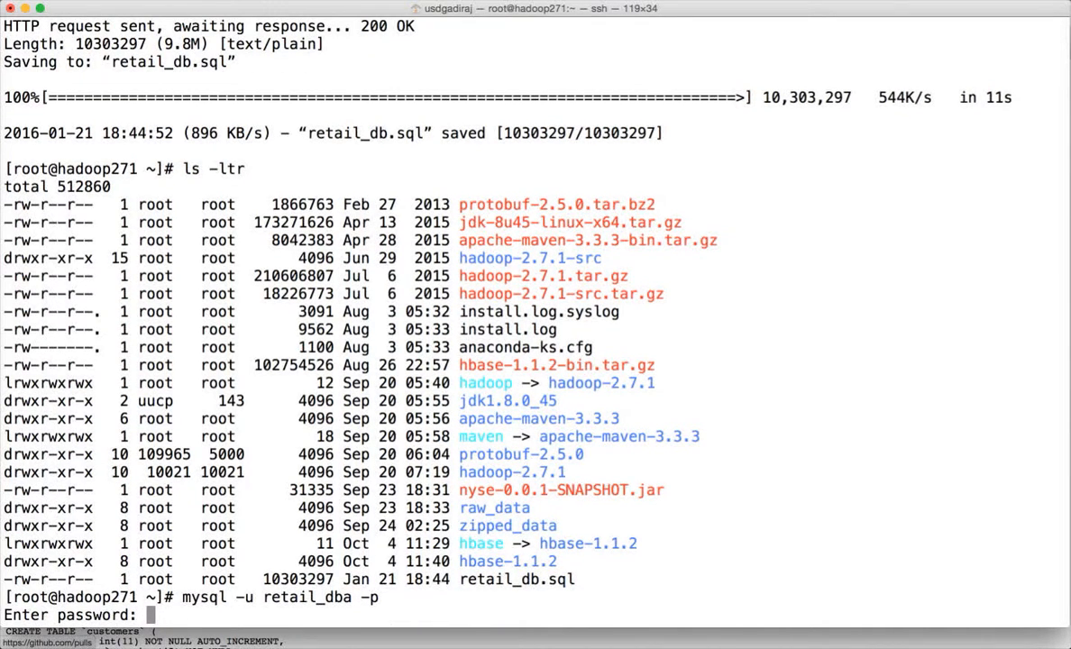
pyautogui.press('Return')
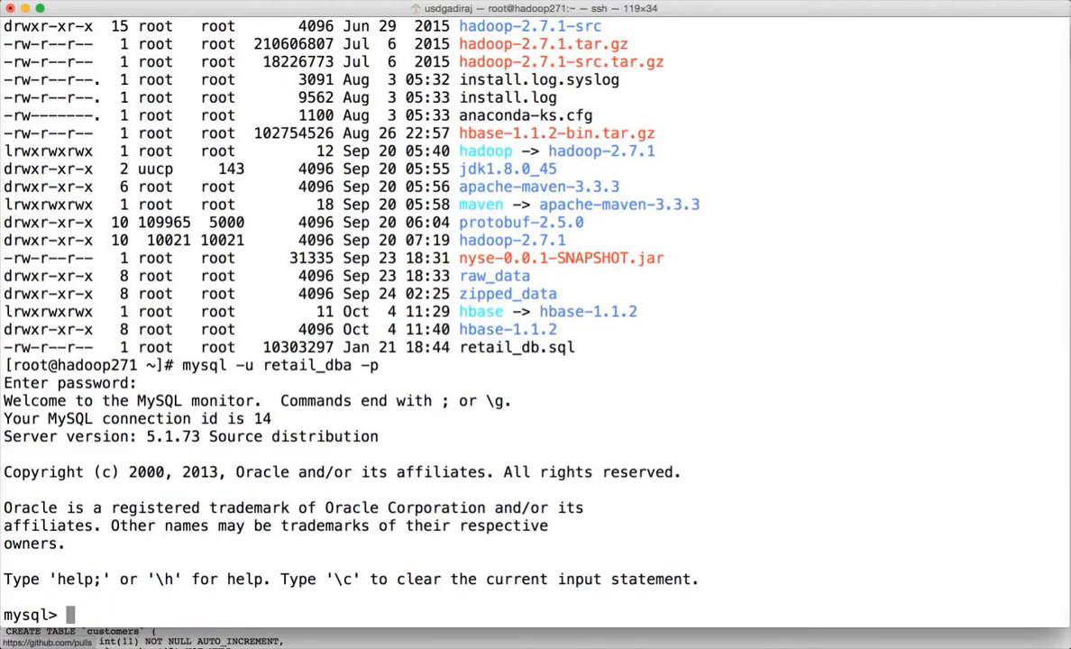
# Run show databases; and switch to retail_db with use retail_db;.
pyautogui.write('show database')
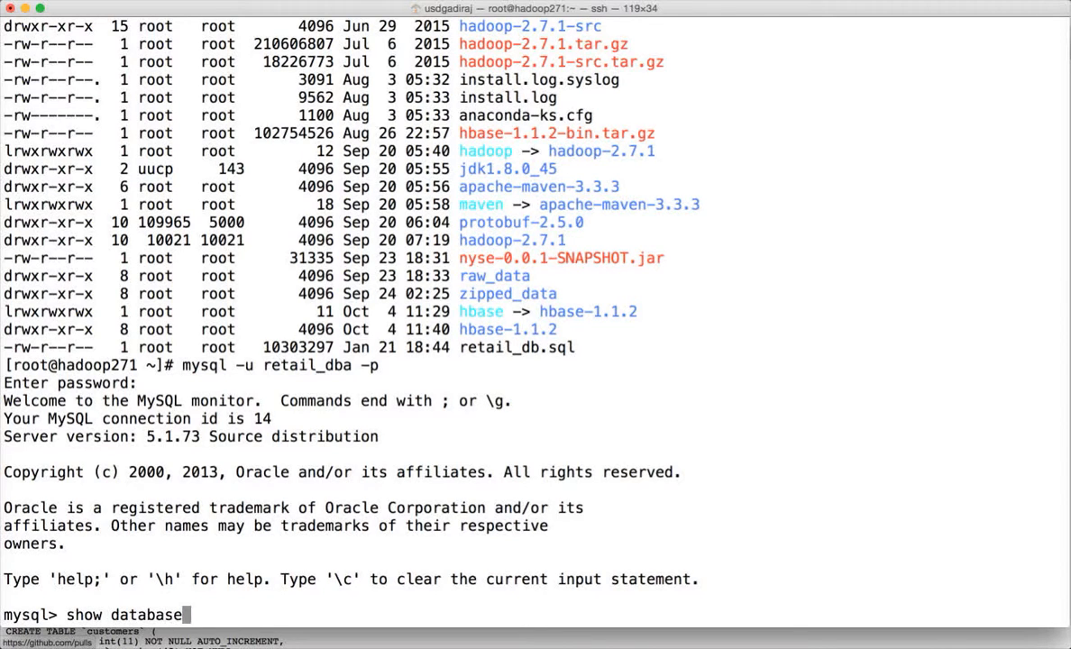
pyautogui.press('Return')
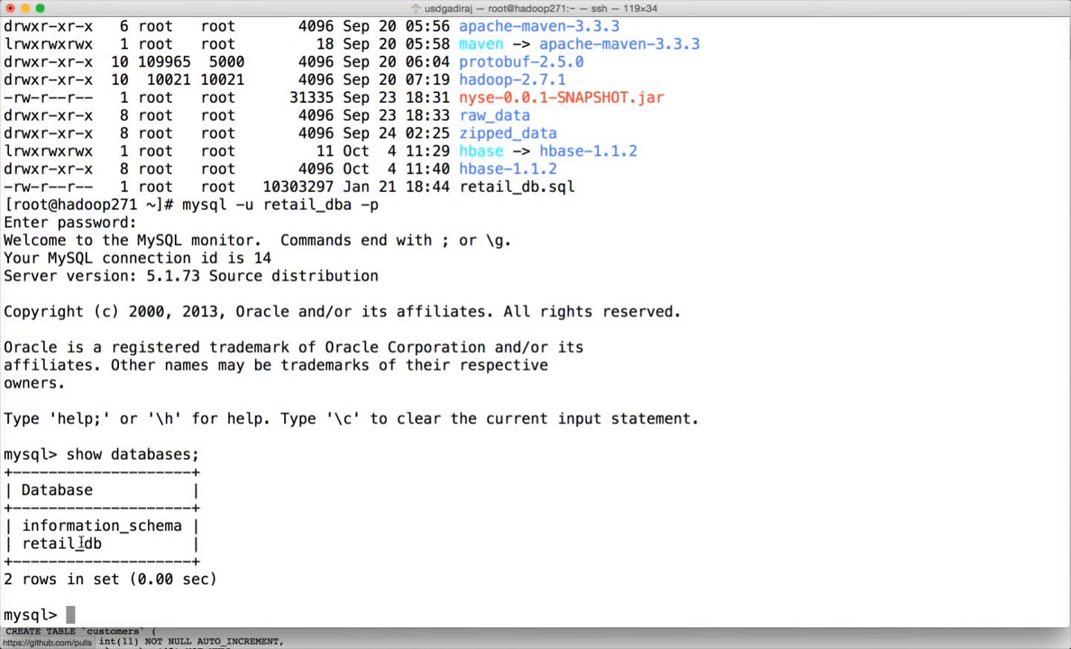
pyautogui.doubleClick(62, 543)
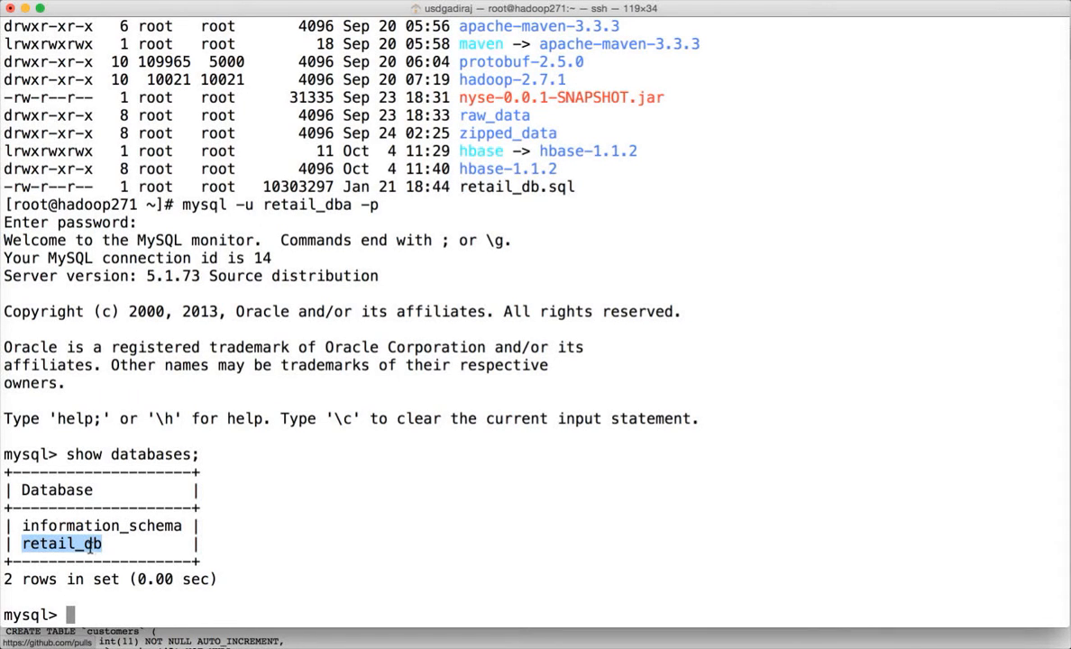
pyautogui.write('use reta')
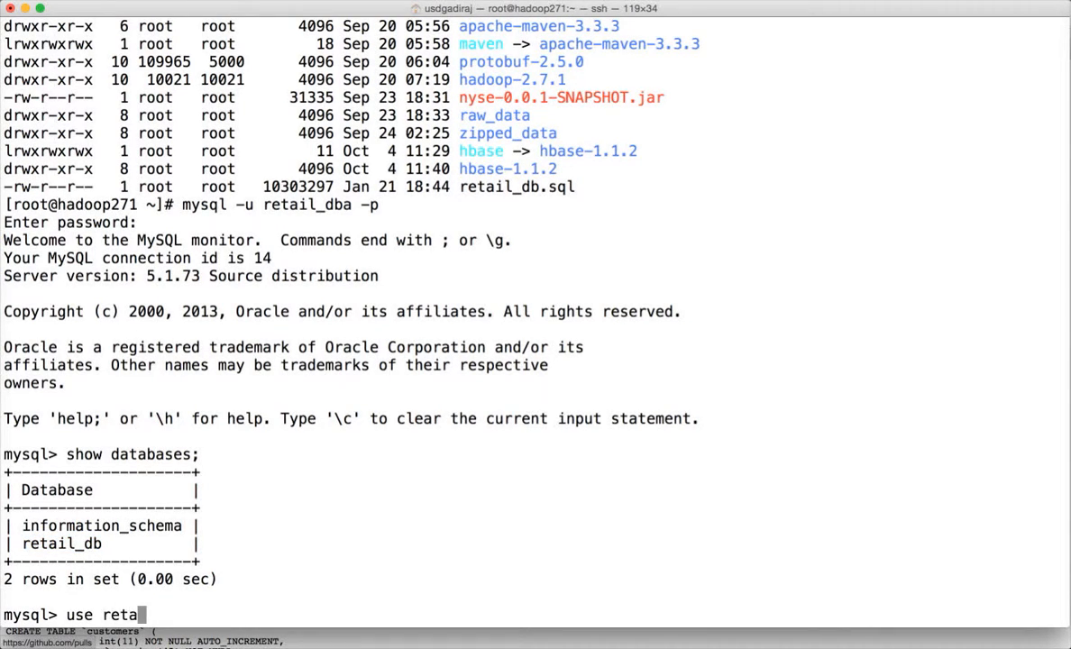
pyautogui.press('Return')
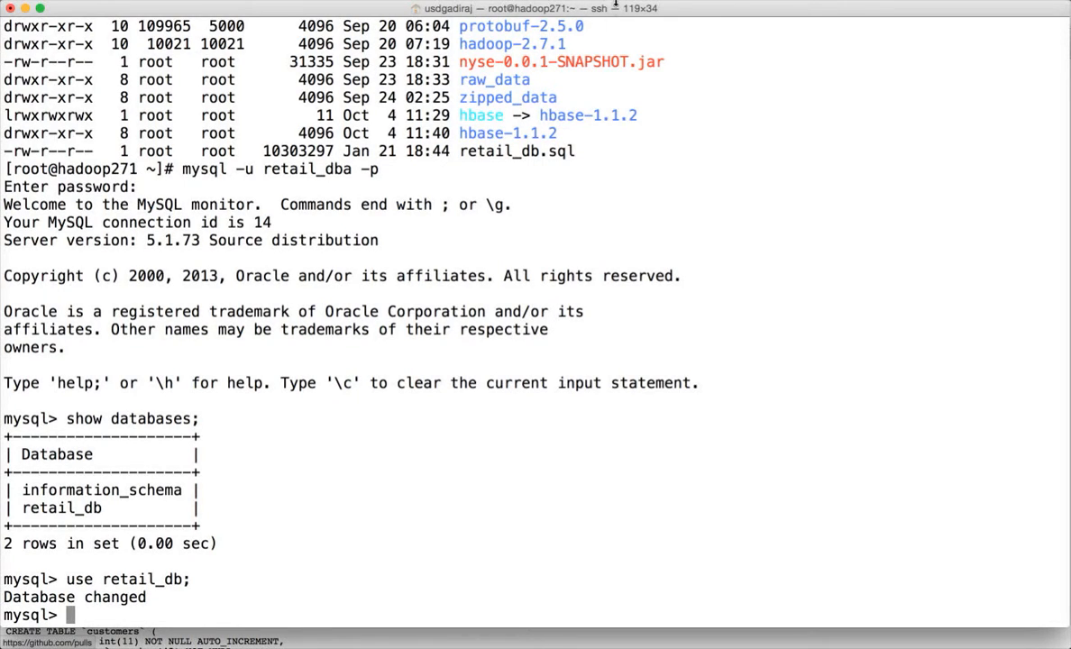
# Run source retail_db.sql to create the tables and insert the records.
pyautogui.write('s')
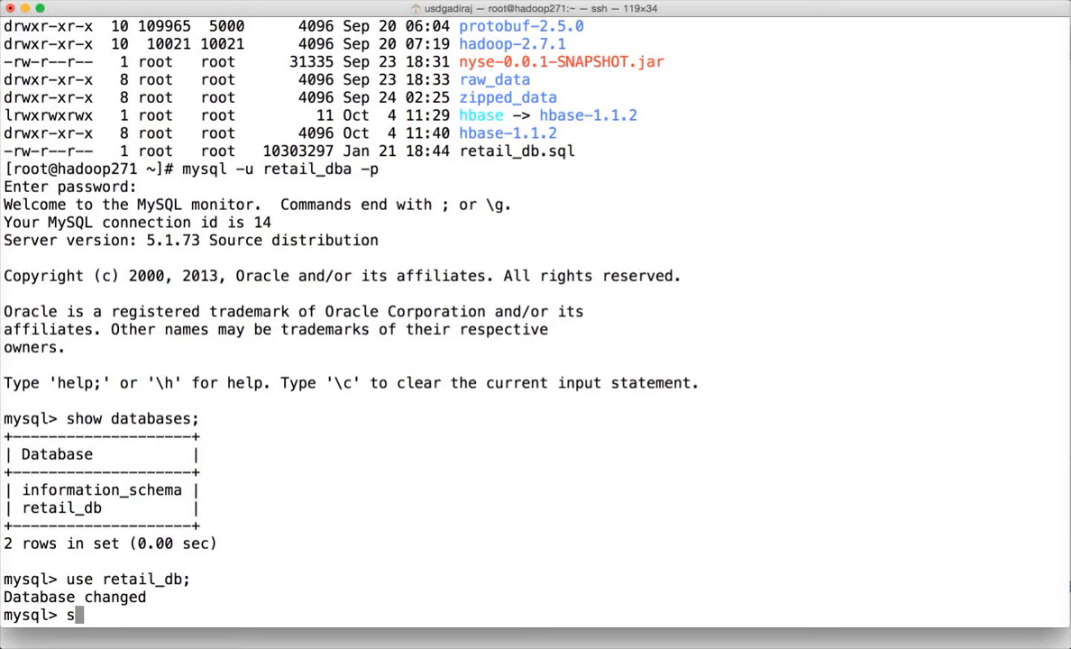
pyautogui.write('ource')
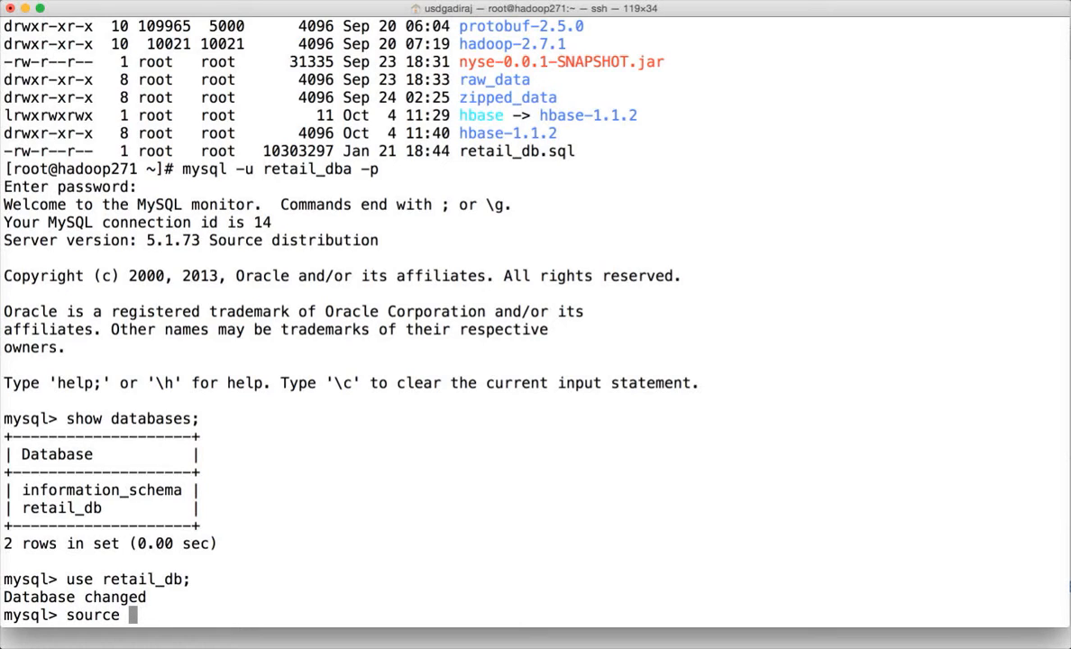
pyautogui.moveTo(577, 202)
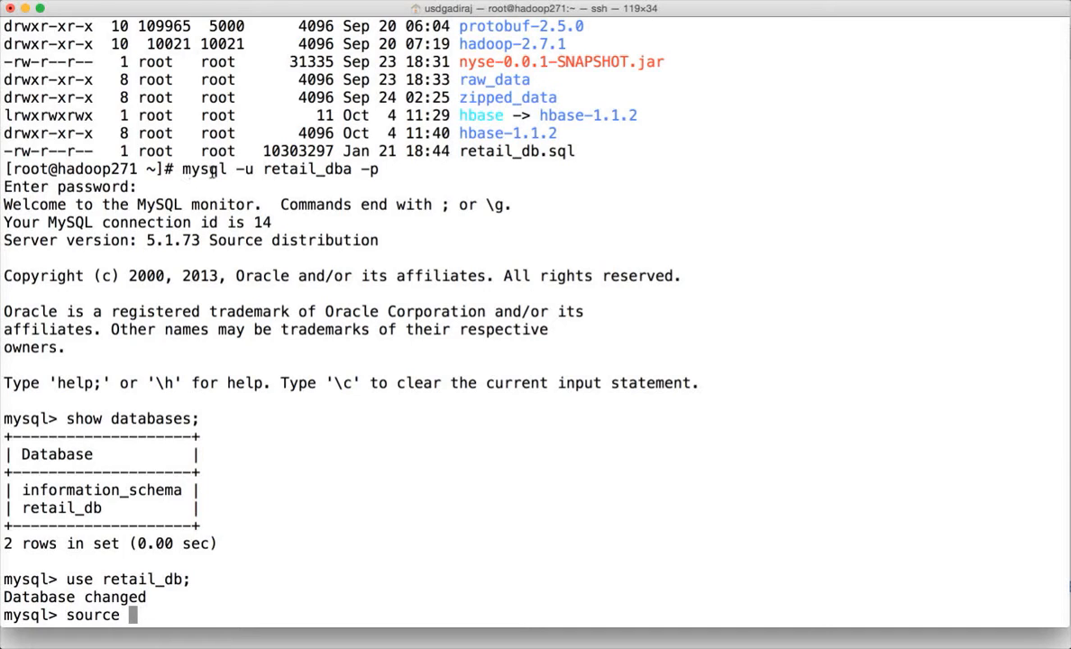
pyautogui.moveTo(505, 178)
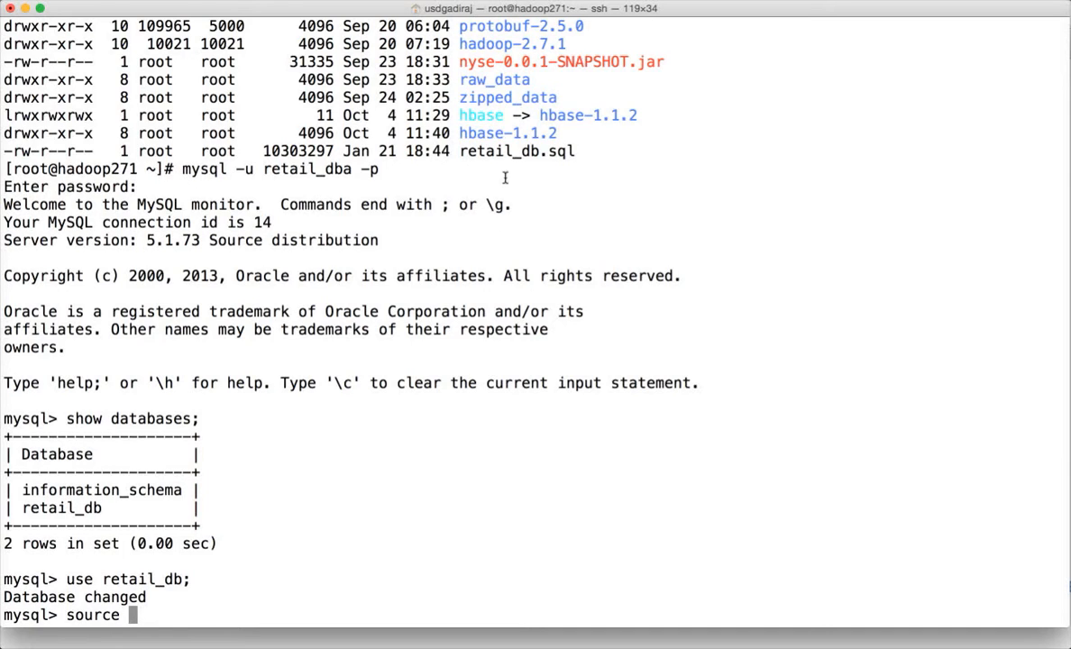
pyautogui.doubleClick(516, 151)
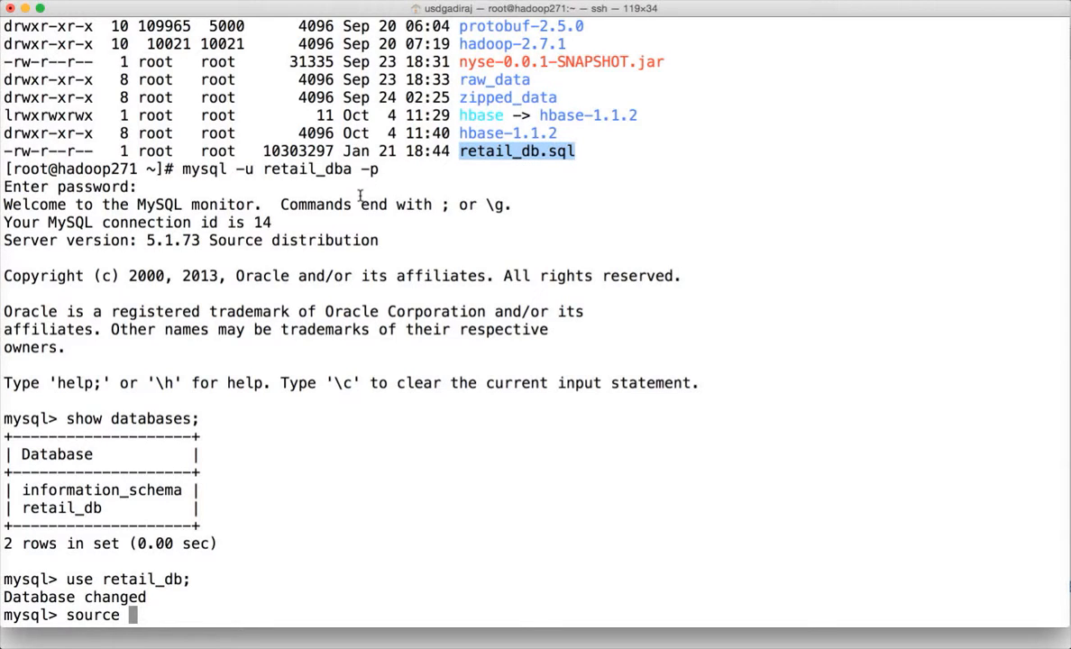
pyautogui.write('ret')
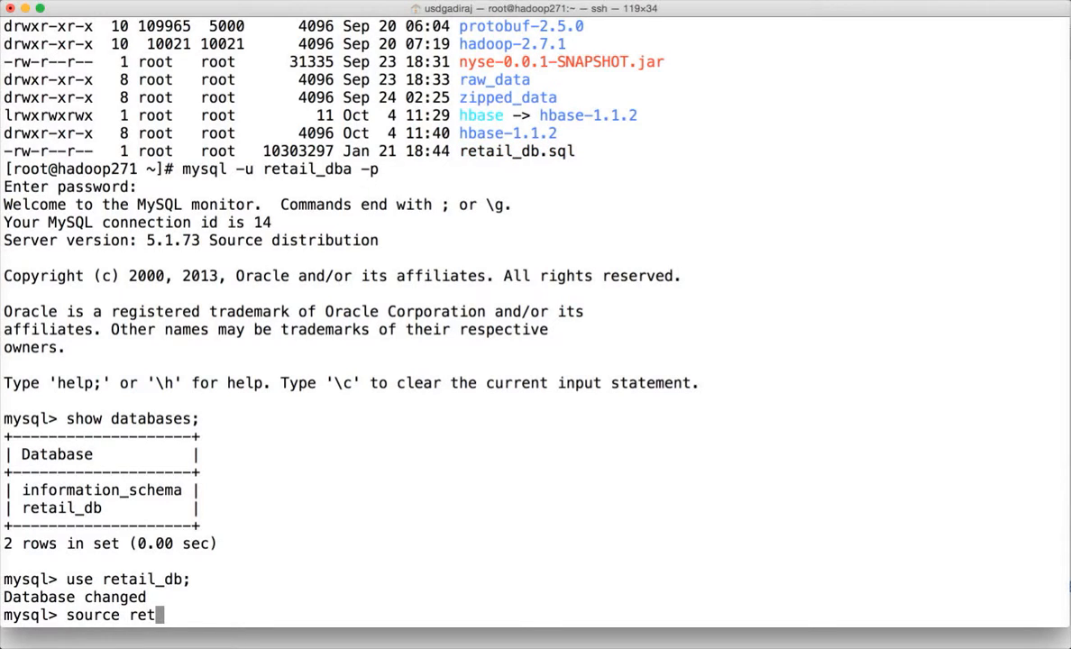
pyautogui.write('ail_db')
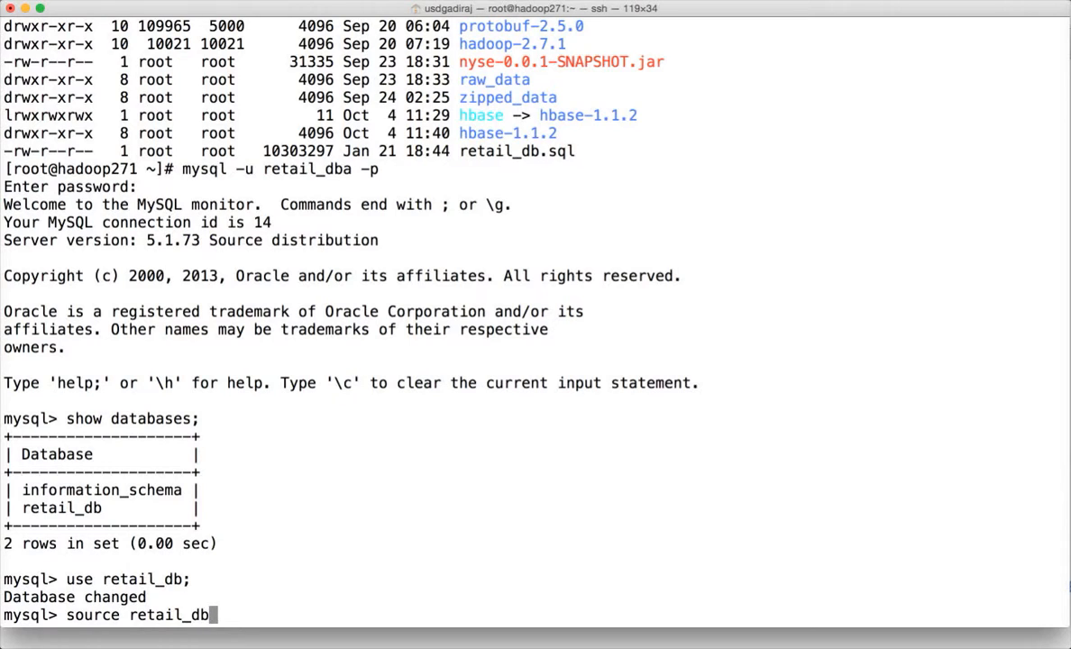
pyautogui.press('Return')
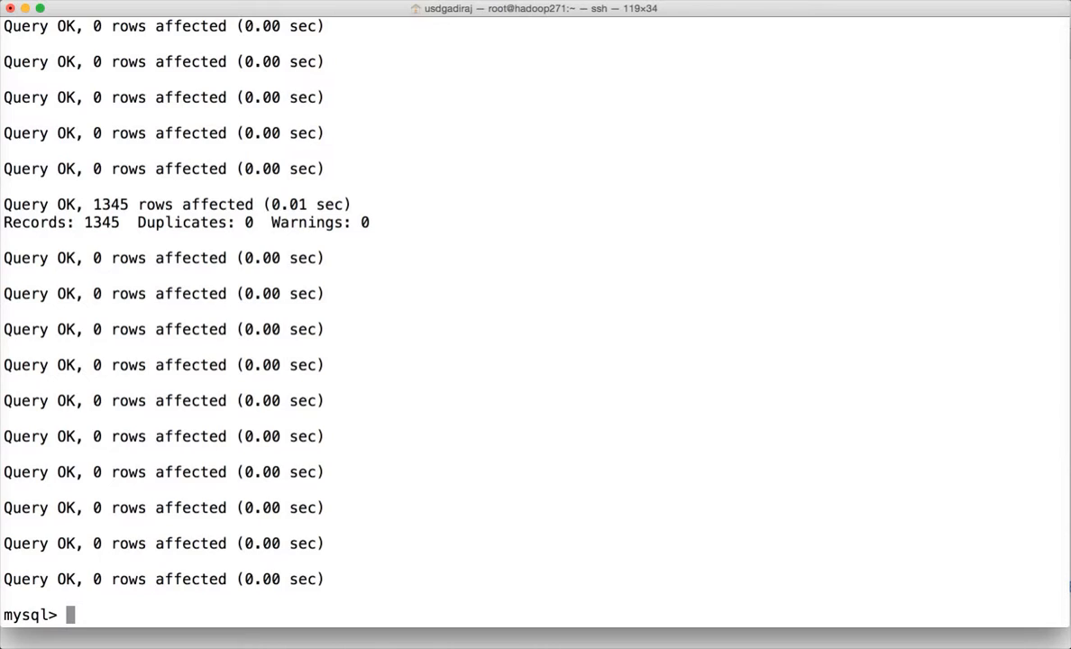
# Run show tables; and count rows in categories (58) and customers (12435).
pyautogui.write('show ta')
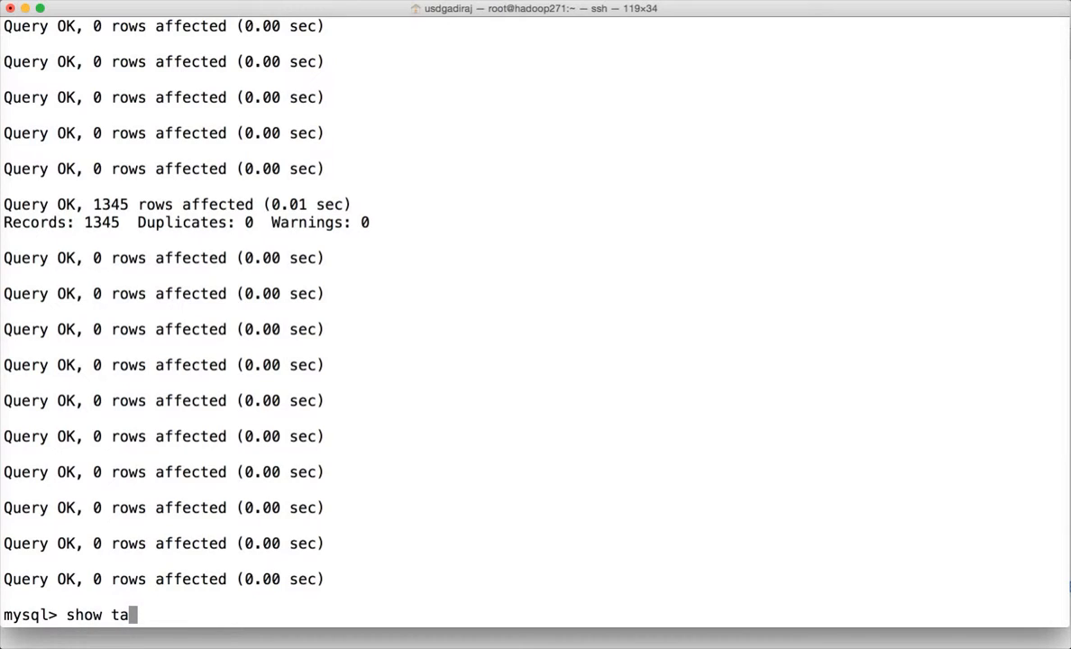
pyautogui.press('Return')
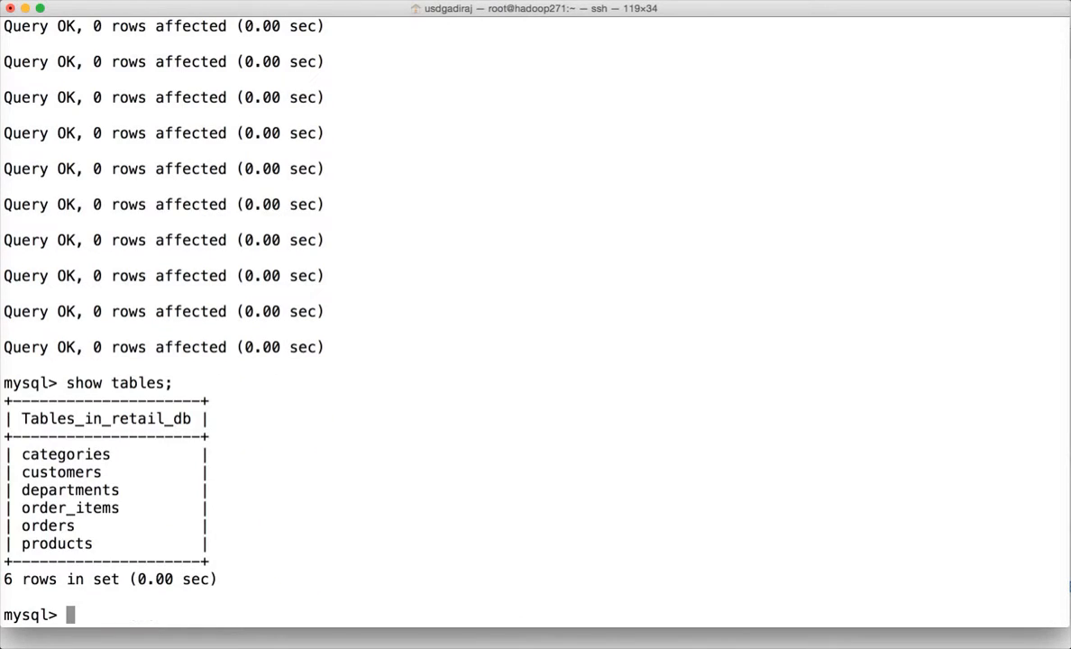
pyautogui.write('select')
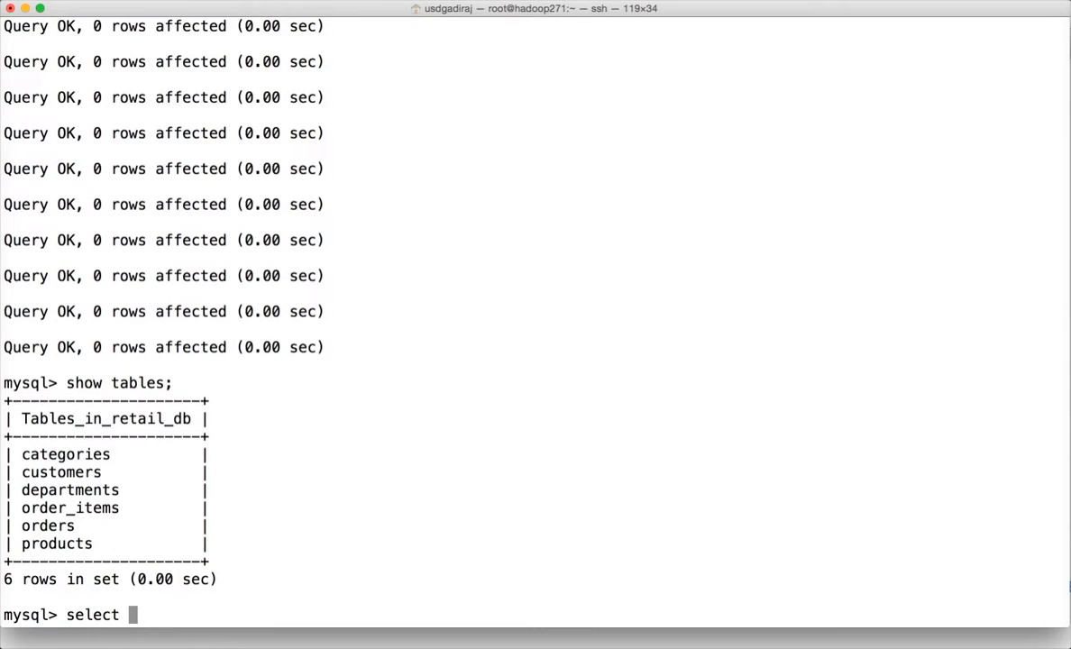
pyautogui.write('count(1) from')
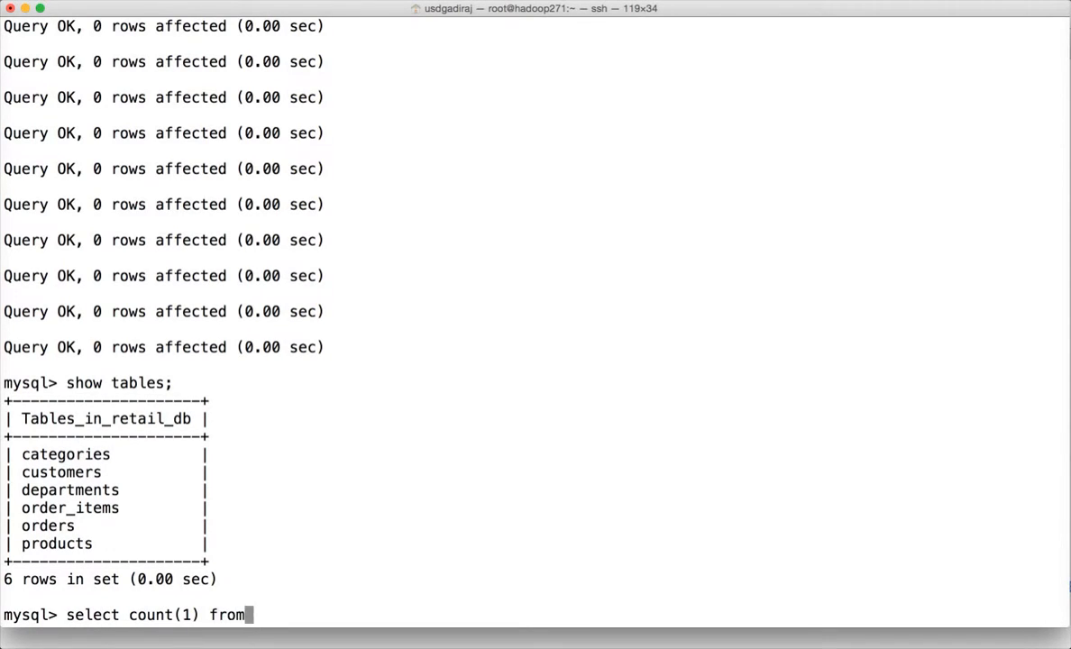
pyautogui.press('Return')
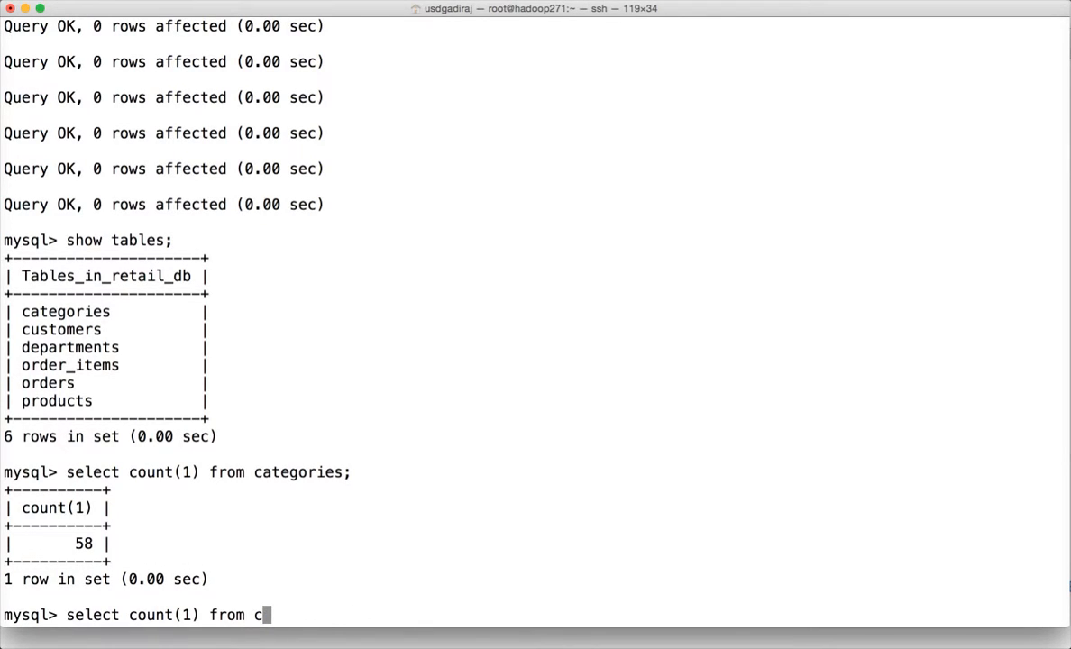
pyautogui.press('Return')
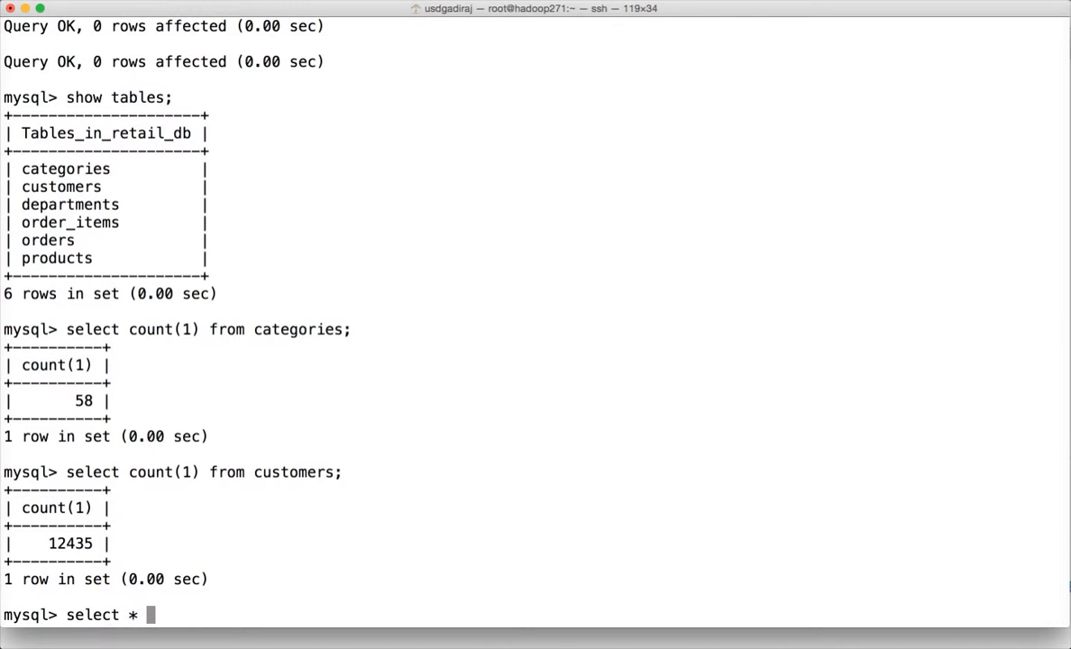
# Query the first ten rows from orders with a limit clause.
pyautogui.write('from')
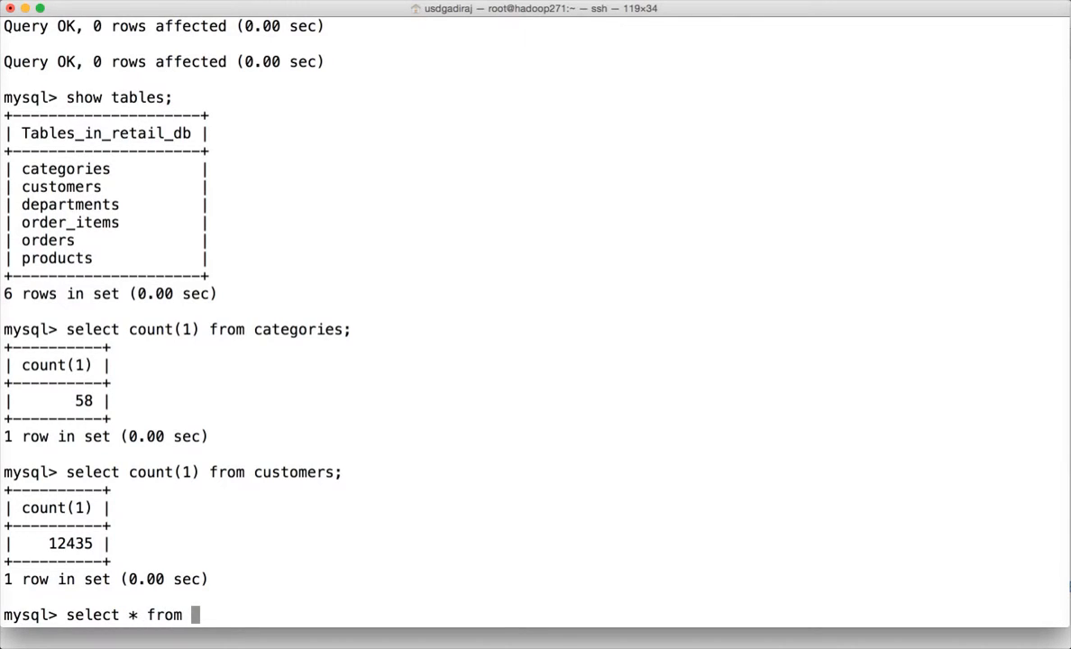
pyautogui.write('orders limit 10;')
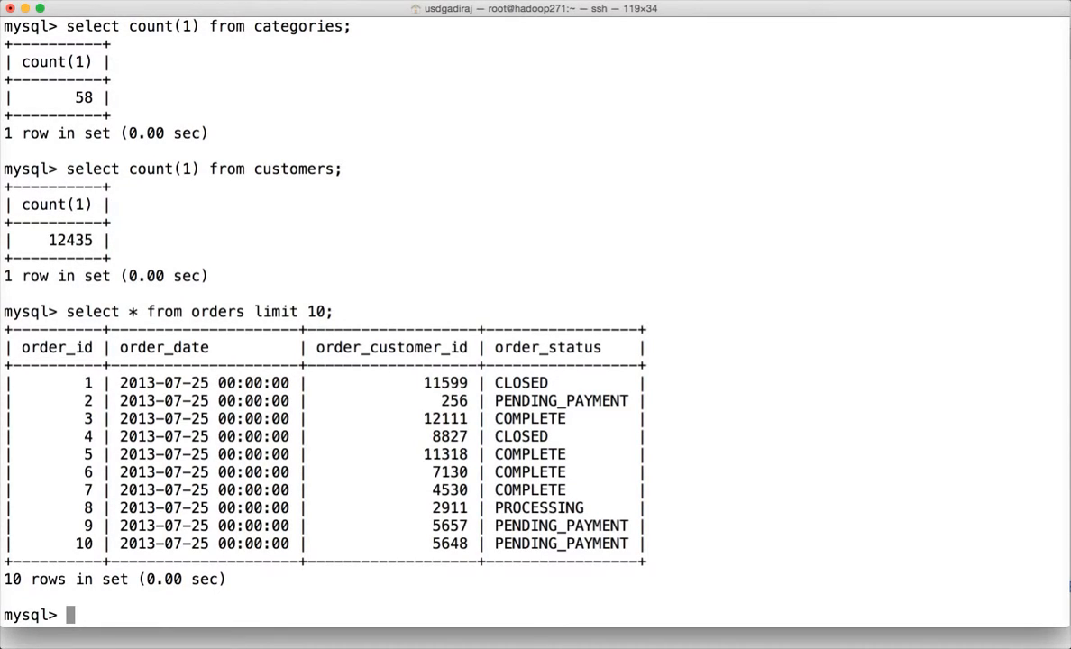
pyautogui.moveTo(673, 40)
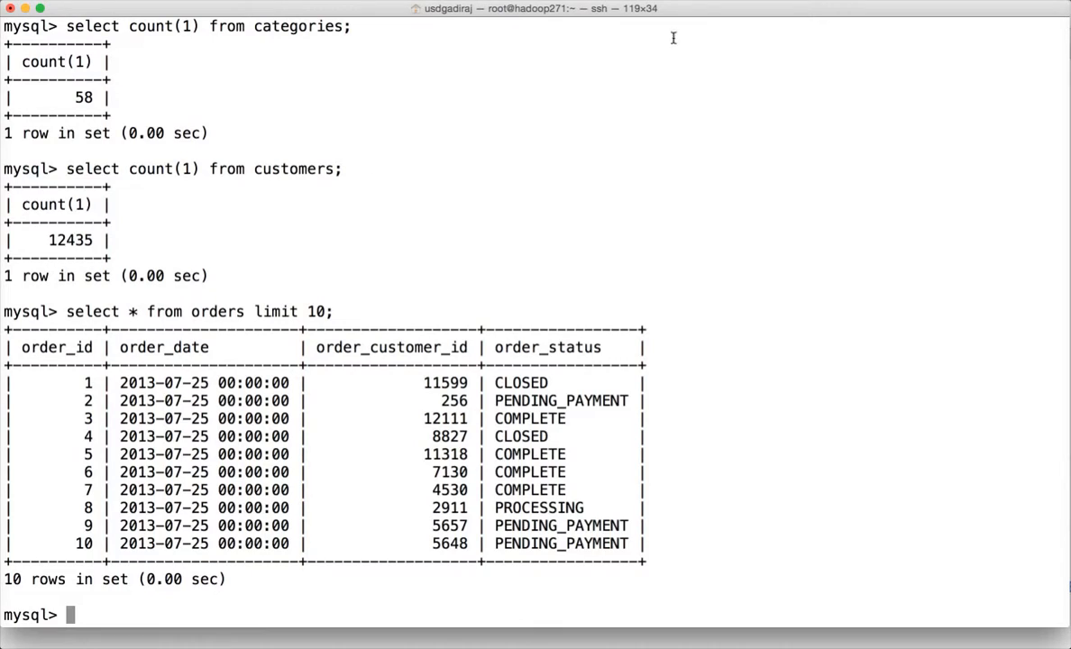